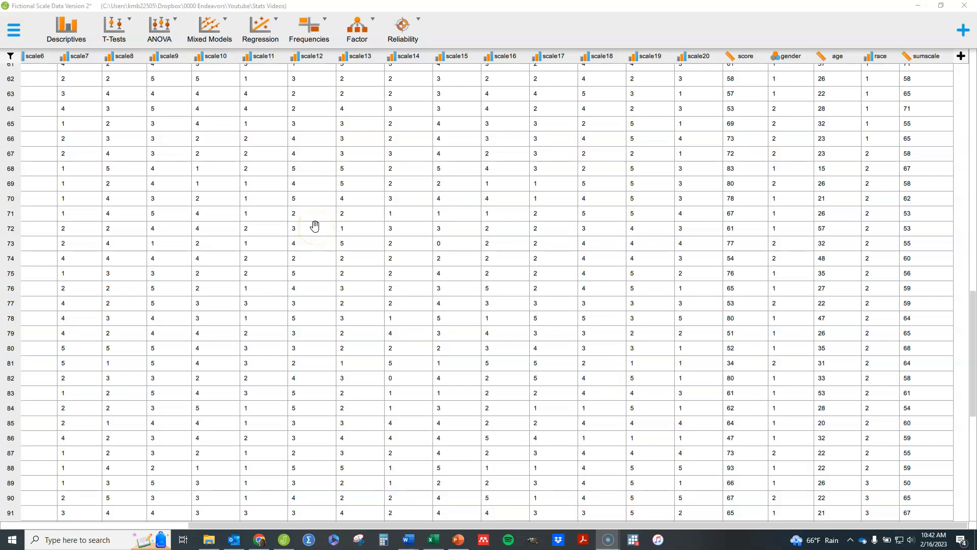
pyautogui.moveTo(337, 207)
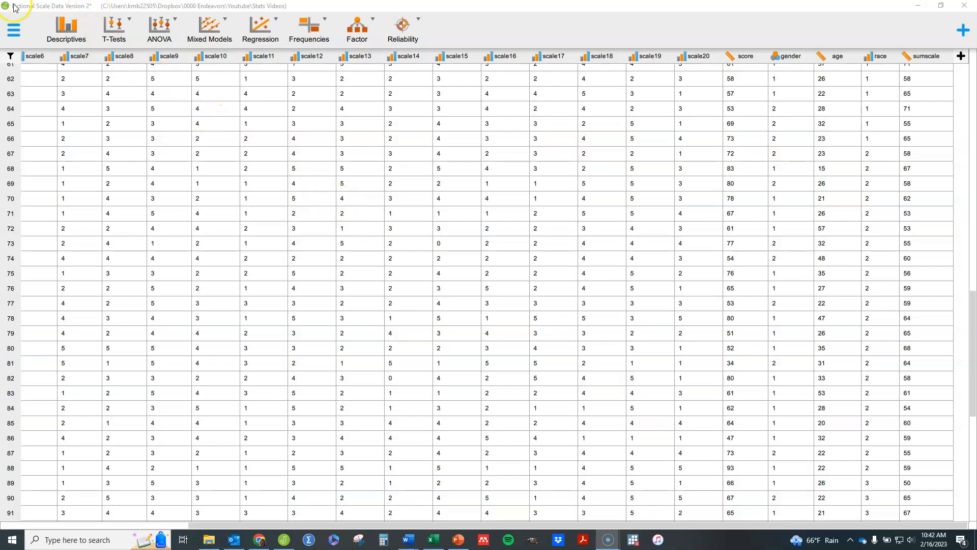
pyautogui.moveTo(318, 332)
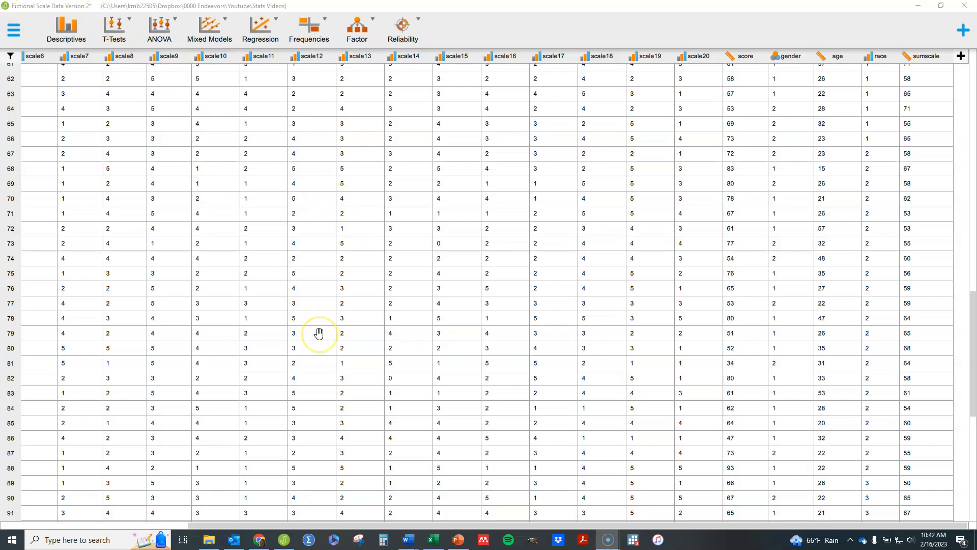
pyautogui.moveTo(319, 333)
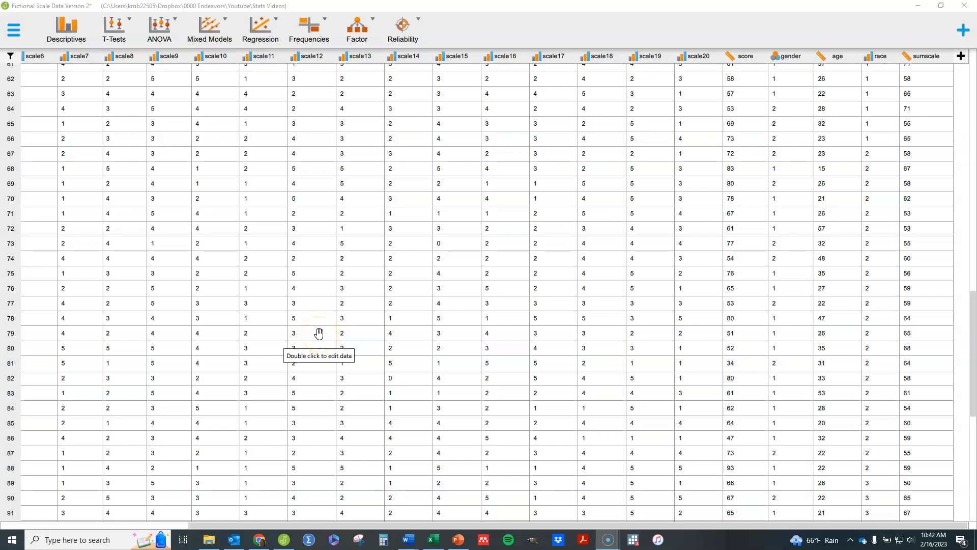
pyautogui.moveTo(323, 239)
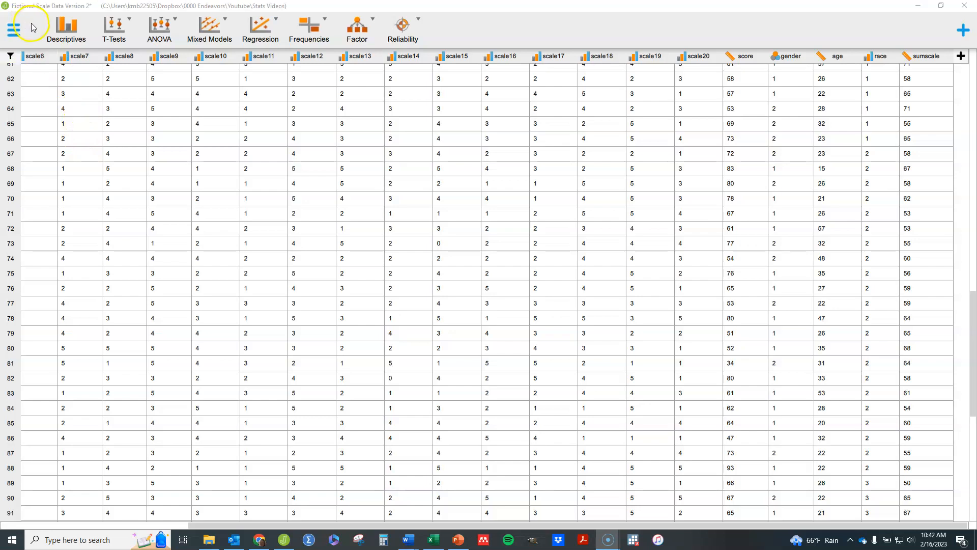
pyautogui.moveTo(259, 29)
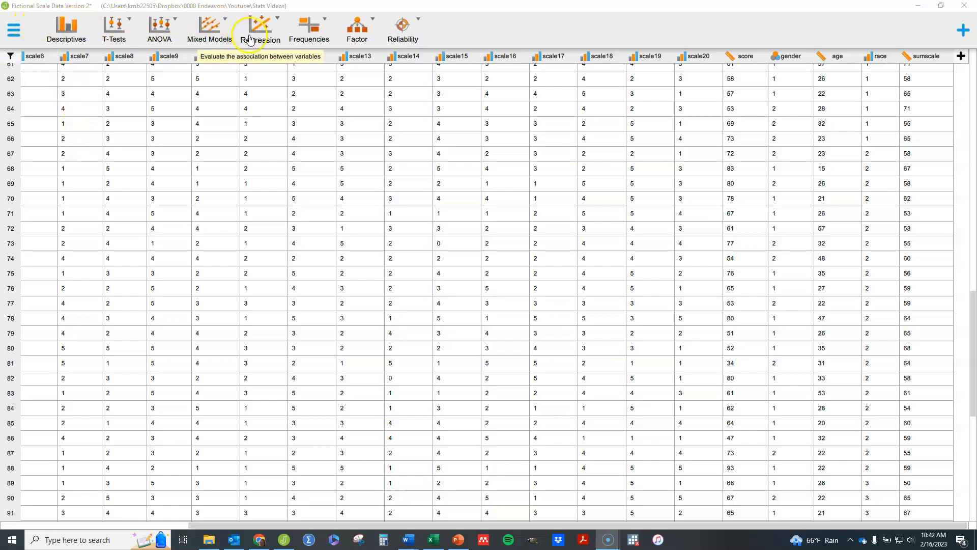
pyautogui.moveTo(273, 26)
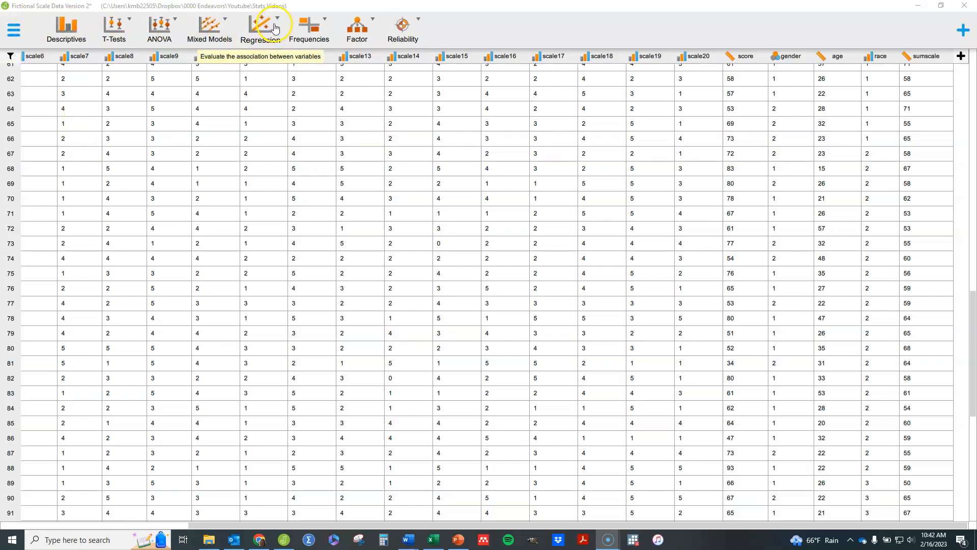
# Bring up the Regression menu listing Classical and Bayesian analyses.
pyautogui.click(260, 30)
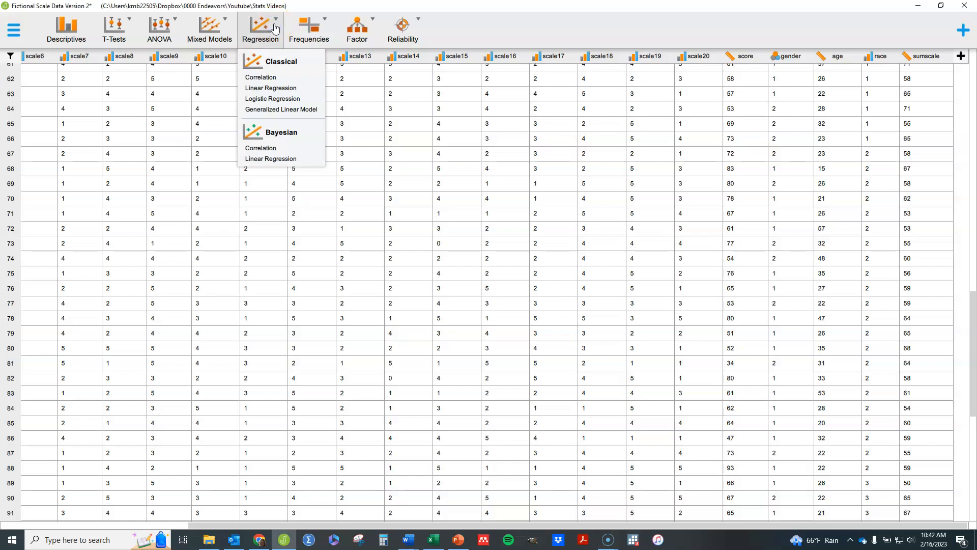
pyautogui.moveTo(270, 88)
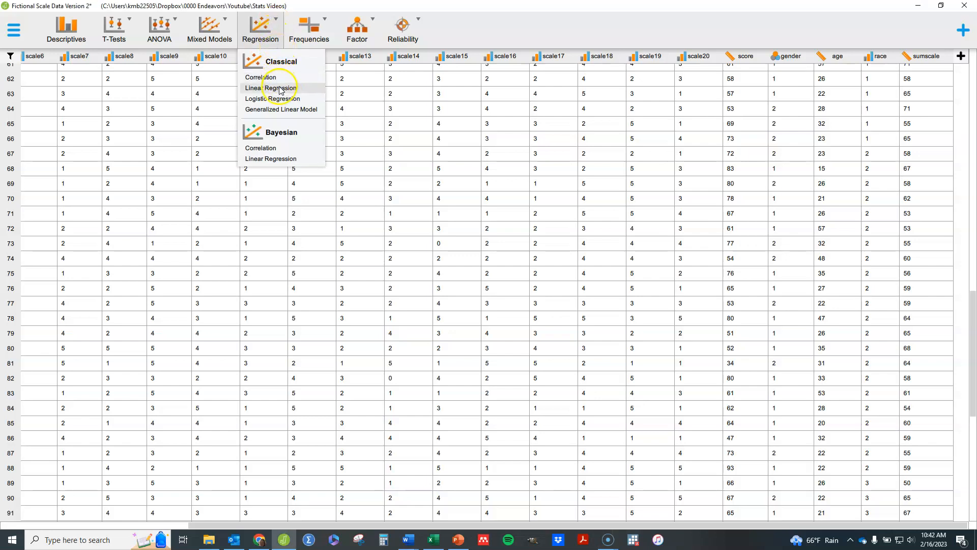
# Start a Classical Linear Regression and make sumscale the dependent variable.
pyautogui.click(270, 88)
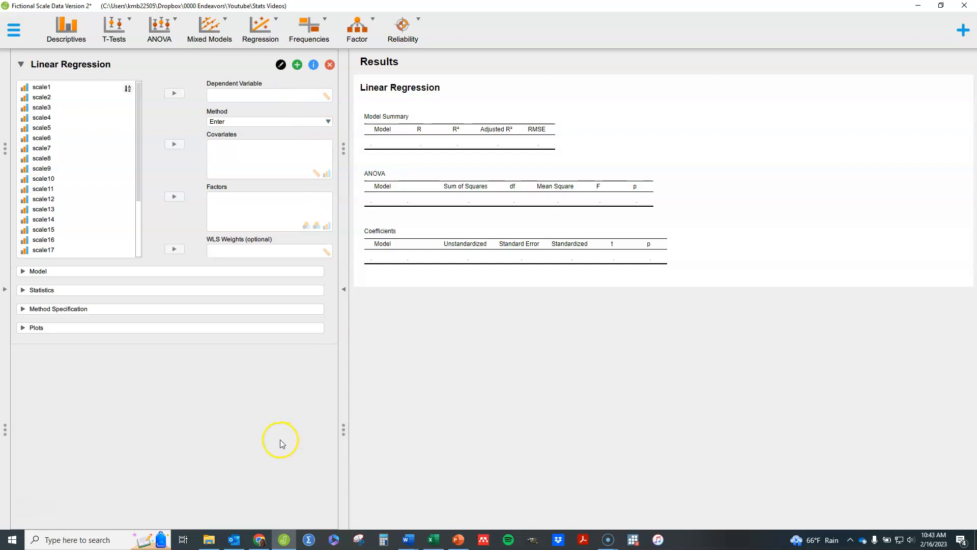
pyautogui.moveTo(149, 401)
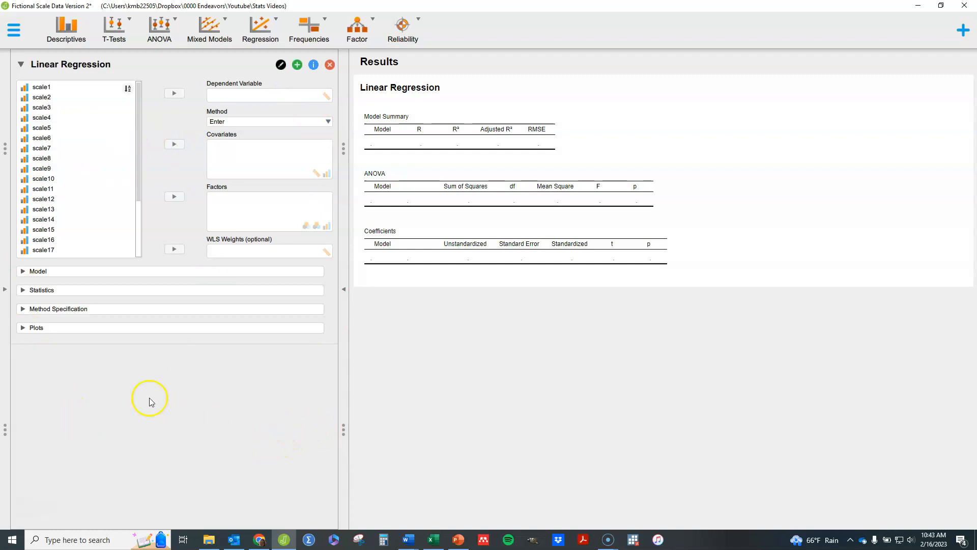
pyautogui.moveTo(233, 100)
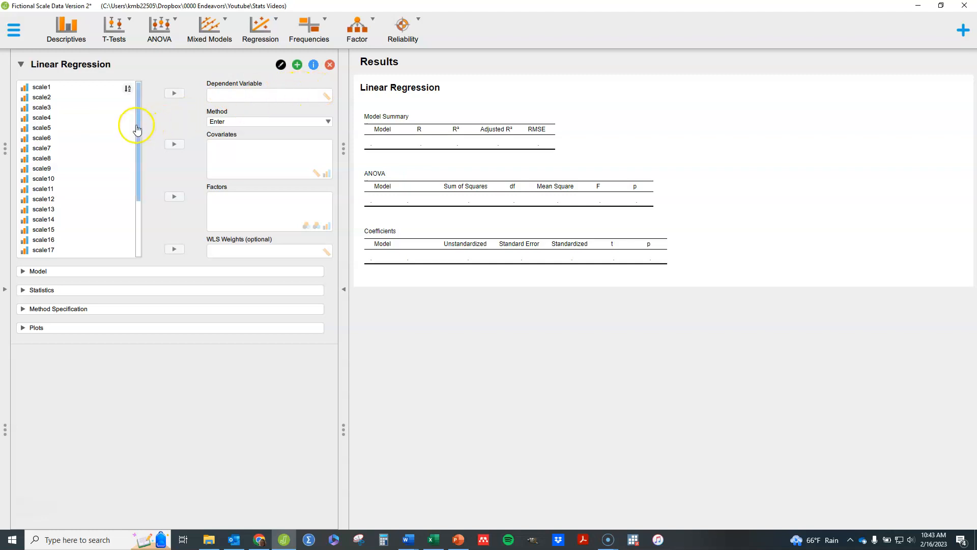
pyautogui.scroll(-3)
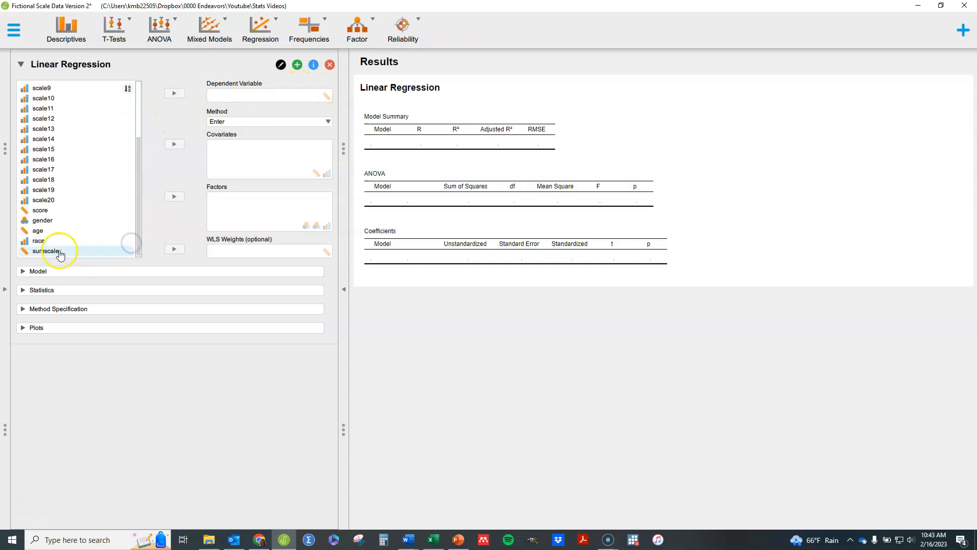
pyautogui.click(174, 92)
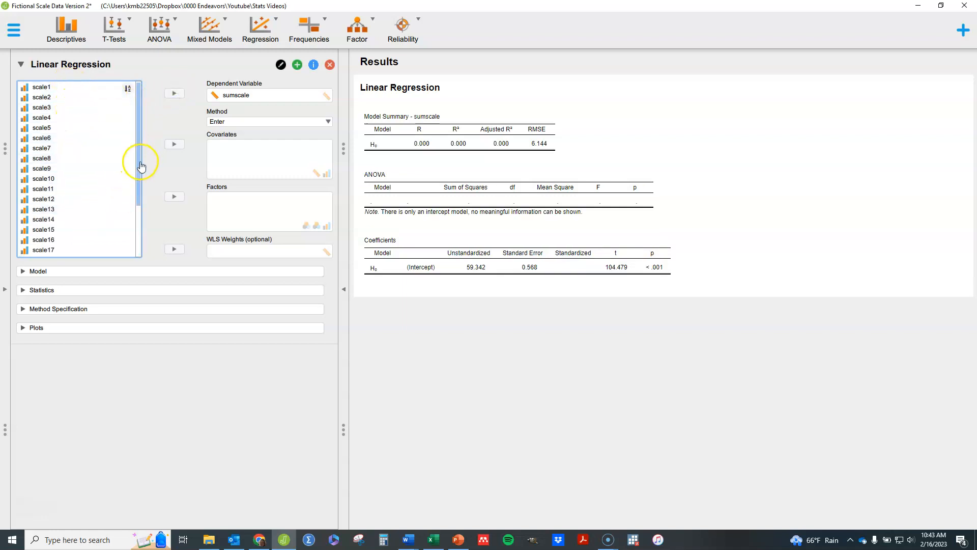
pyautogui.click(41, 117)
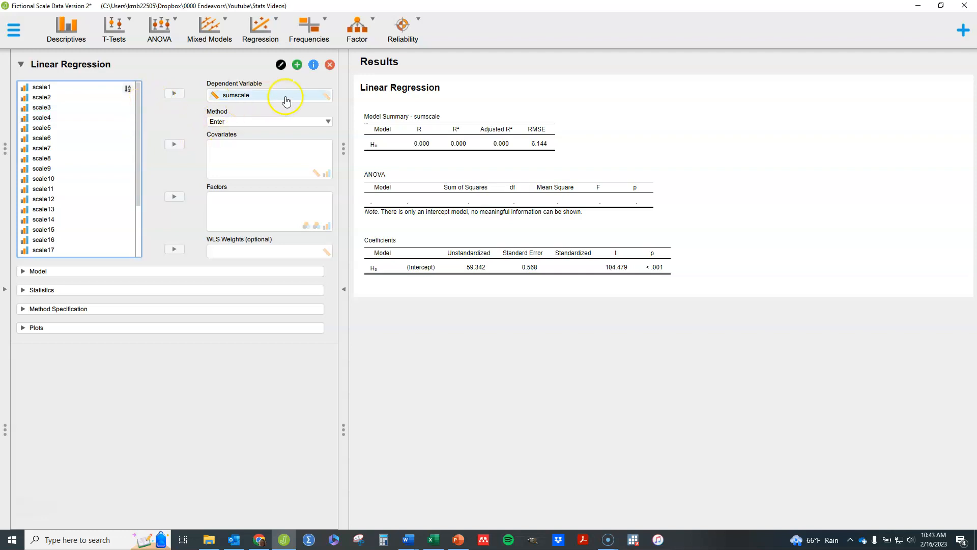
pyautogui.moveTo(327, 102)
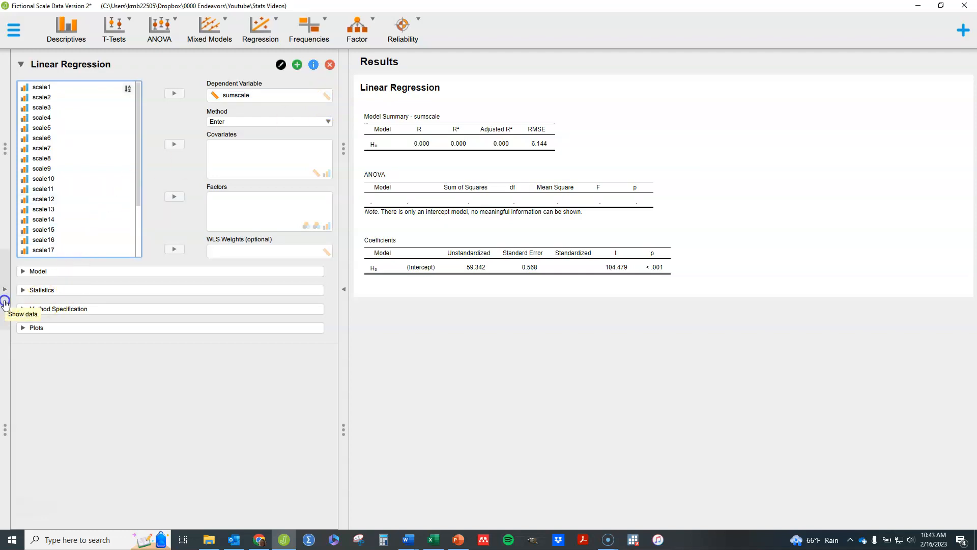
pyautogui.click(5, 302)
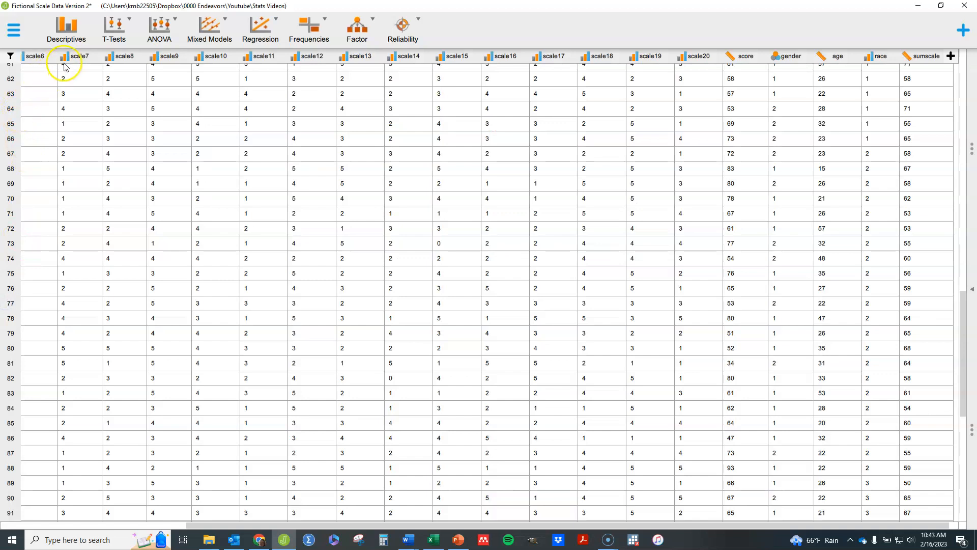
pyautogui.moveTo(109, 59)
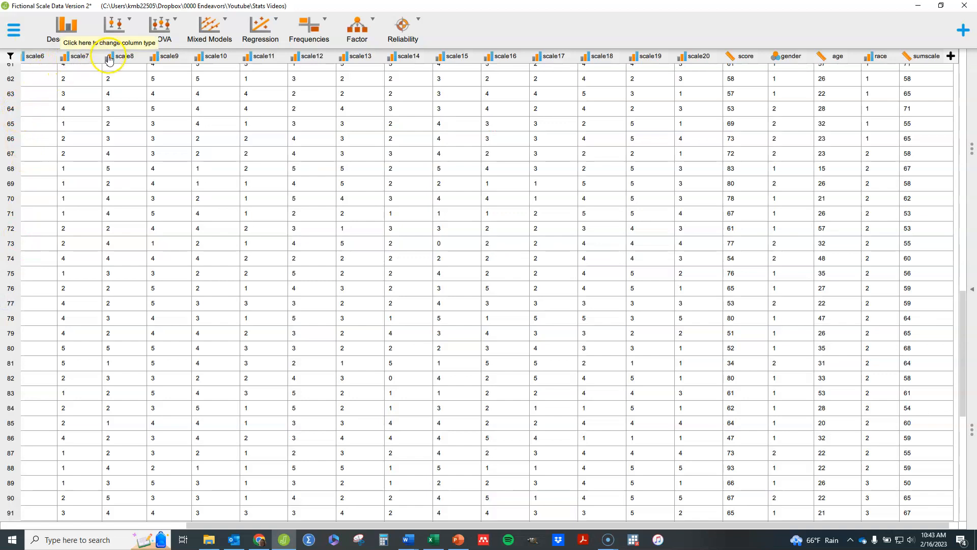
pyautogui.click(107, 56)
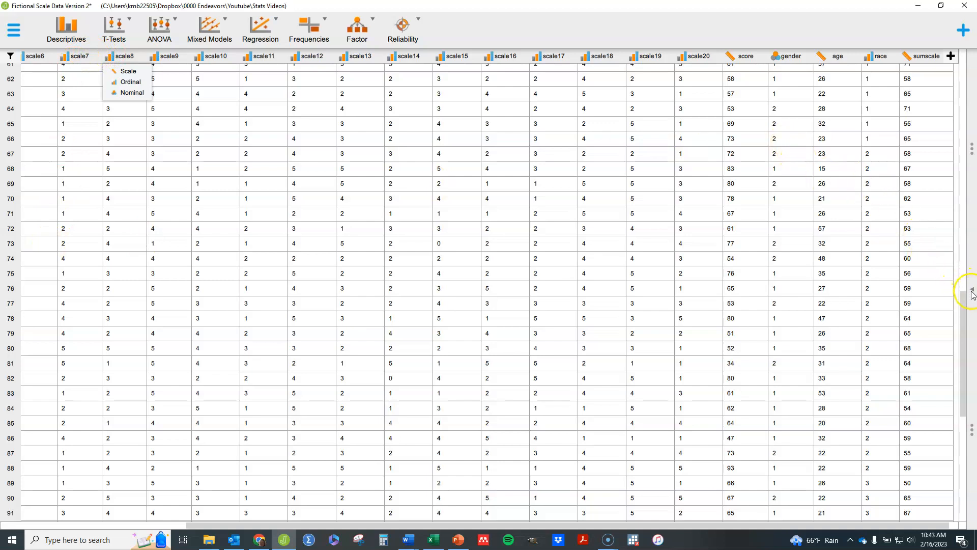
pyautogui.click(259, 30)
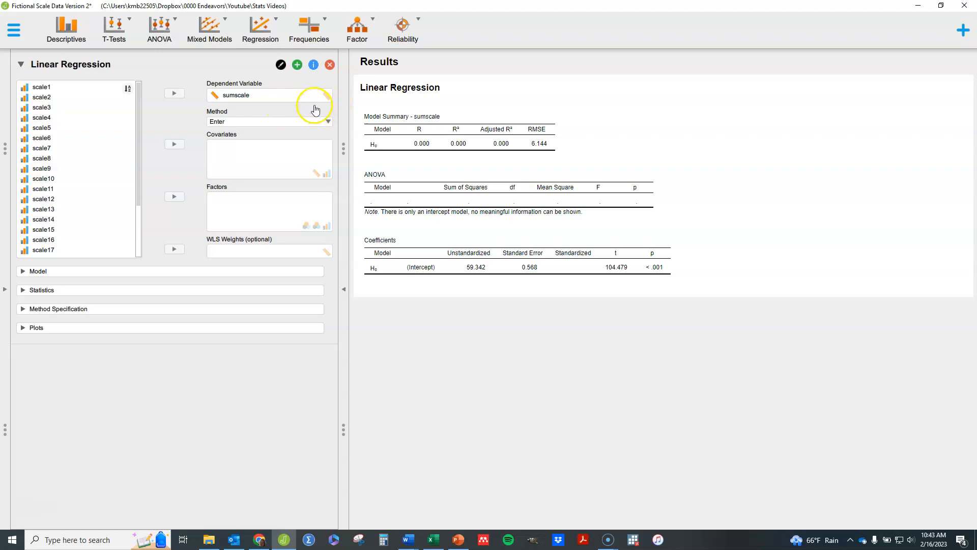
pyautogui.moveTo(254, 210)
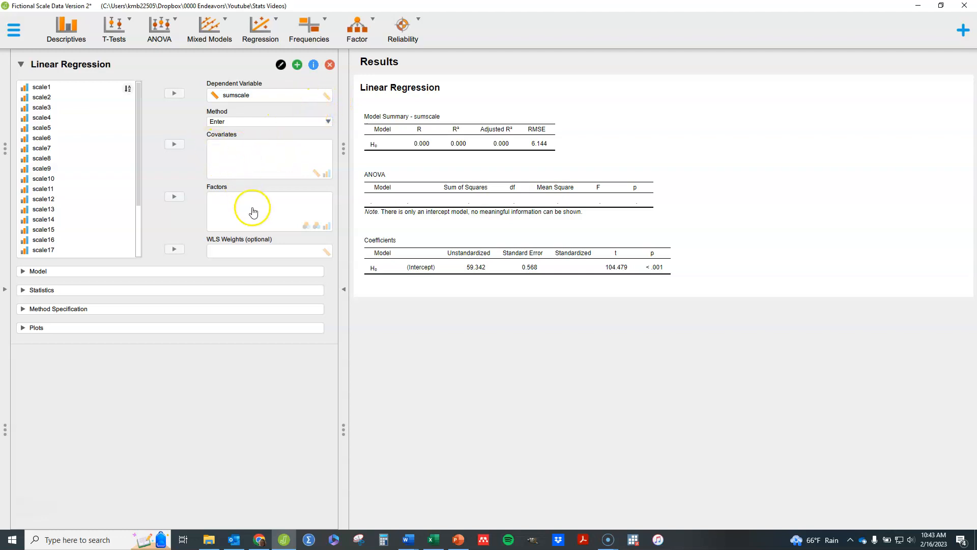
pyautogui.moveTo(278, 173)
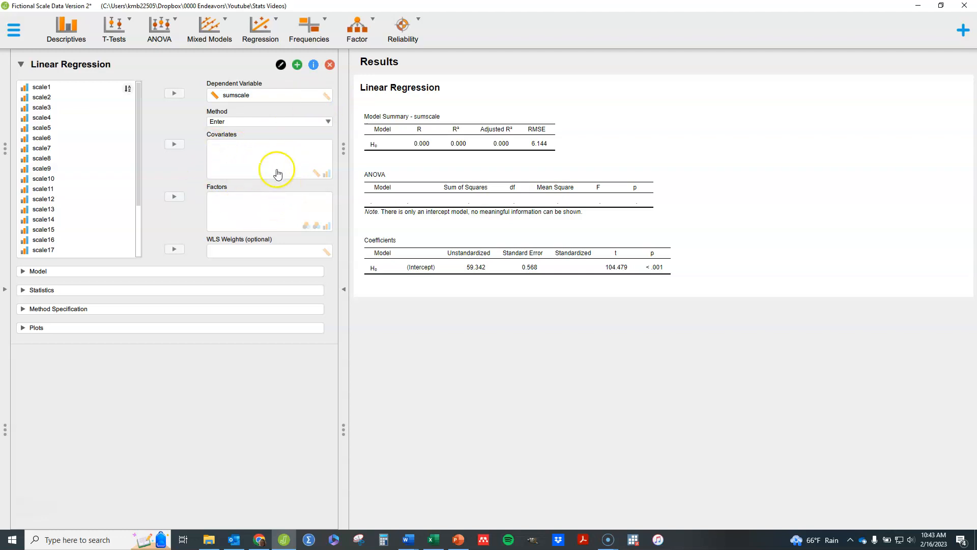
pyautogui.moveTo(280, 158)
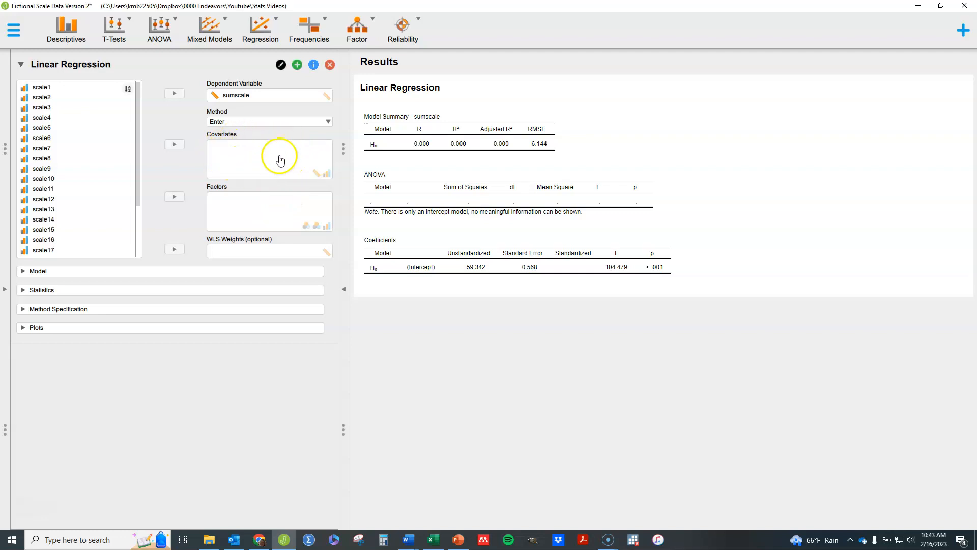
pyautogui.moveTo(215, 211)
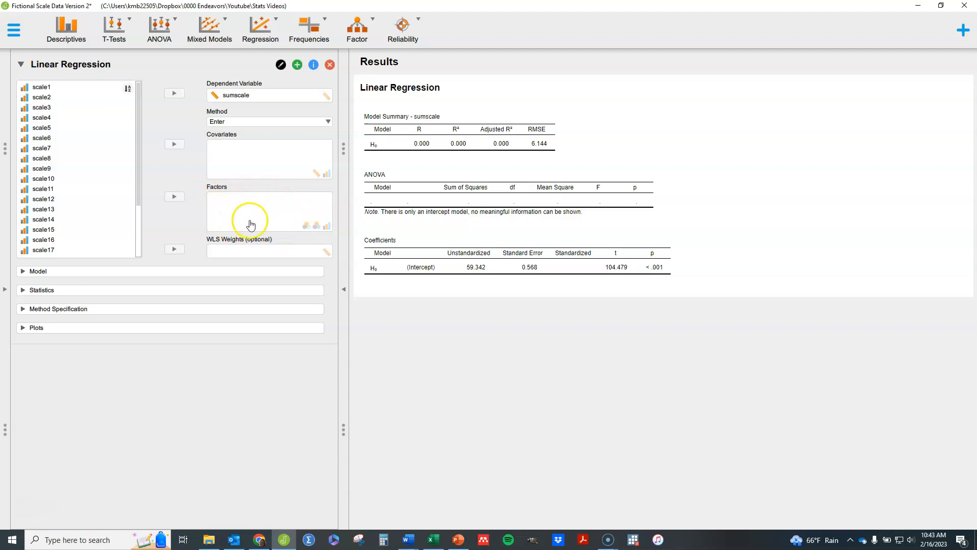
pyautogui.moveTo(250, 223)
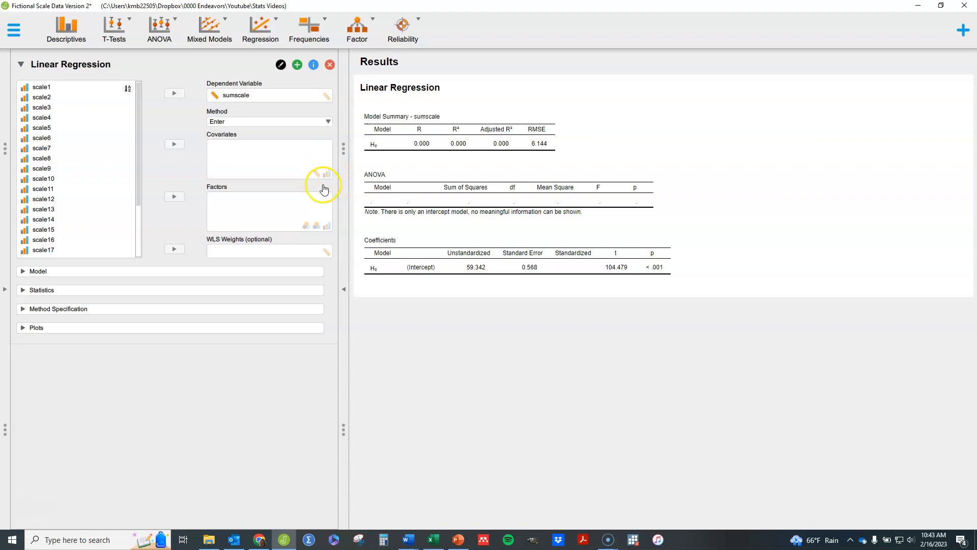
pyautogui.moveTo(319, 180)
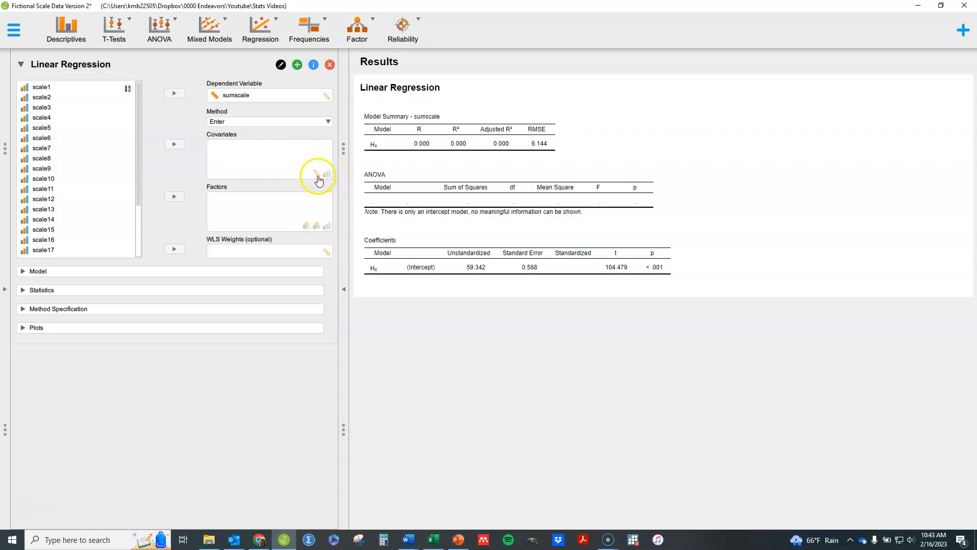
pyautogui.moveTo(329, 181)
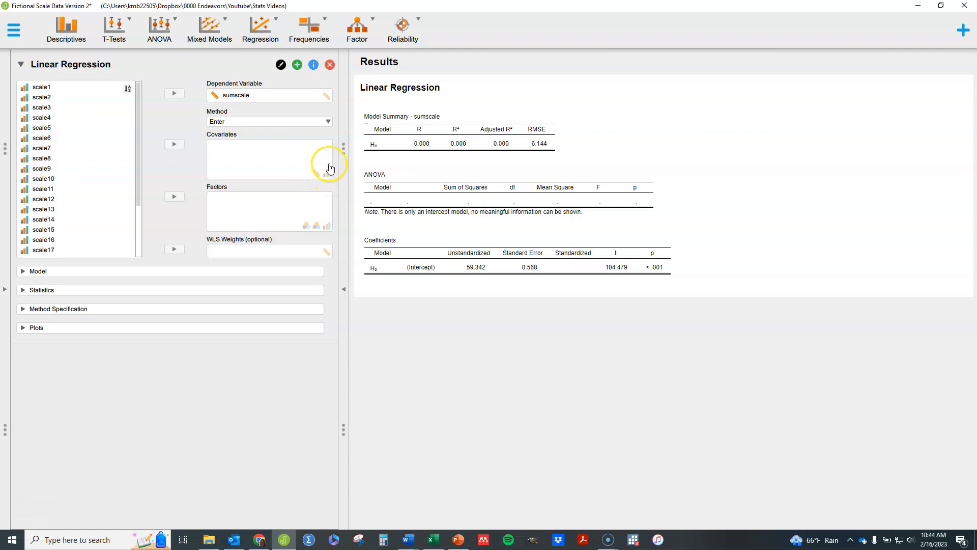
pyautogui.moveTo(329, 184)
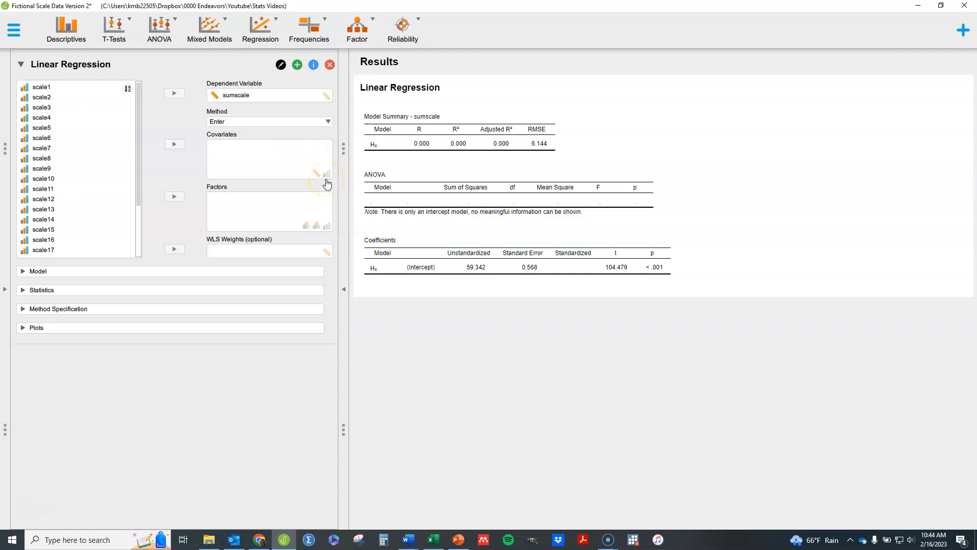
pyautogui.moveTo(311, 187)
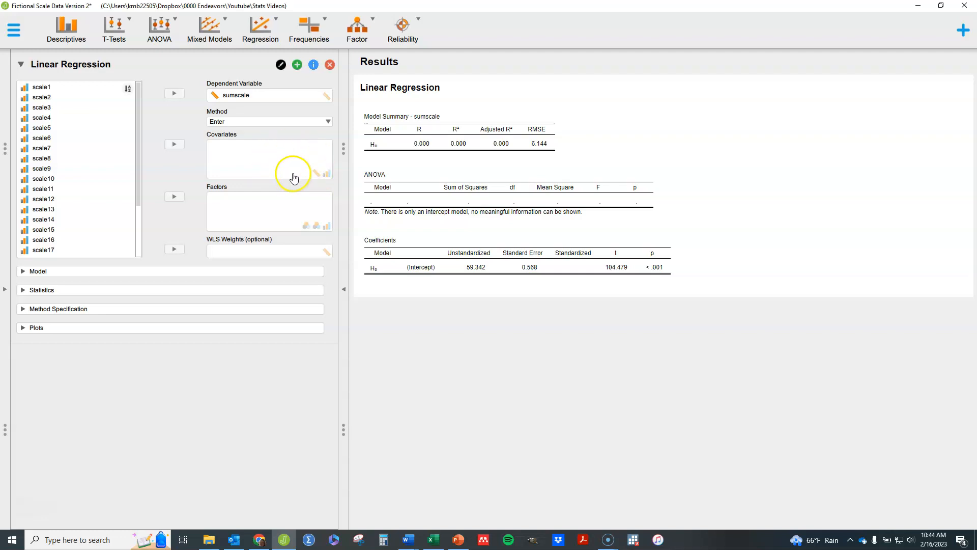
pyautogui.moveTo(242, 219)
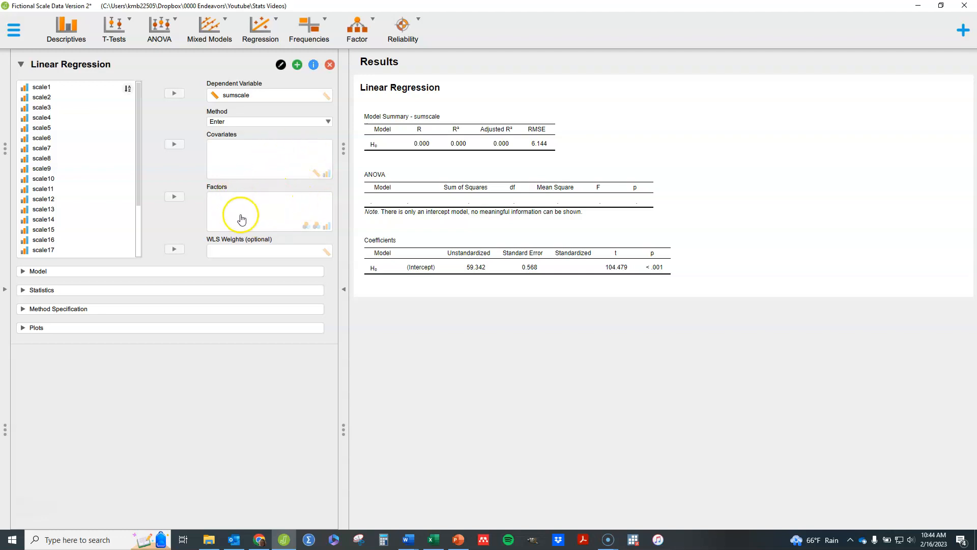
pyautogui.moveTo(256, 221)
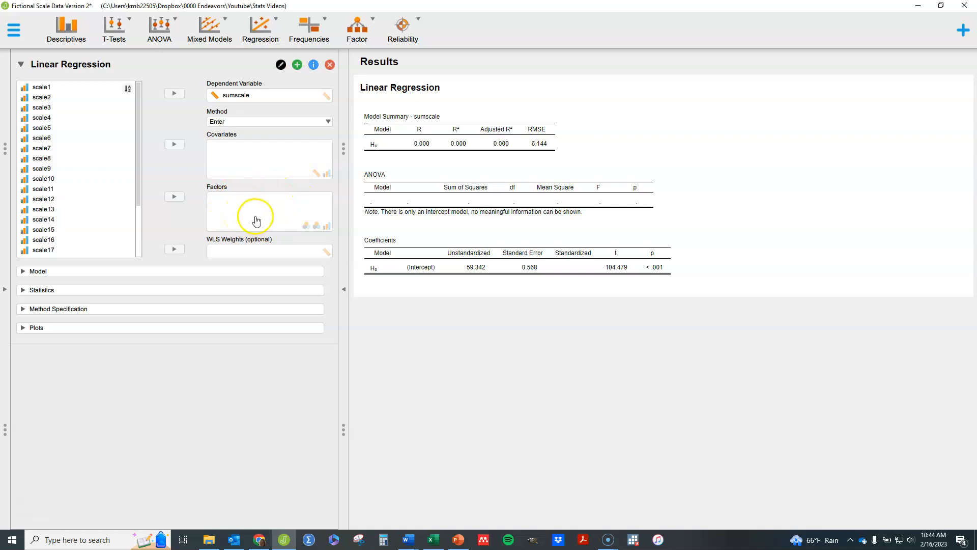
pyautogui.moveTo(330, 235)
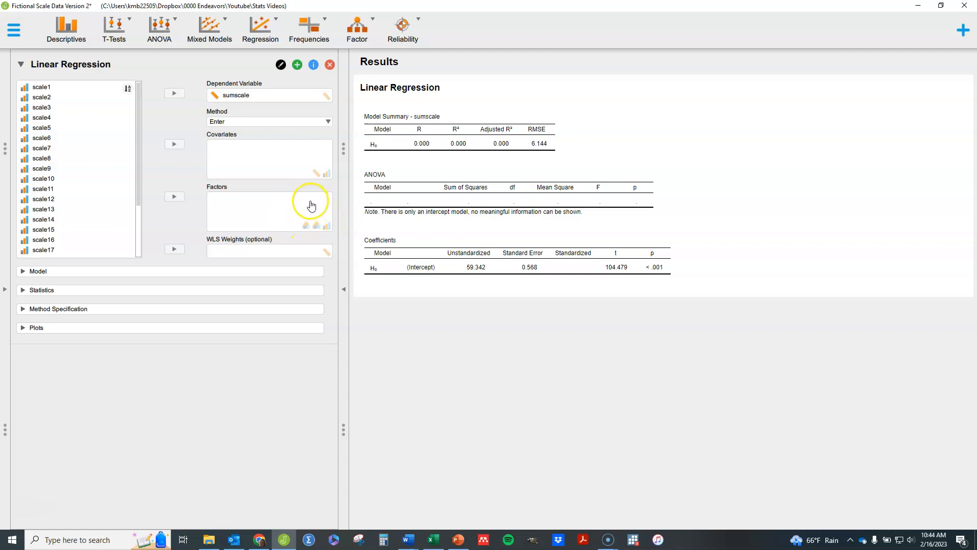
pyautogui.moveTo(296, 226)
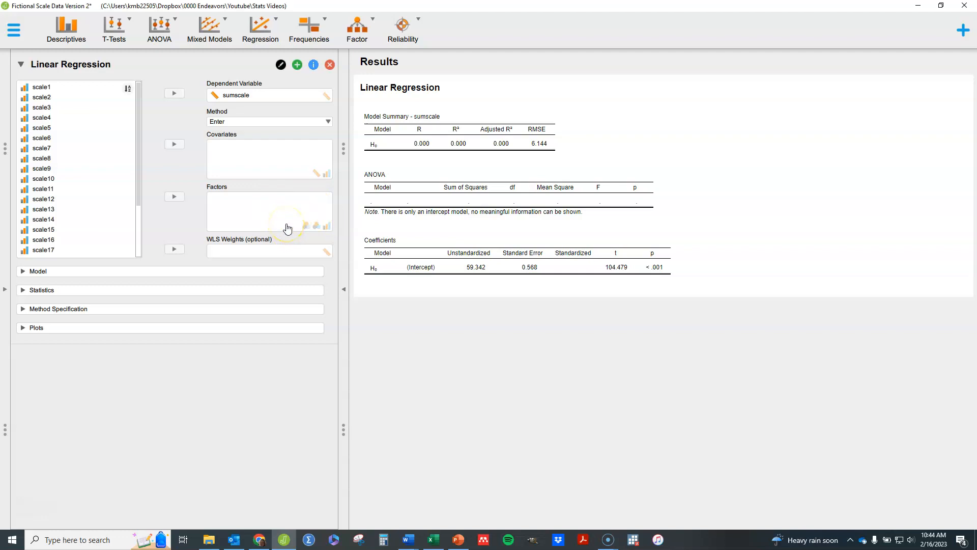
pyautogui.moveTo(314, 210)
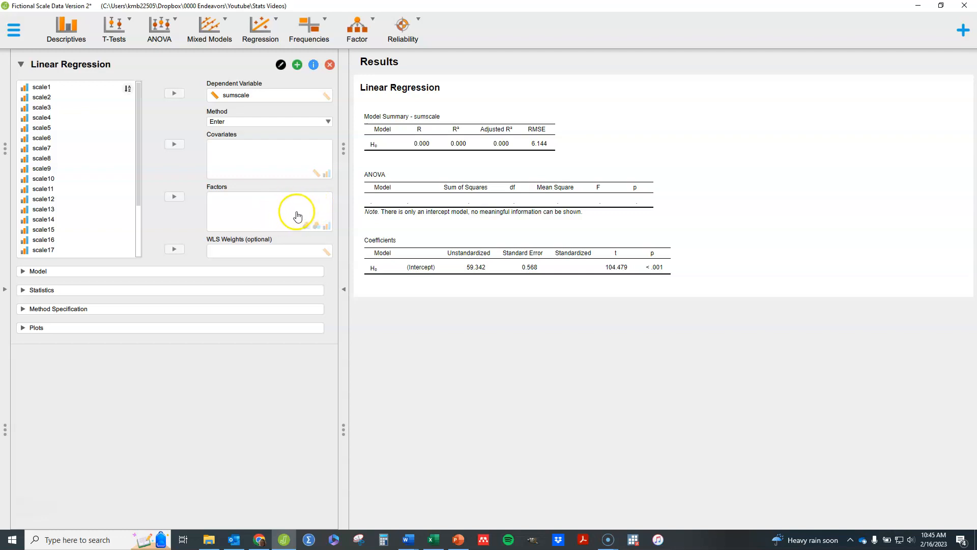
pyautogui.moveTo(269, 210)
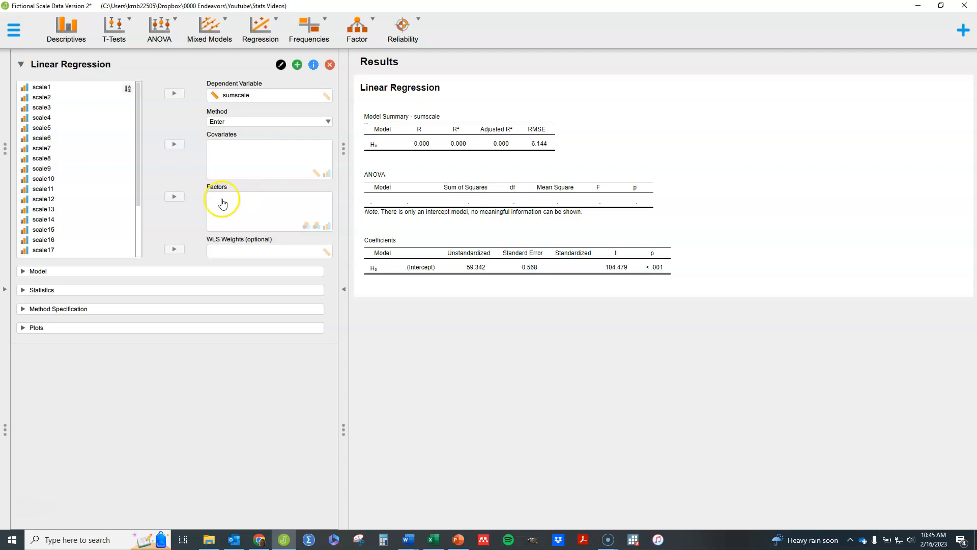
# Add gender and race as factors and age as a covariate in the regression.
pyautogui.moveTo(138, 91); pyautogui.dragTo(138, 192)
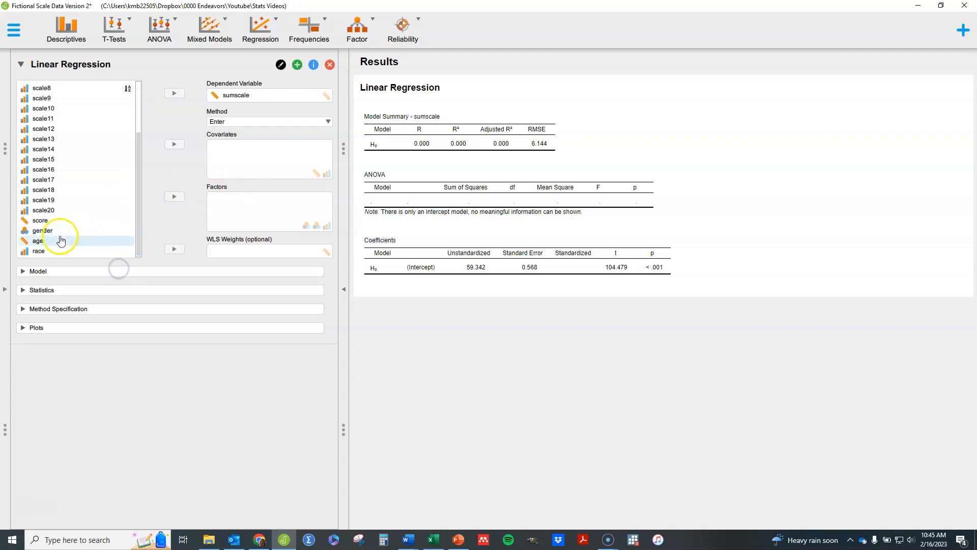
pyautogui.click(43, 231)
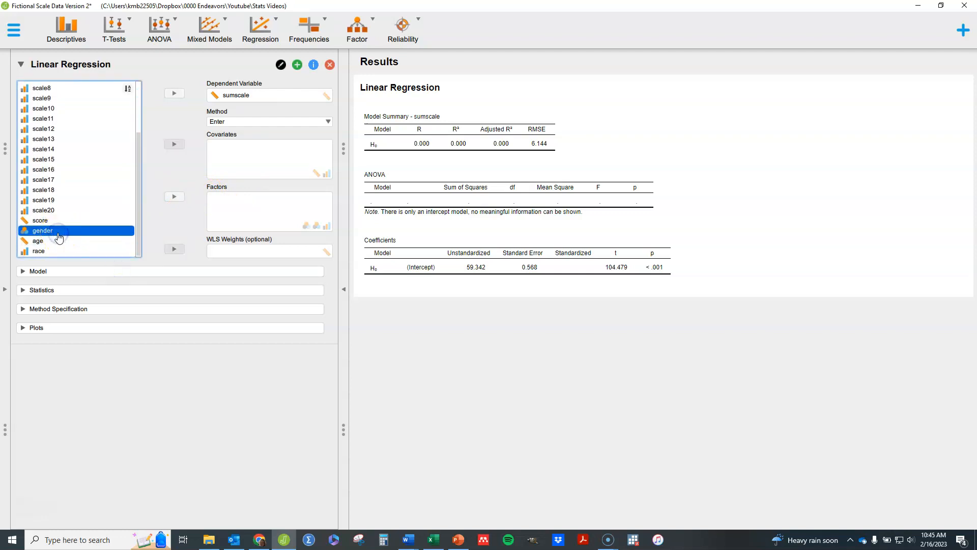
pyautogui.moveTo(174, 197)
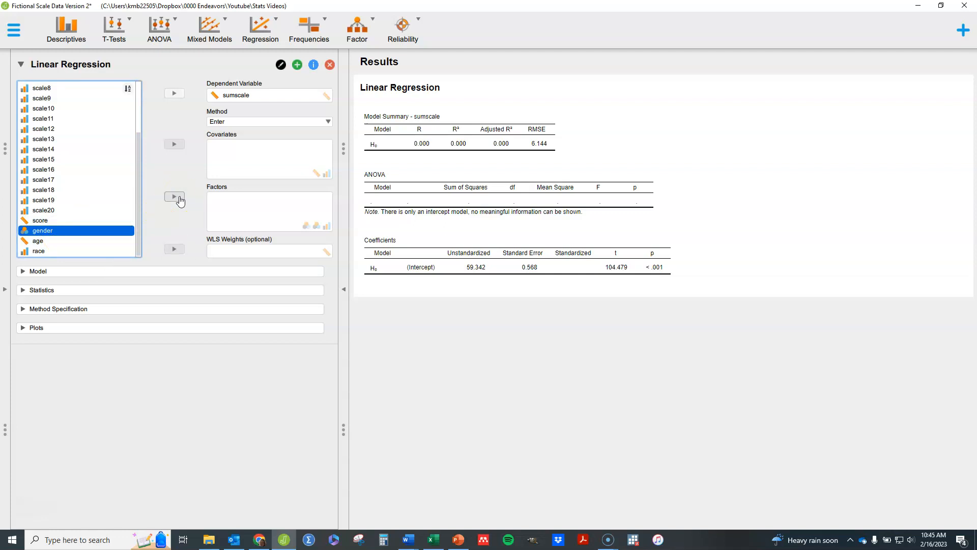
pyautogui.click(174, 197)
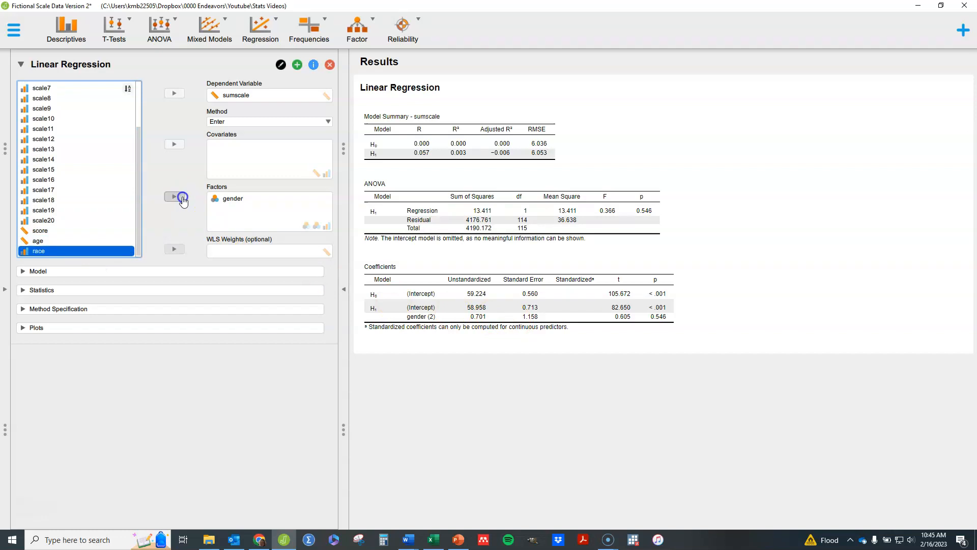
pyautogui.click(174, 197)
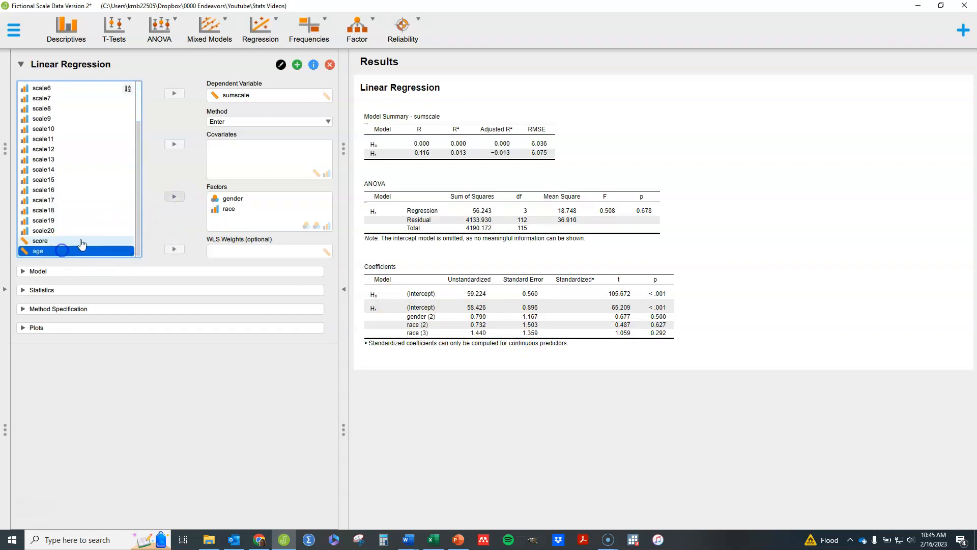
pyautogui.click(174, 144)
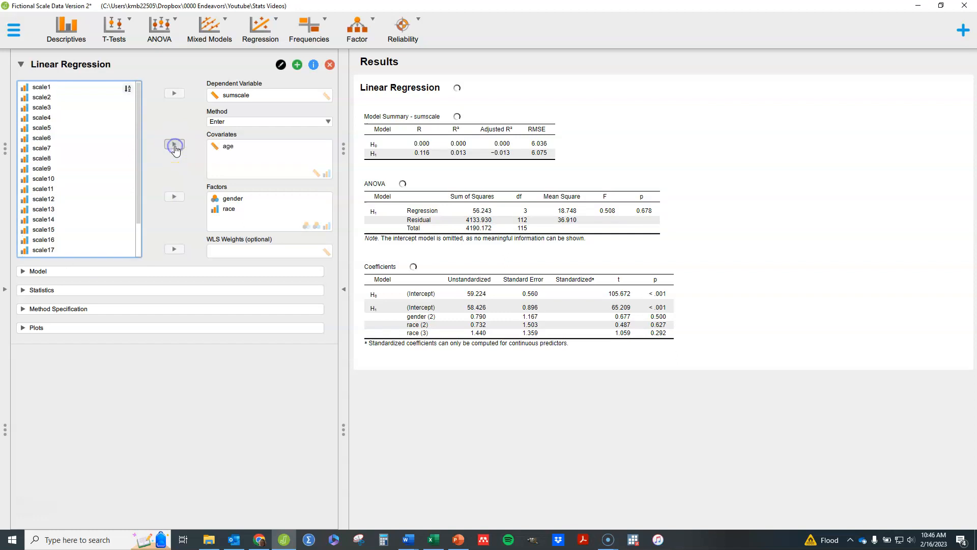
pyautogui.click(174, 144)
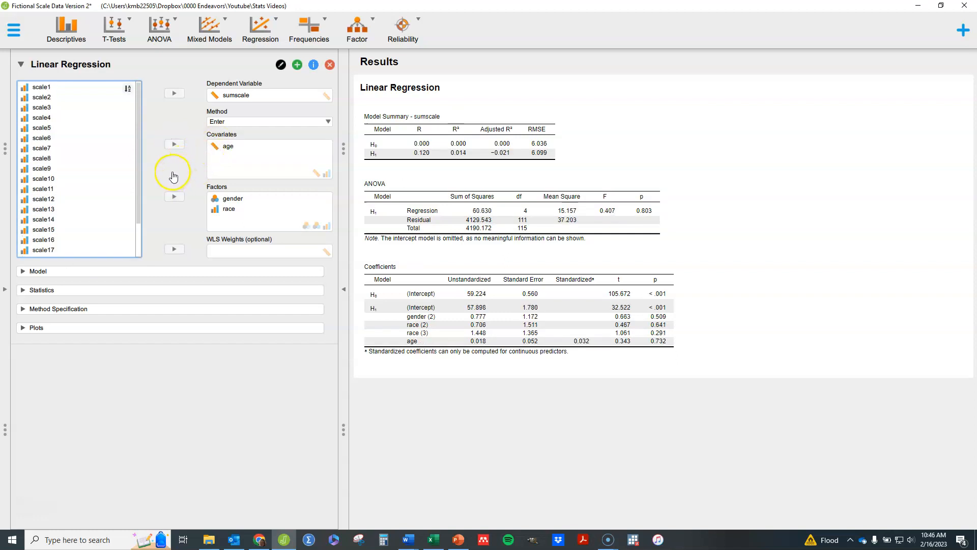
pyautogui.moveTo(252, 129)
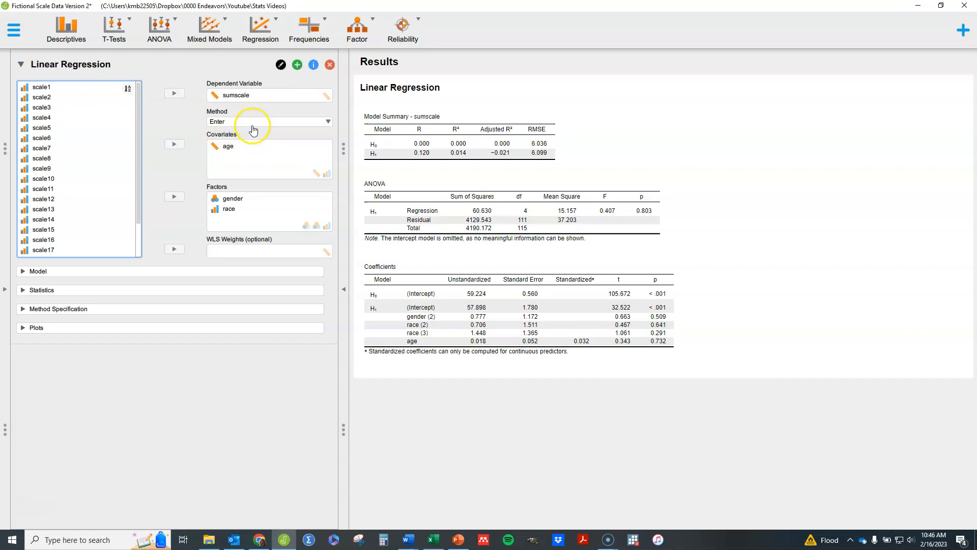
pyautogui.moveTo(240, 223)
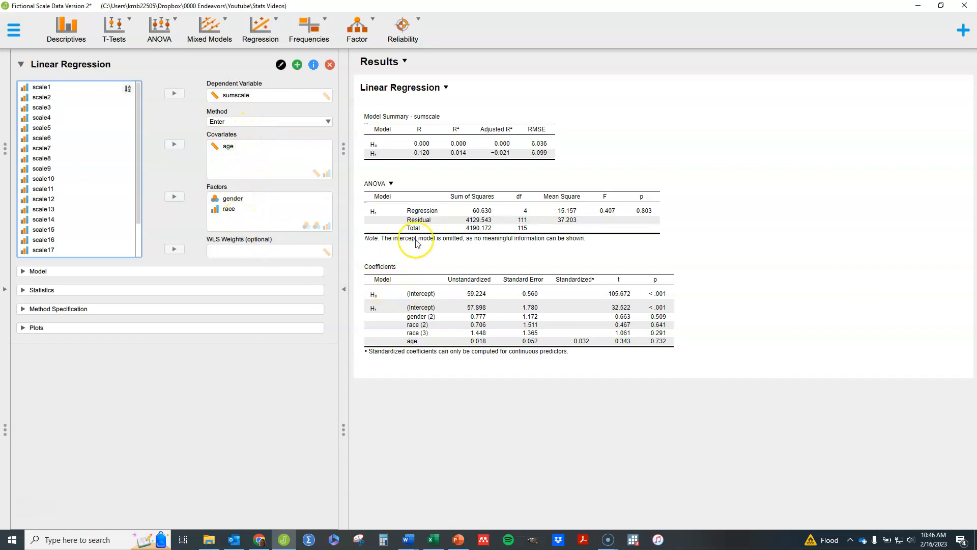
pyautogui.moveTo(428, 337)
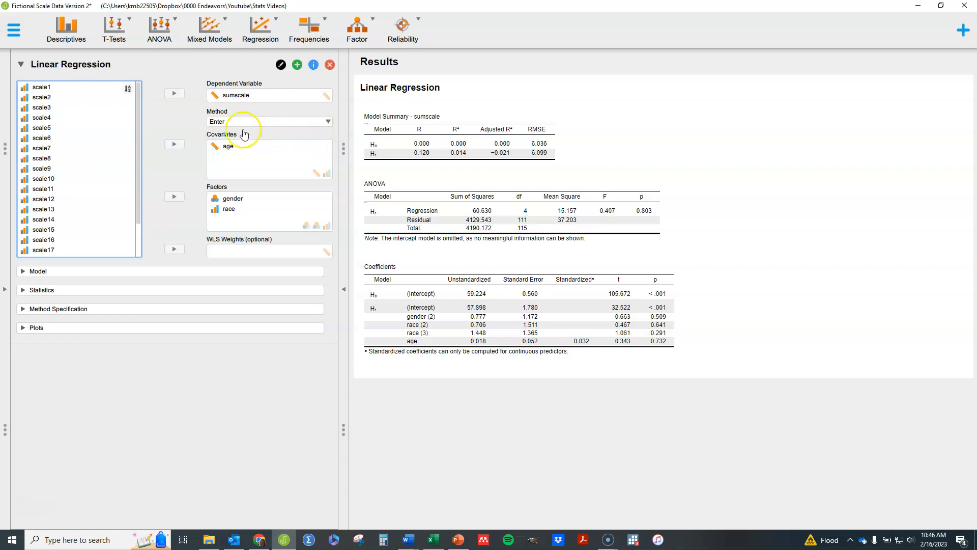
pyautogui.moveTo(267, 124)
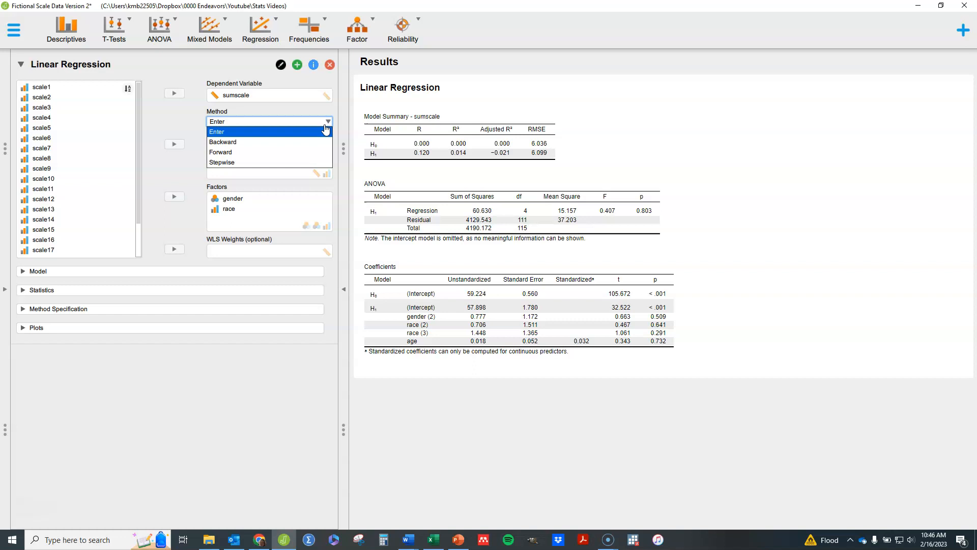
pyautogui.moveTo(253, 143)
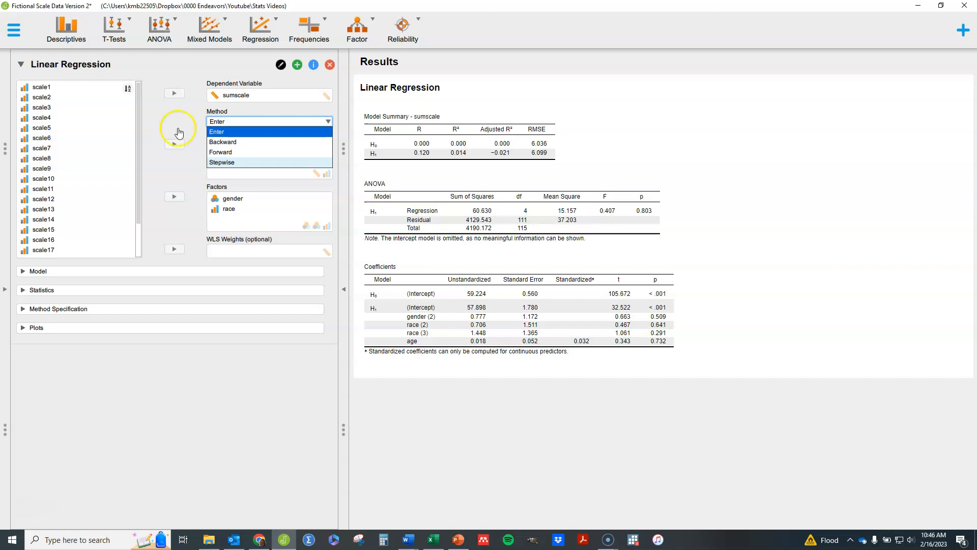
pyautogui.moveTo(183, 121)
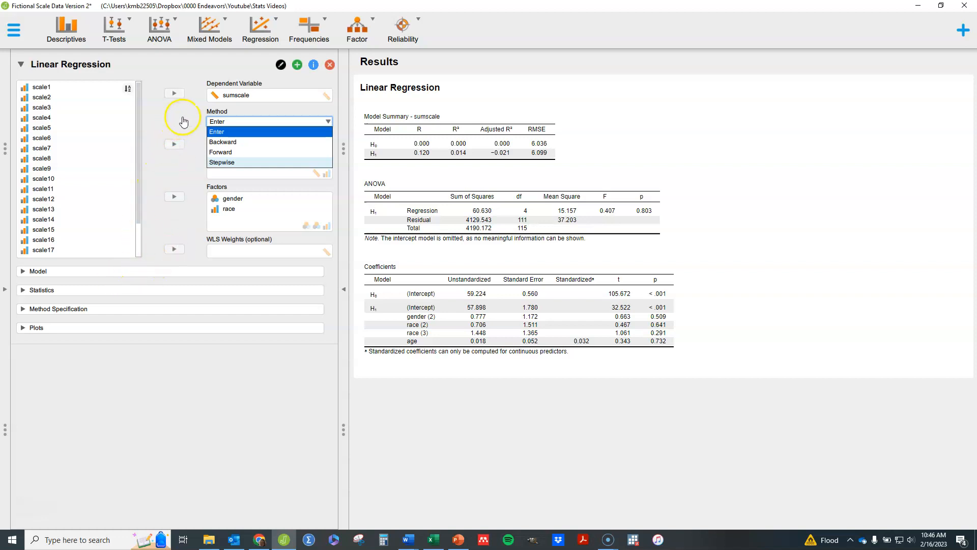
pyautogui.moveTo(197, 124)
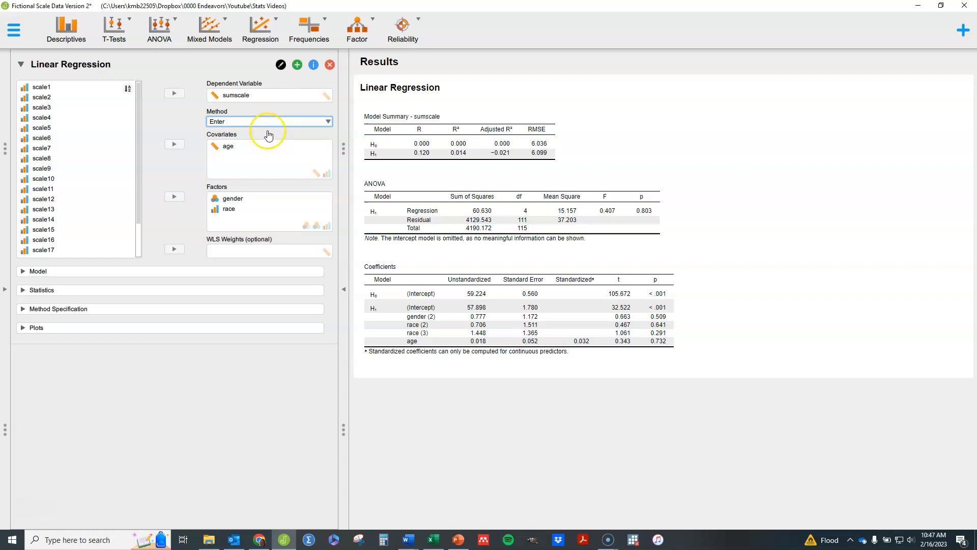
pyautogui.moveTo(287, 138)
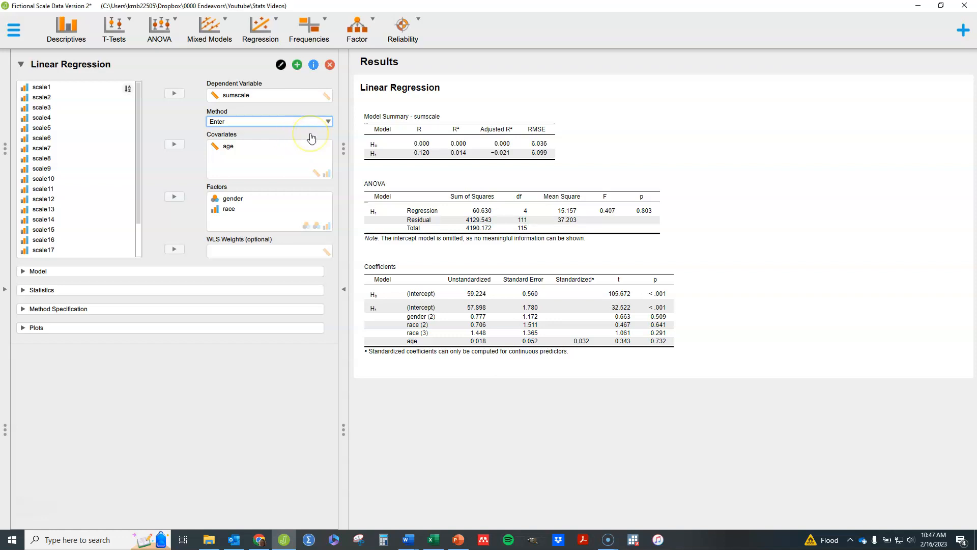
pyautogui.moveTo(314, 138)
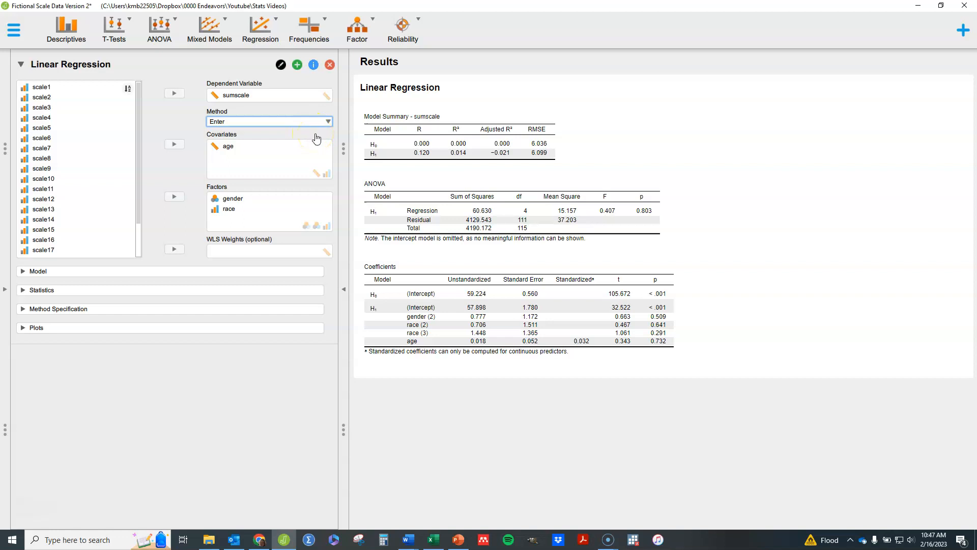
pyautogui.moveTo(315, 135)
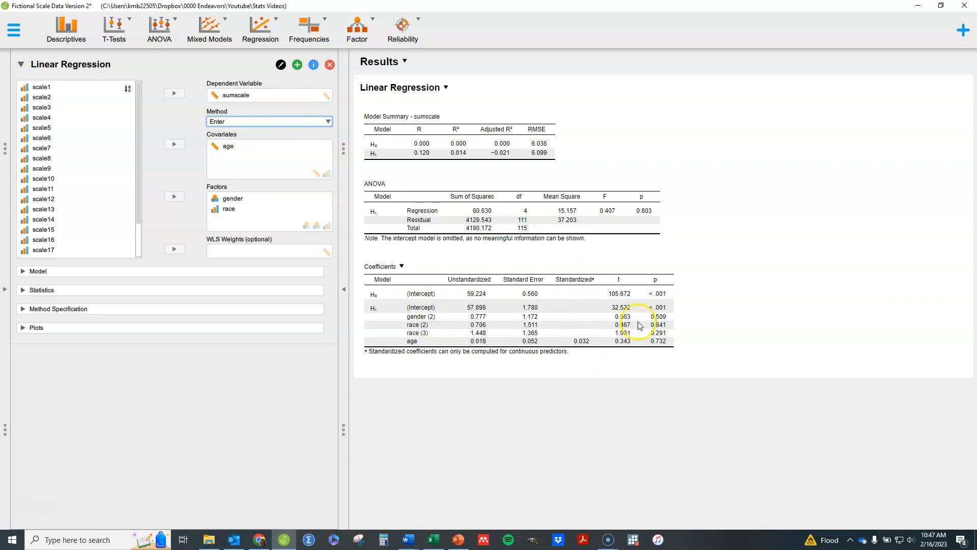
pyautogui.moveTo(479, 323)
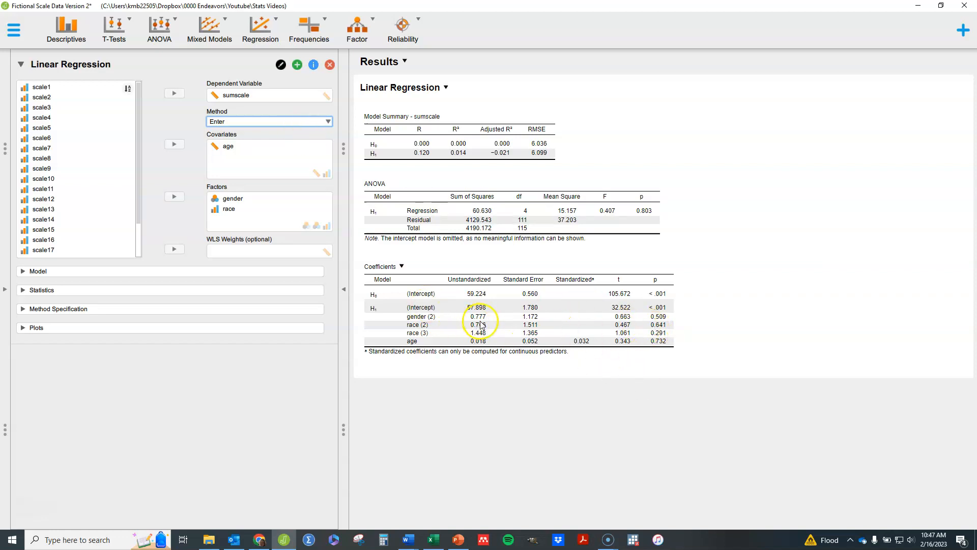
pyautogui.moveTo(496, 364)
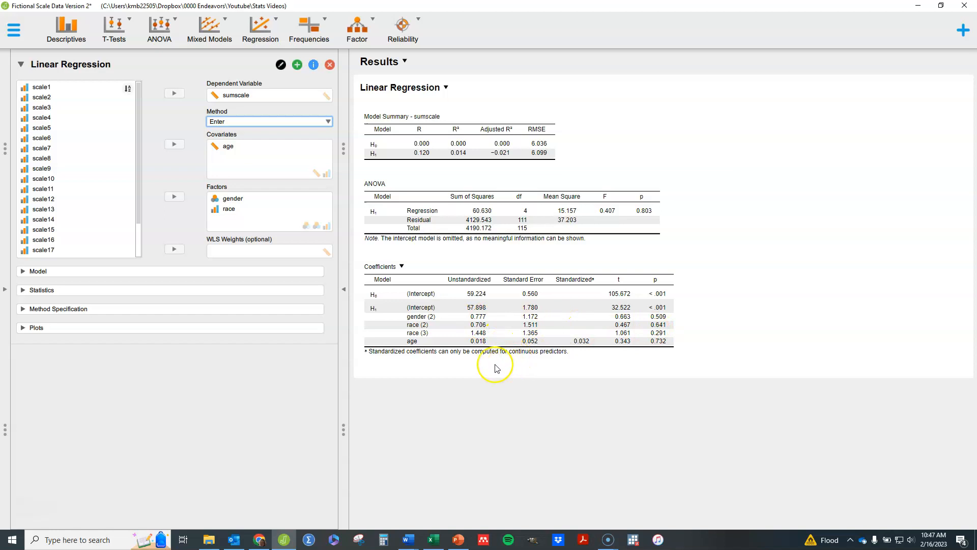
pyautogui.moveTo(467, 391)
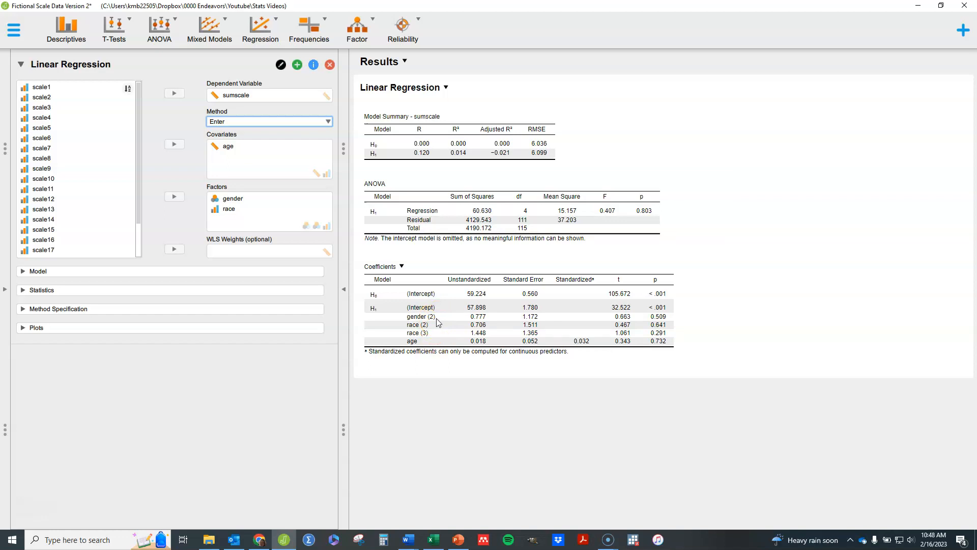
pyautogui.click(438, 323)
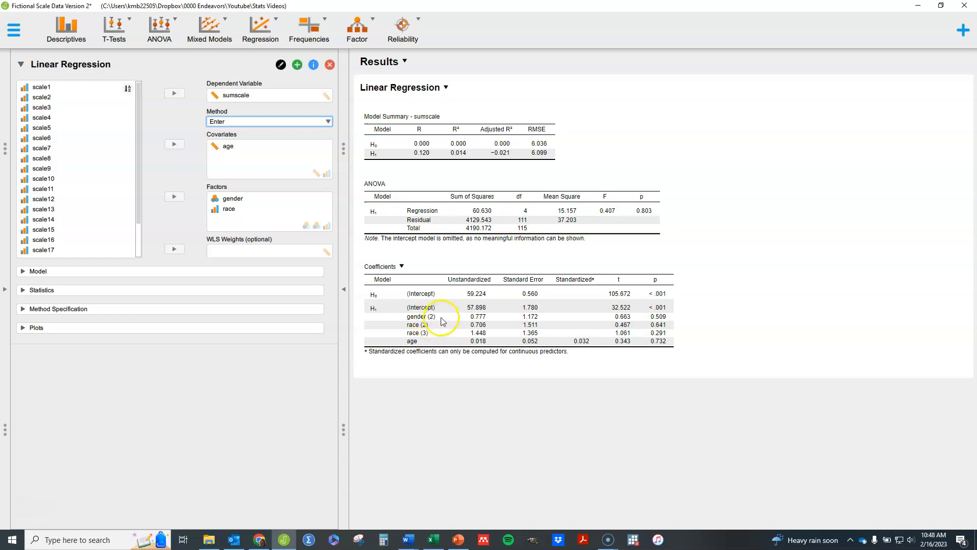
pyautogui.moveTo(434, 323)
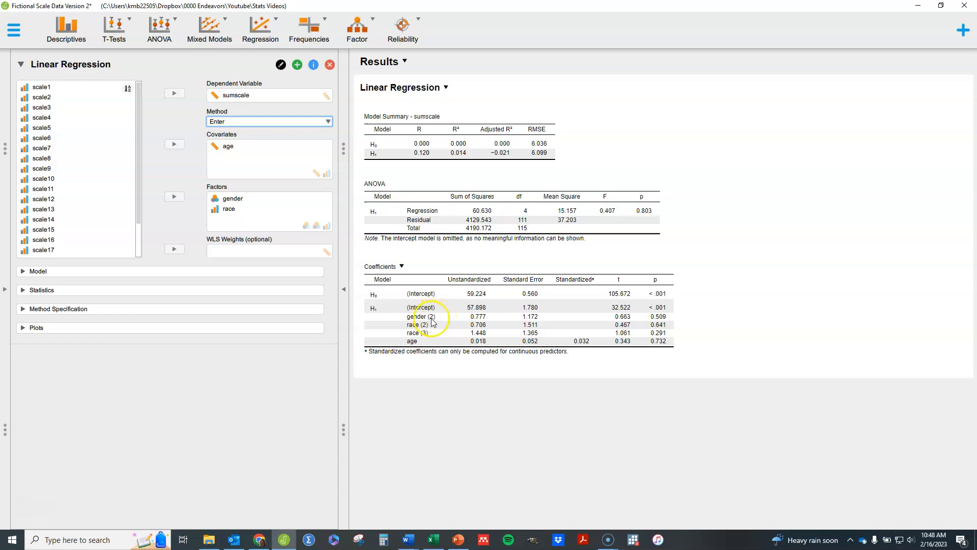
pyautogui.moveTo(476, 316)
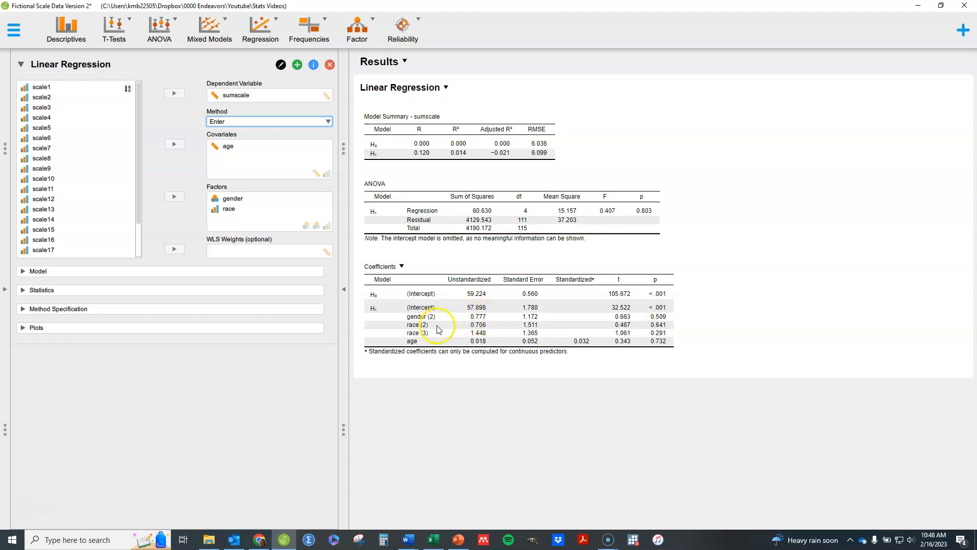
pyautogui.moveTo(434, 338)
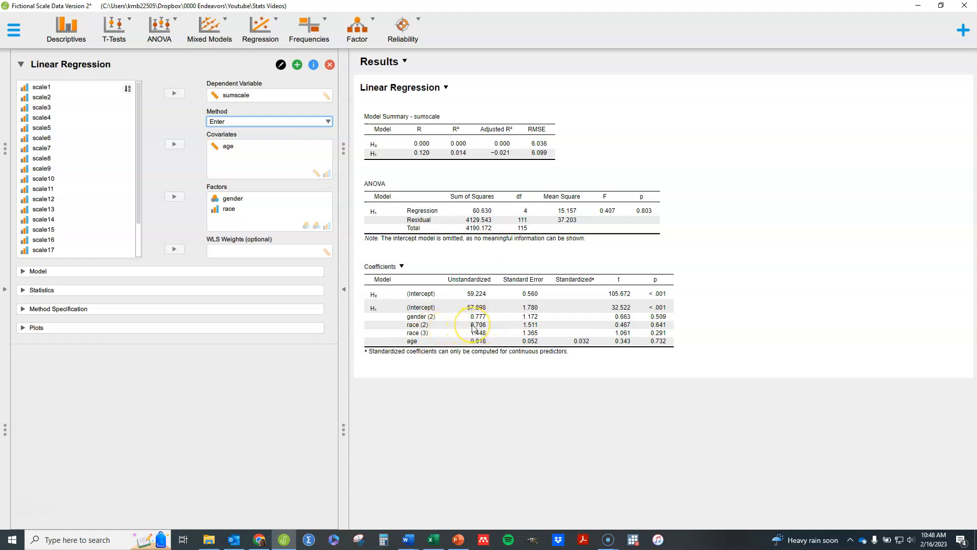
pyautogui.moveTo(490, 340)
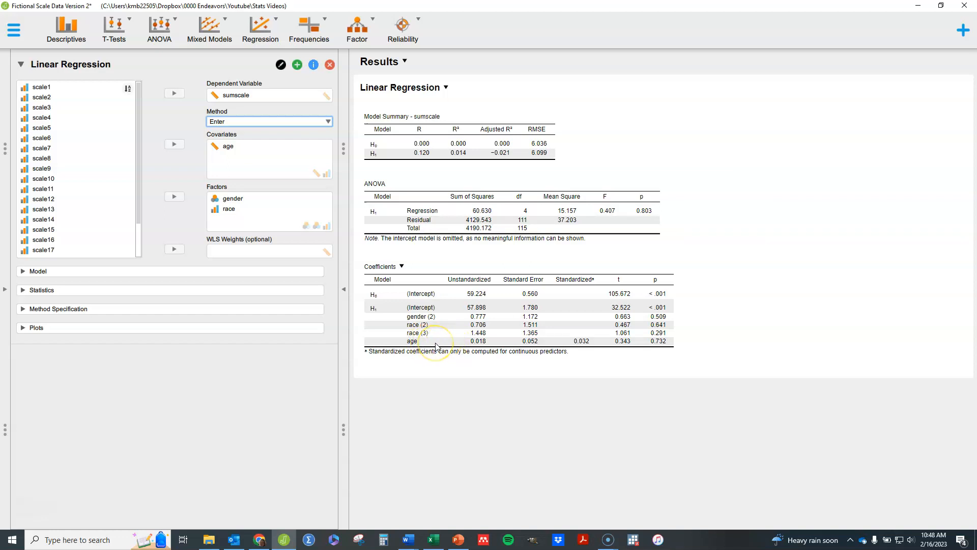
pyautogui.moveTo(491, 315)
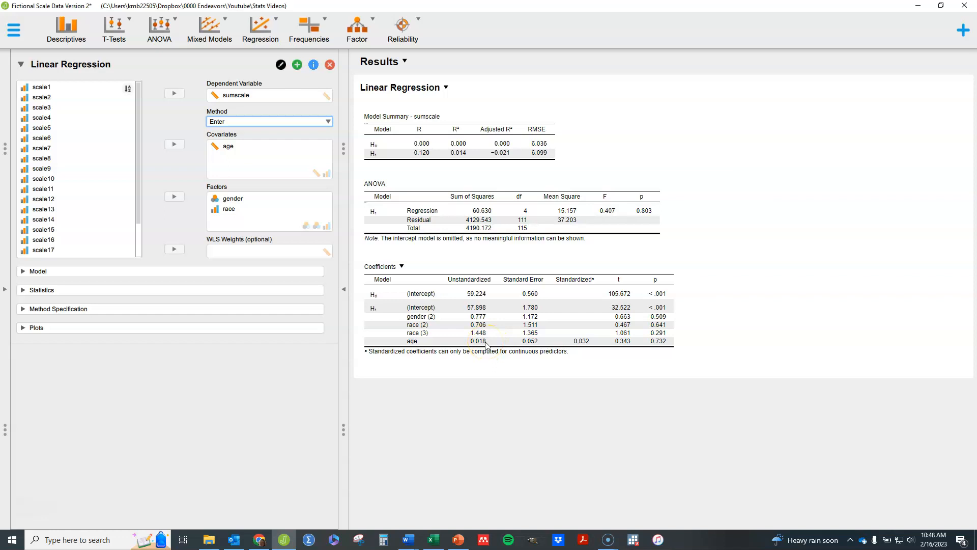
pyautogui.moveTo(663, 358)
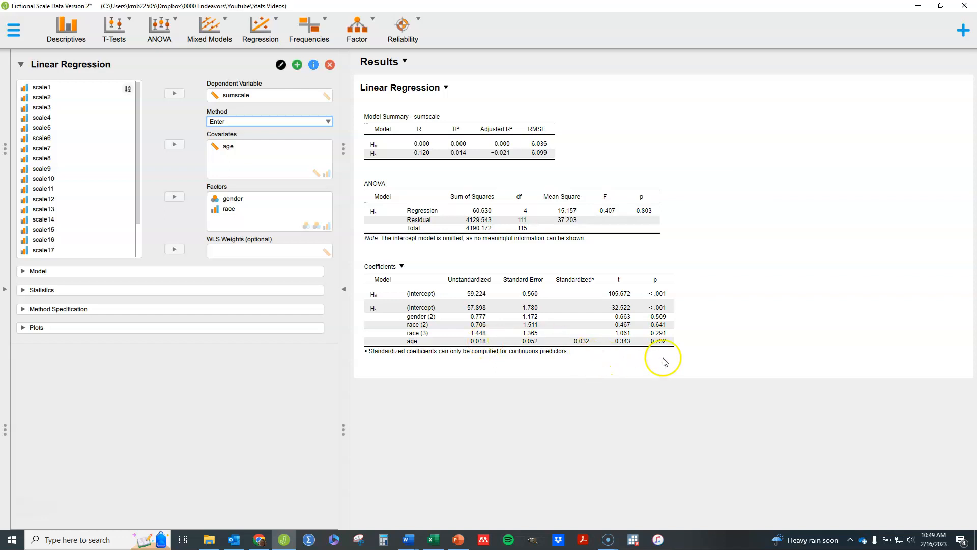
pyautogui.moveTo(584, 345)
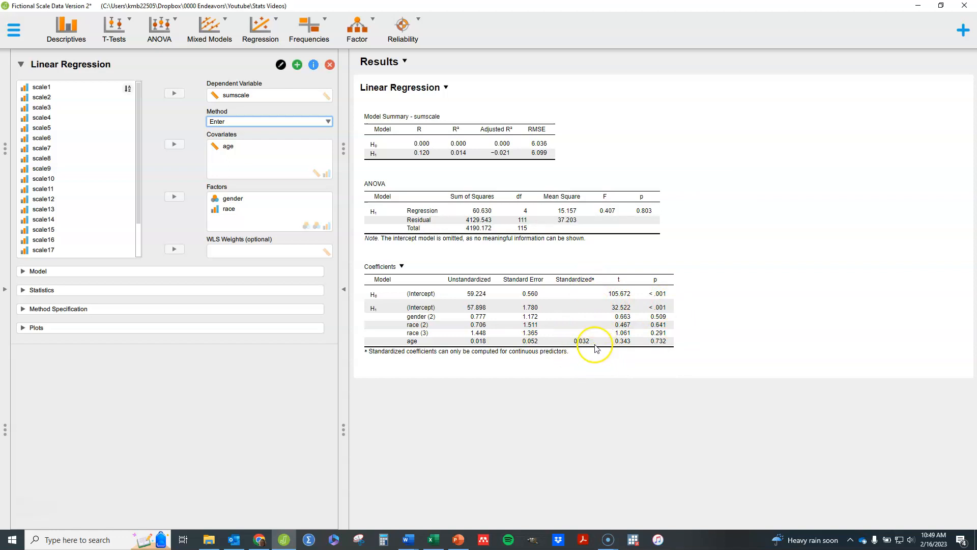
pyautogui.moveTo(584, 355)
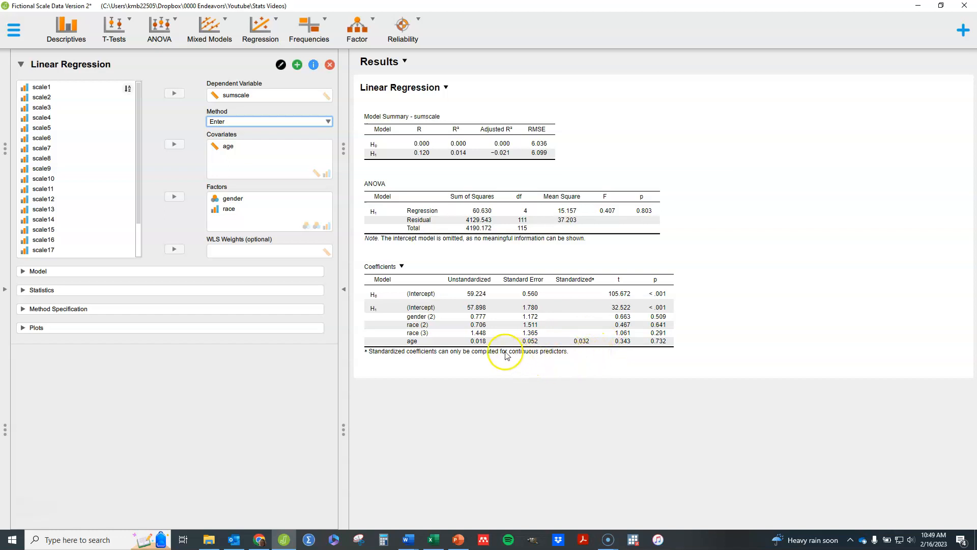
pyautogui.moveTo(475, 351)
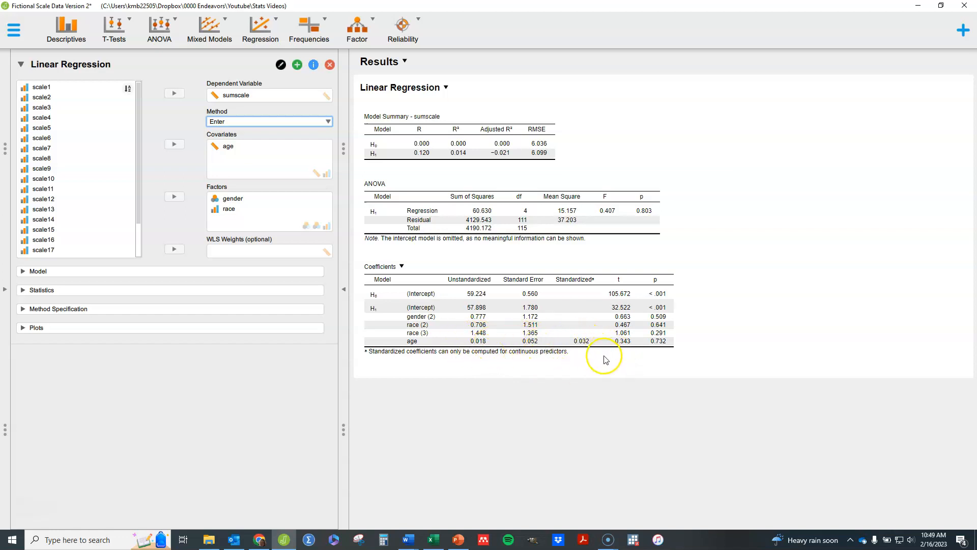
pyautogui.moveTo(603, 357)
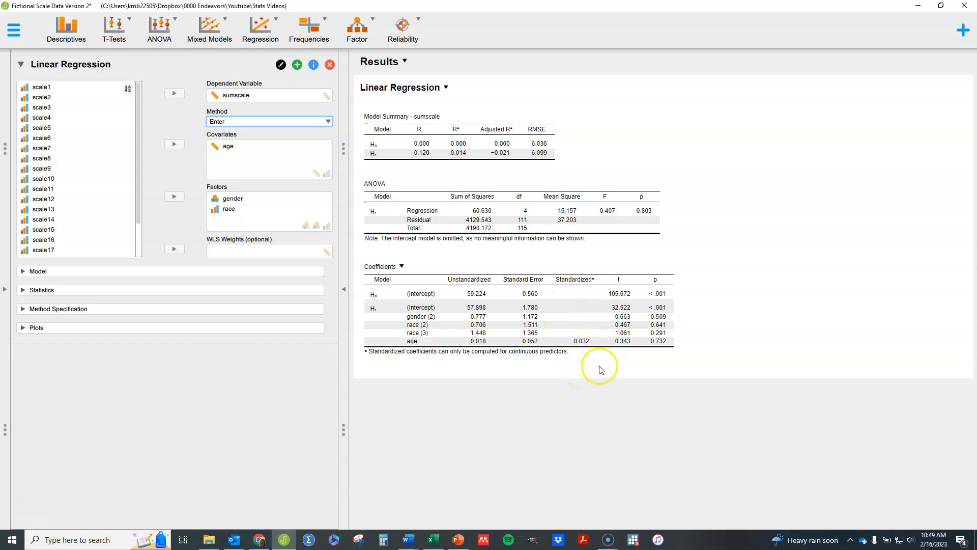
pyautogui.moveTo(628, 354)
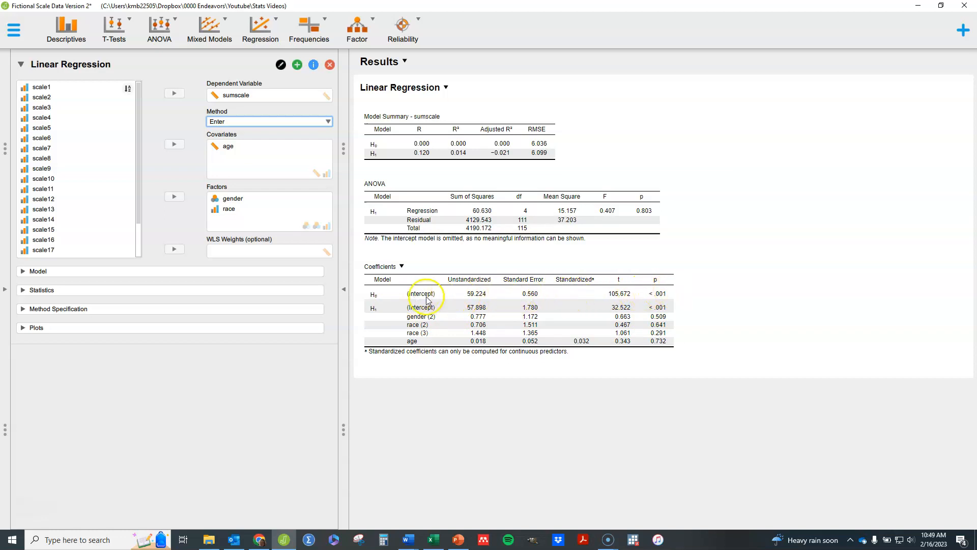
pyautogui.moveTo(672, 296)
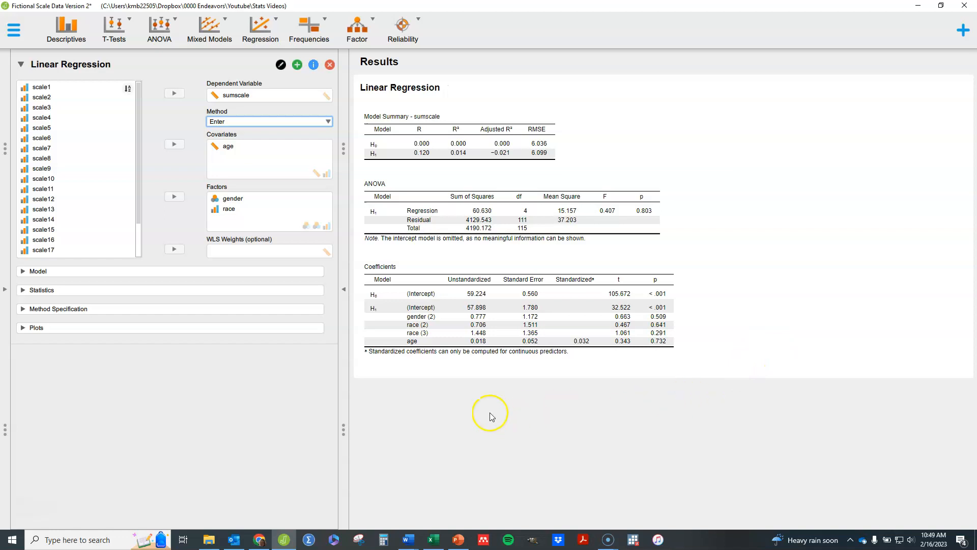
pyautogui.moveTo(237, 247)
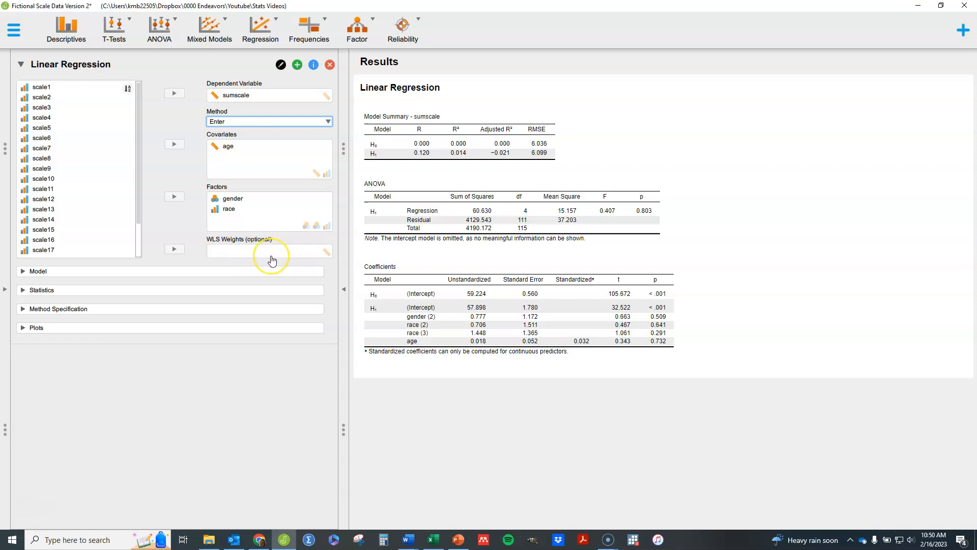
pyautogui.moveTo(207, 269)
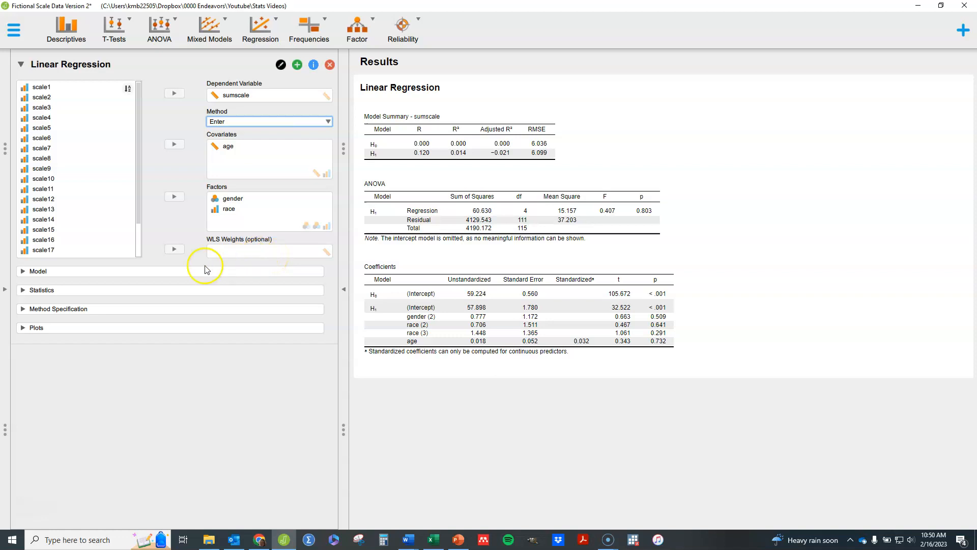
# Expand the Model section listing gender, race and age as model terms.
pyautogui.click(38, 271)
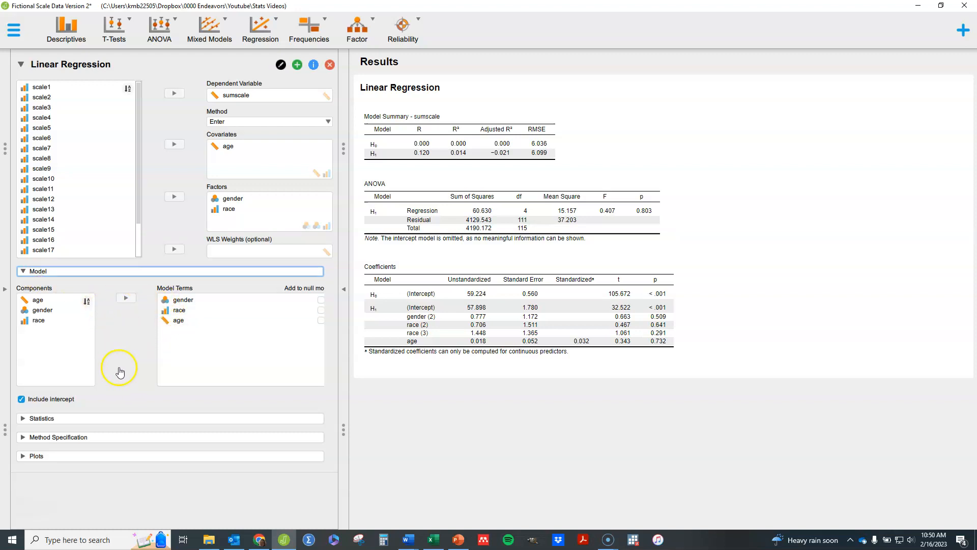
pyautogui.moveTo(113, 380)
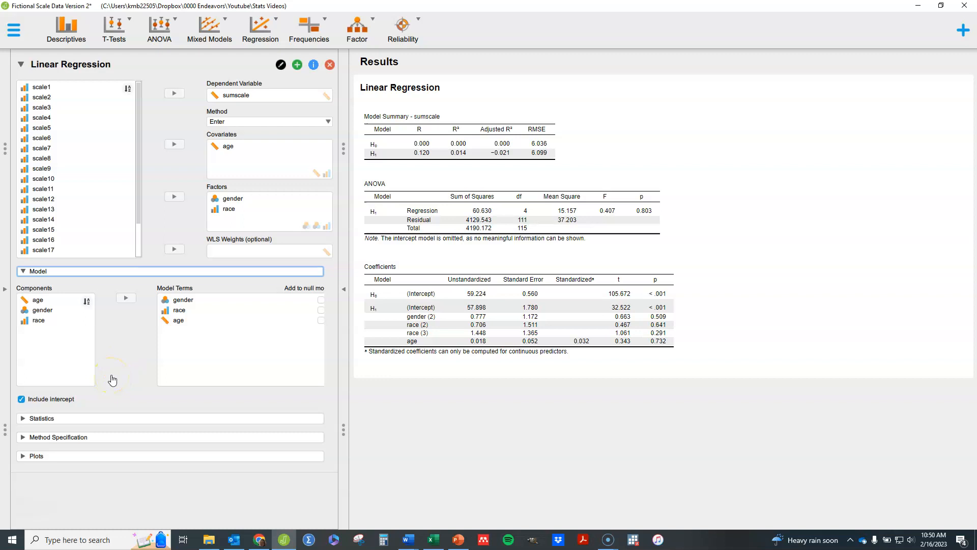
pyautogui.moveTo(112, 329)
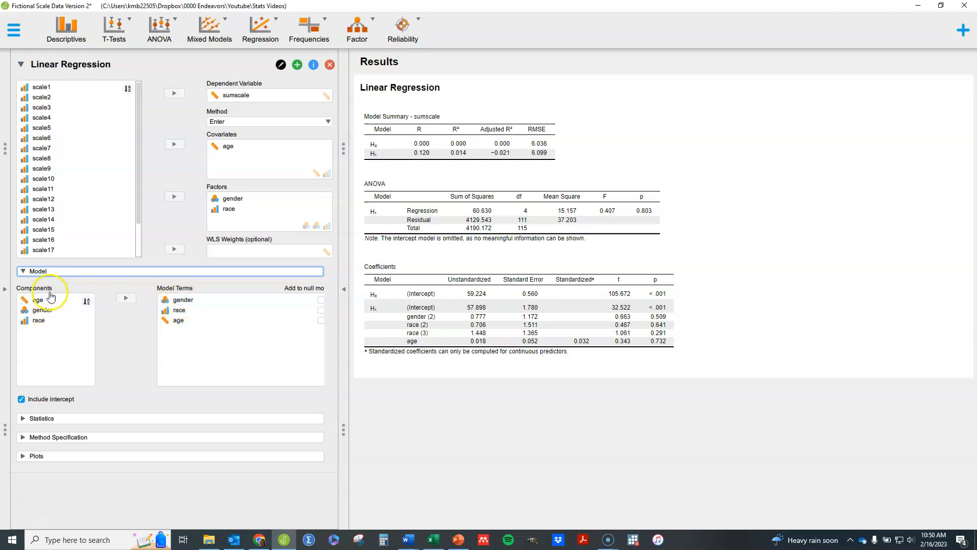
# Add a gender * race interaction term to the model terms.
pyautogui.click(181, 299)
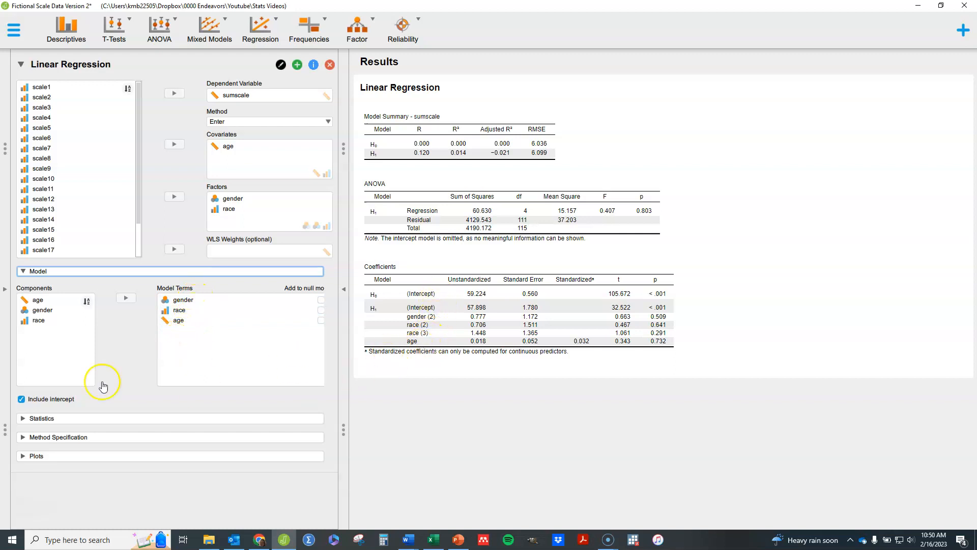
pyautogui.moveTo(129, 338)
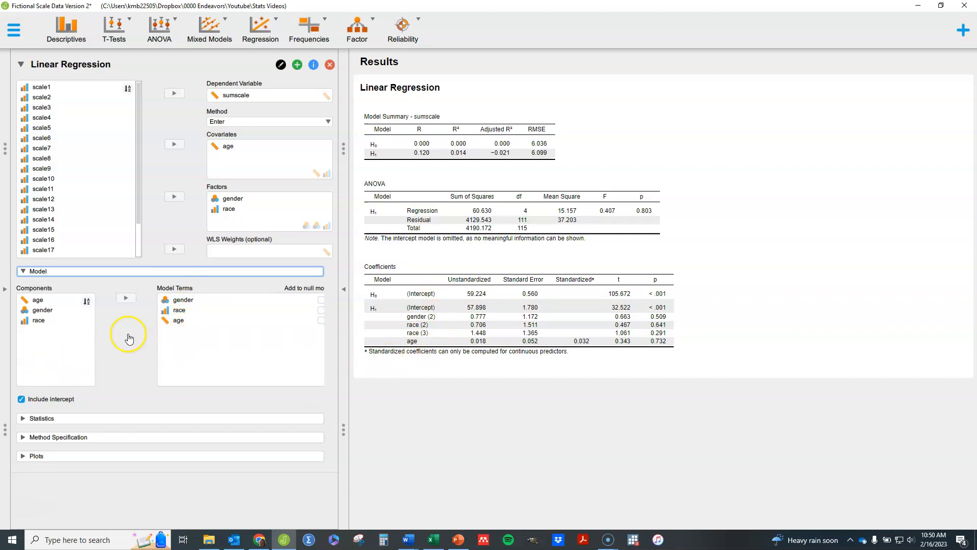
pyautogui.moveTo(117, 370)
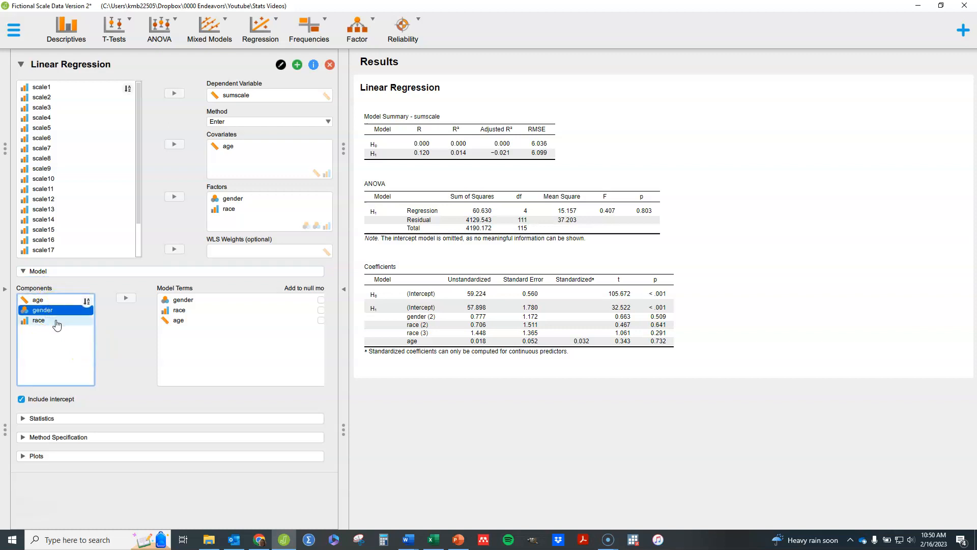
pyautogui.click(39, 319)
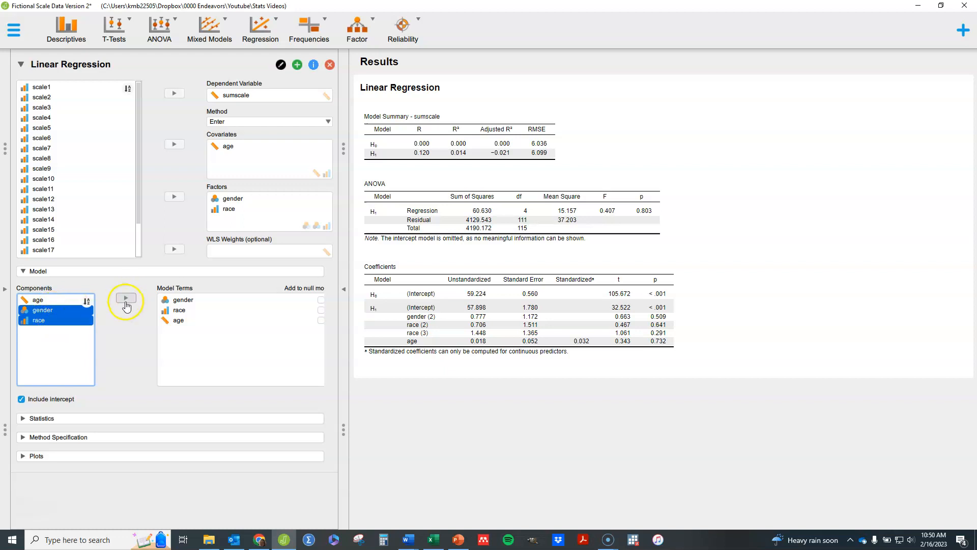
pyautogui.click(124, 298)
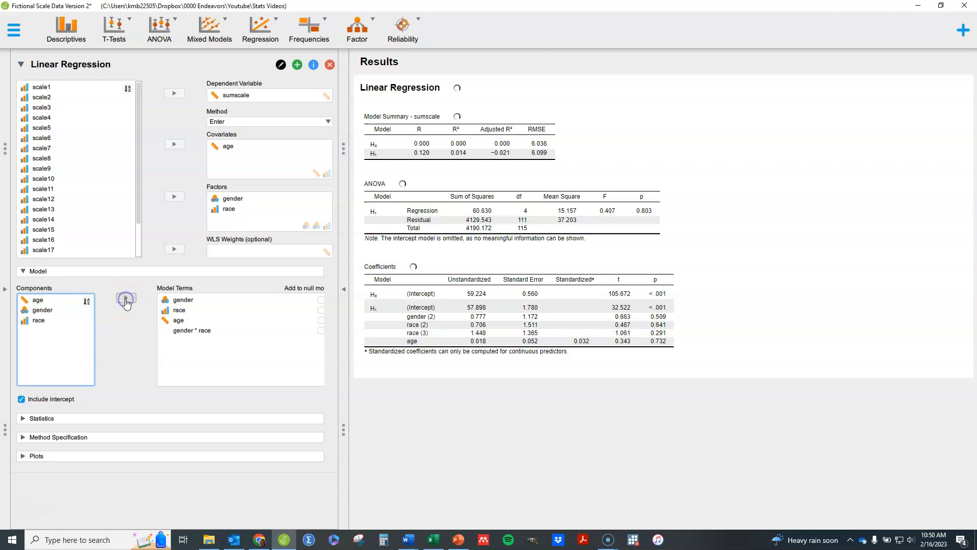
pyautogui.click(125, 299)
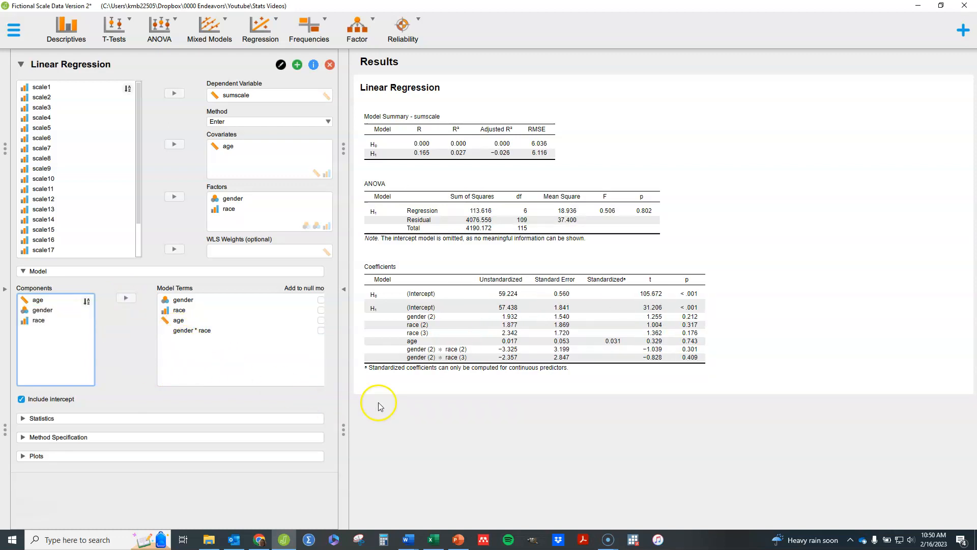
pyautogui.moveTo(457, 399)
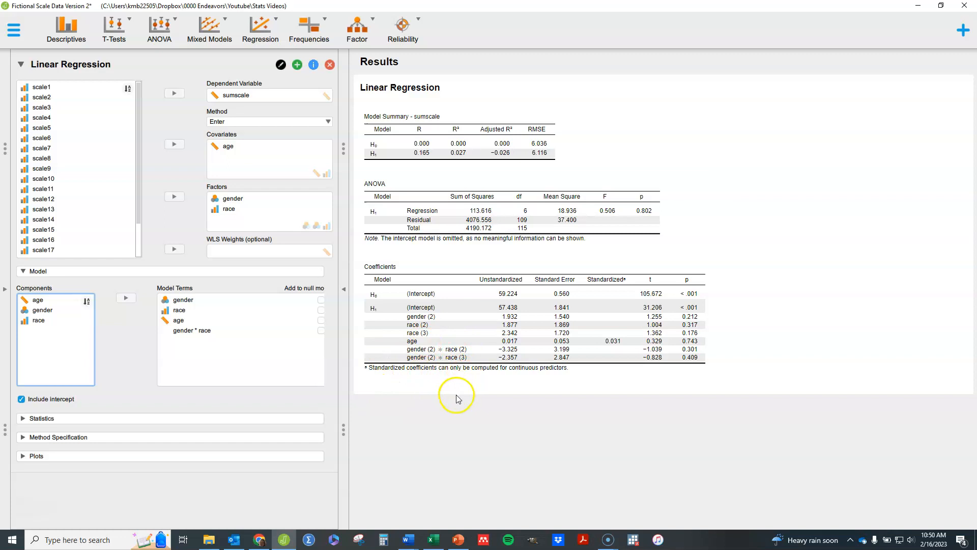
pyautogui.moveTo(456, 384)
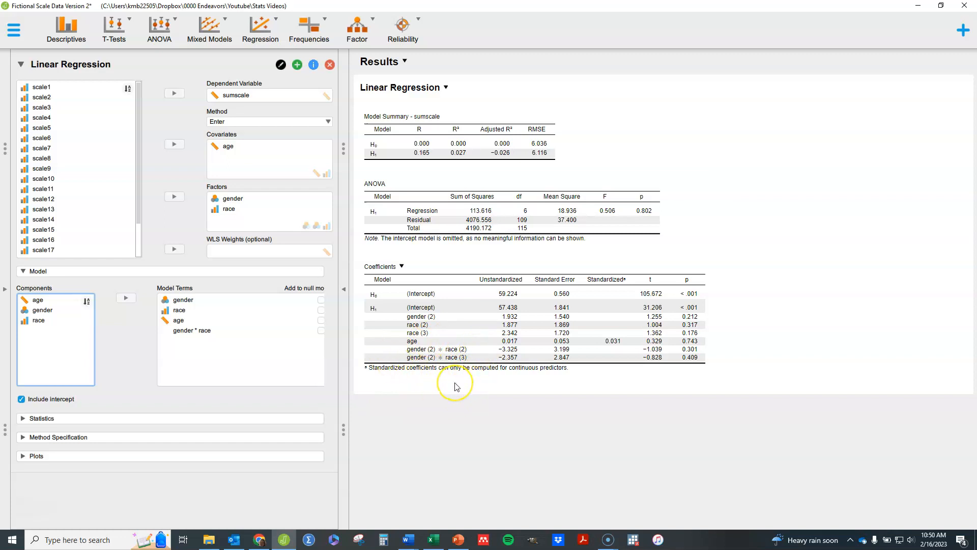
pyautogui.moveTo(472, 352)
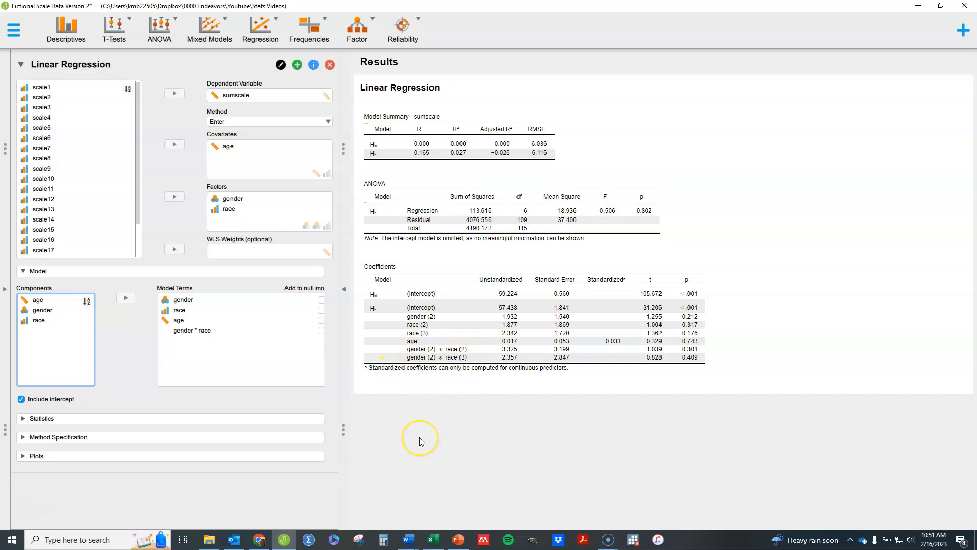
pyautogui.moveTo(111, 388)
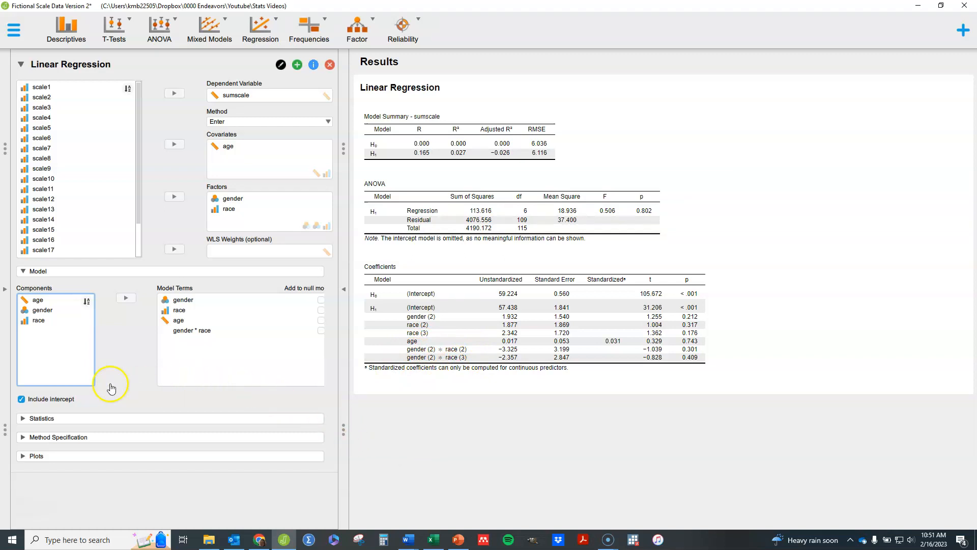
pyautogui.click(38, 299)
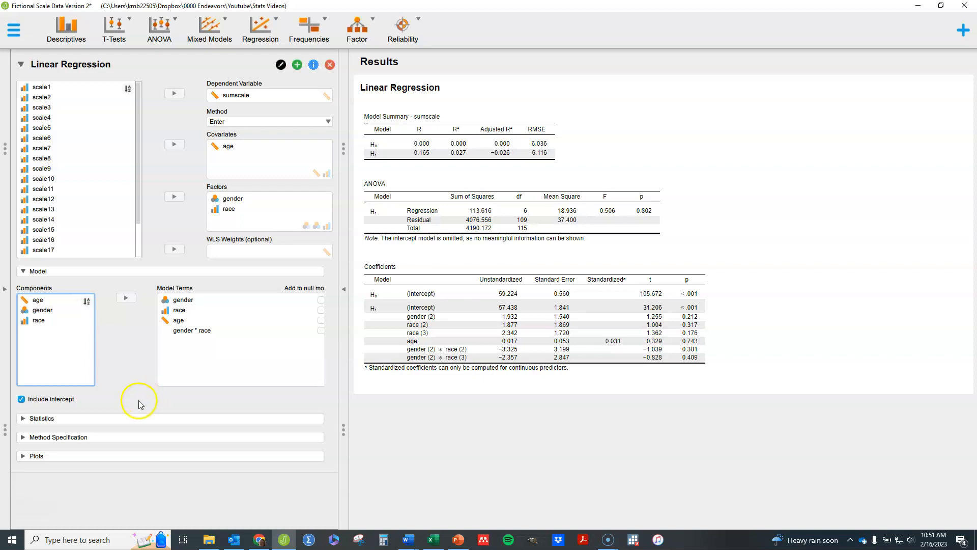
pyautogui.click(38, 299)
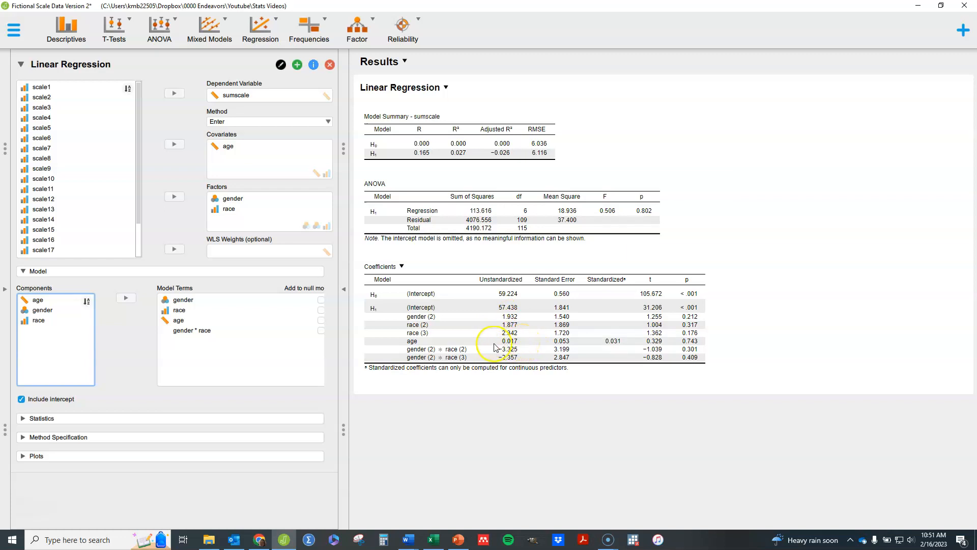
pyautogui.moveTo(510, 306)
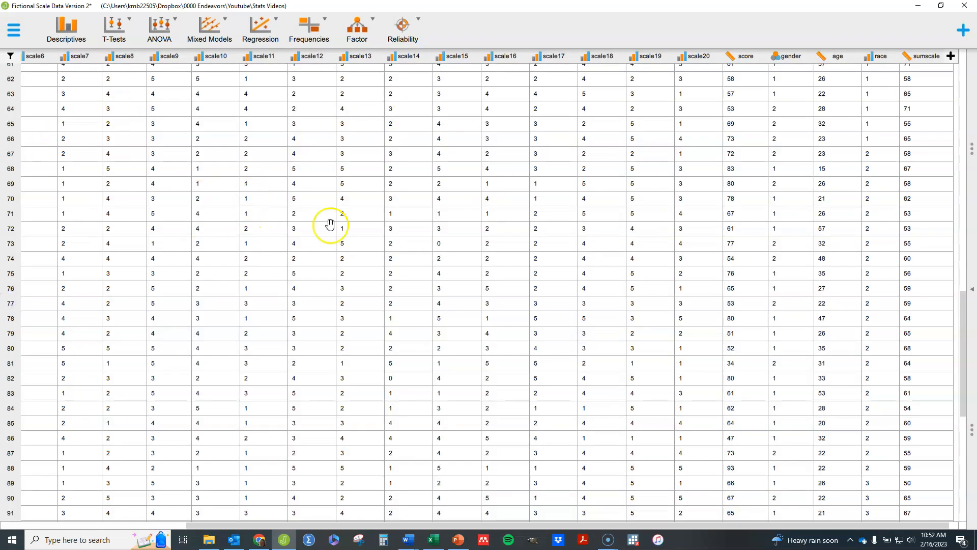
pyautogui.moveTo(949, 57)
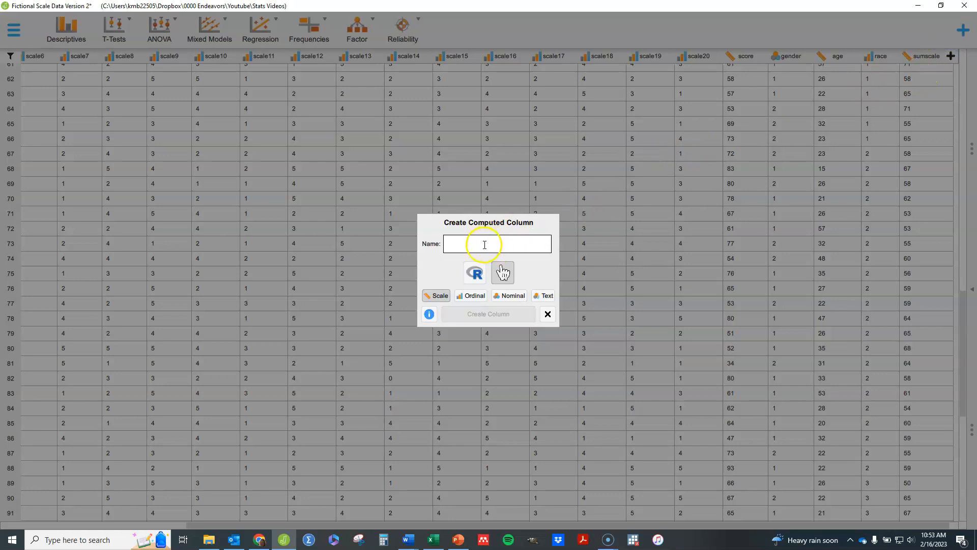
# Name the new computed column CenAge.
pyautogui.write('Cen')
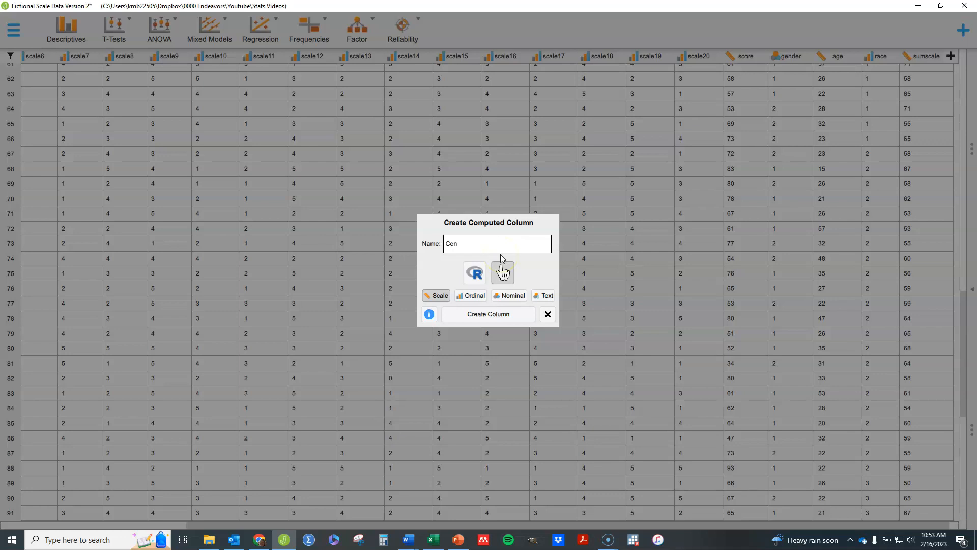
pyautogui.write('Age')
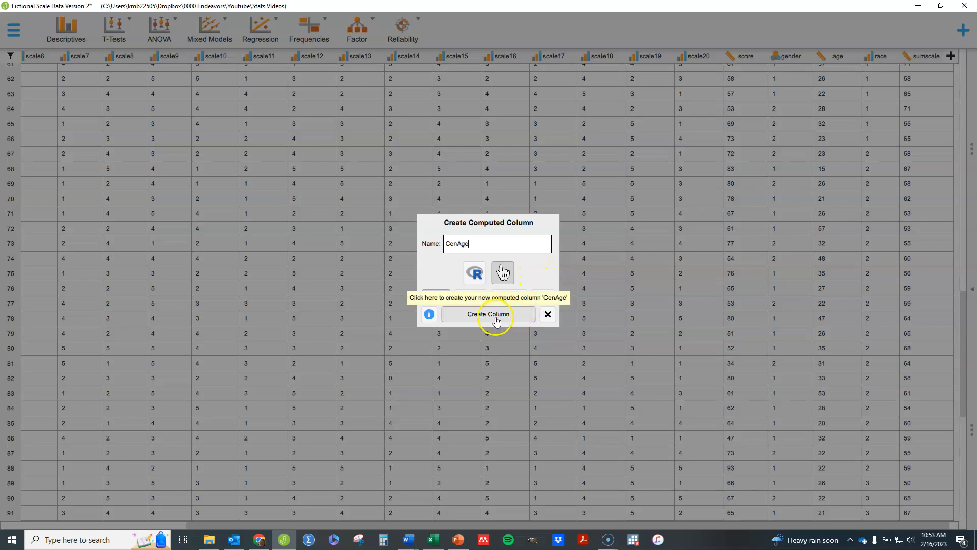
# Create CenAge and build its formula as age minus mean of age.
pyautogui.click(487, 314)
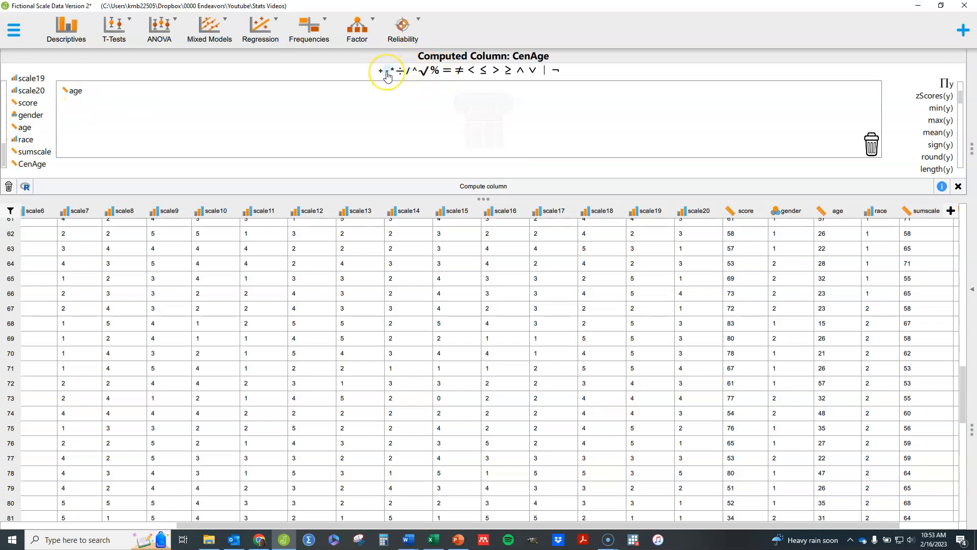
pyautogui.click(388, 70)
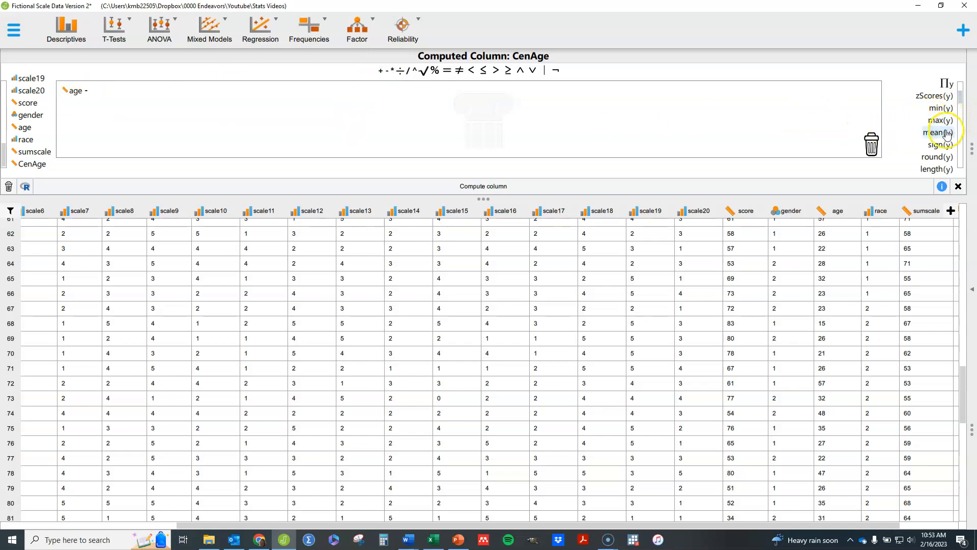
pyautogui.click(940, 133)
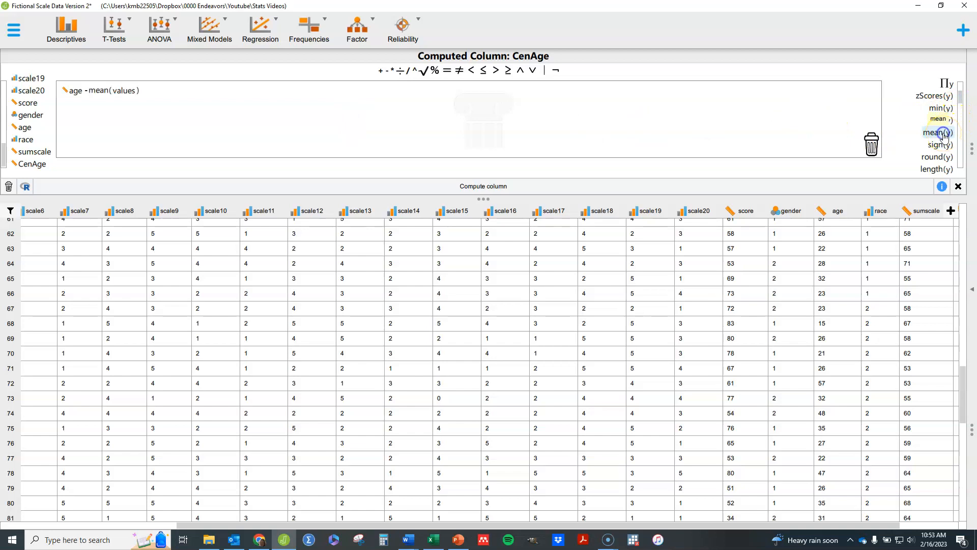
pyautogui.moveTo(133, 98)
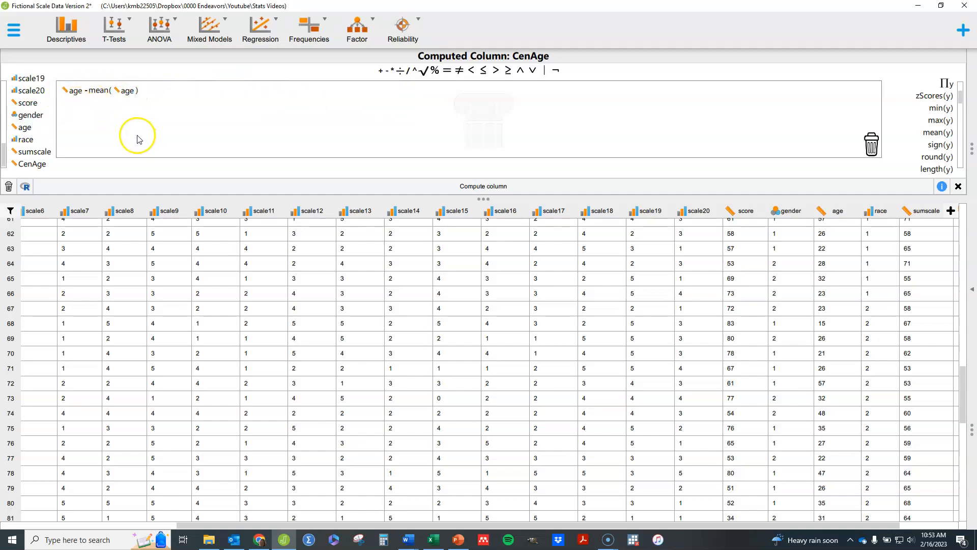
pyautogui.moveTo(516, 46)
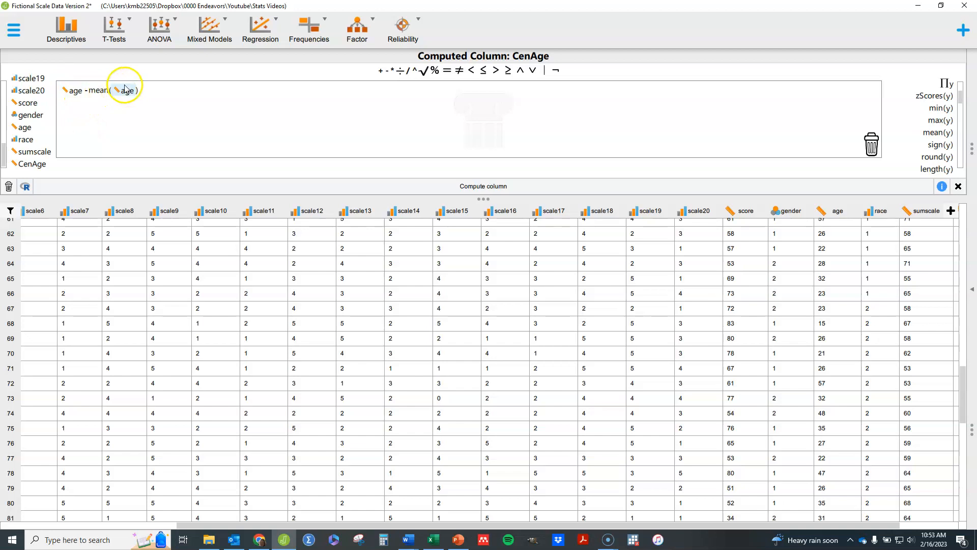
pyautogui.moveTo(273, 88)
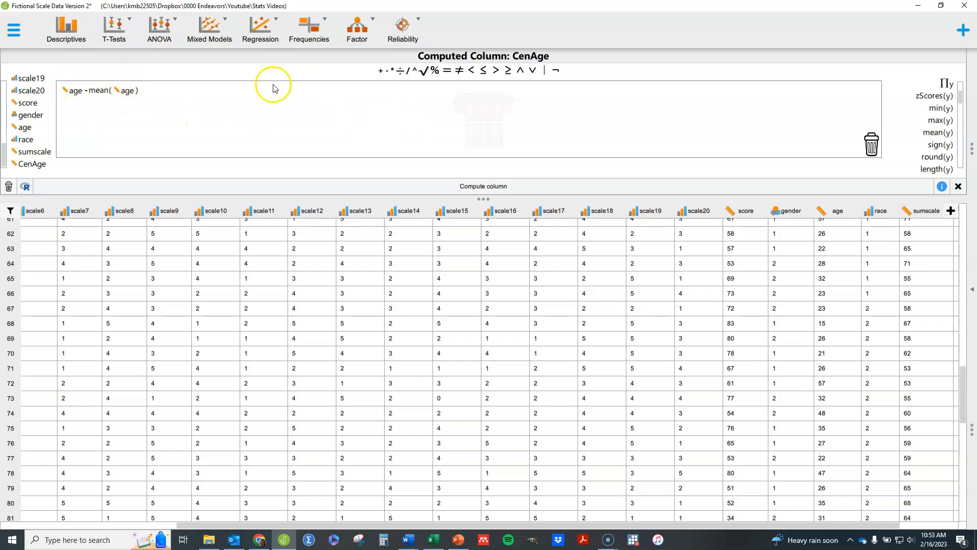
pyautogui.moveTo(502, 177)
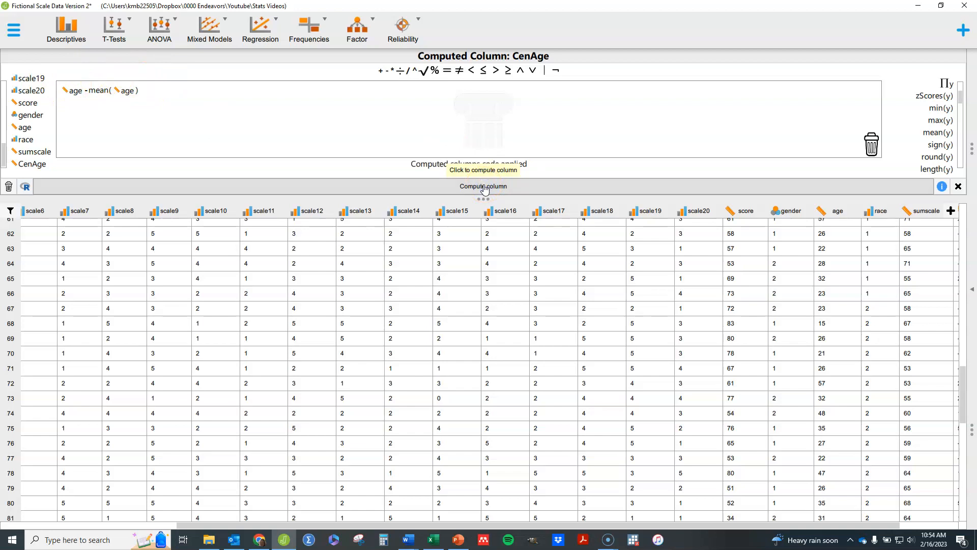
# Compute the CenAge column, filling it with mean-centred ages such as 12.05.
pyautogui.click(483, 185)
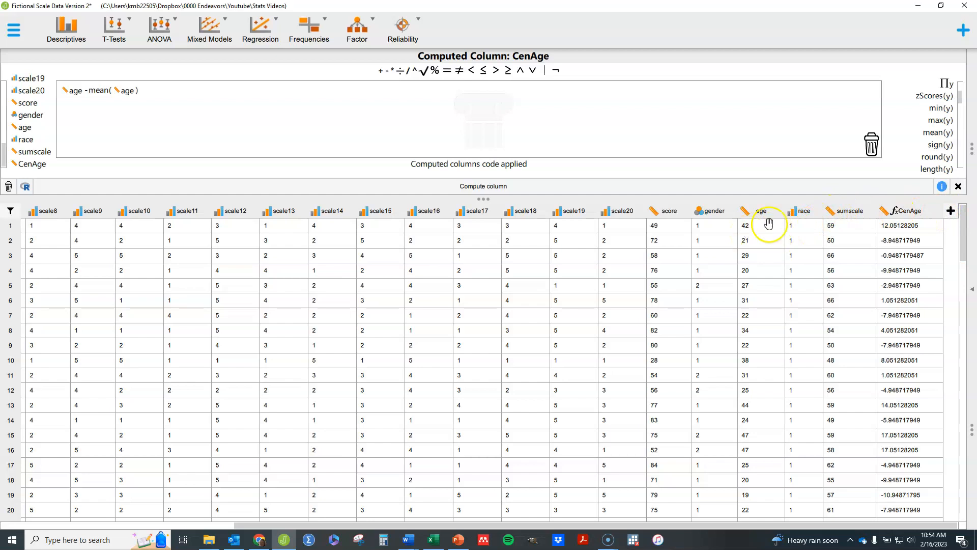
pyautogui.moveTo(894, 226)
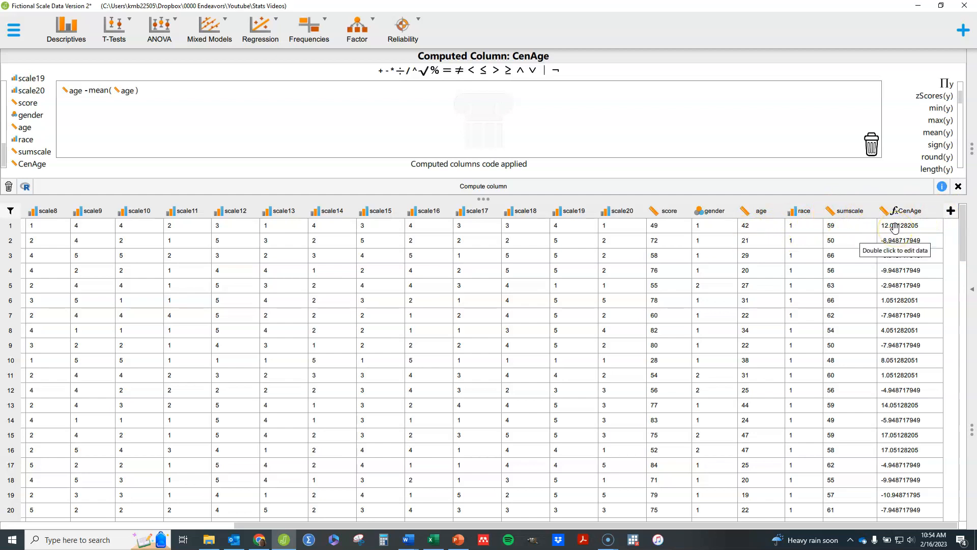
pyautogui.moveTo(751, 242)
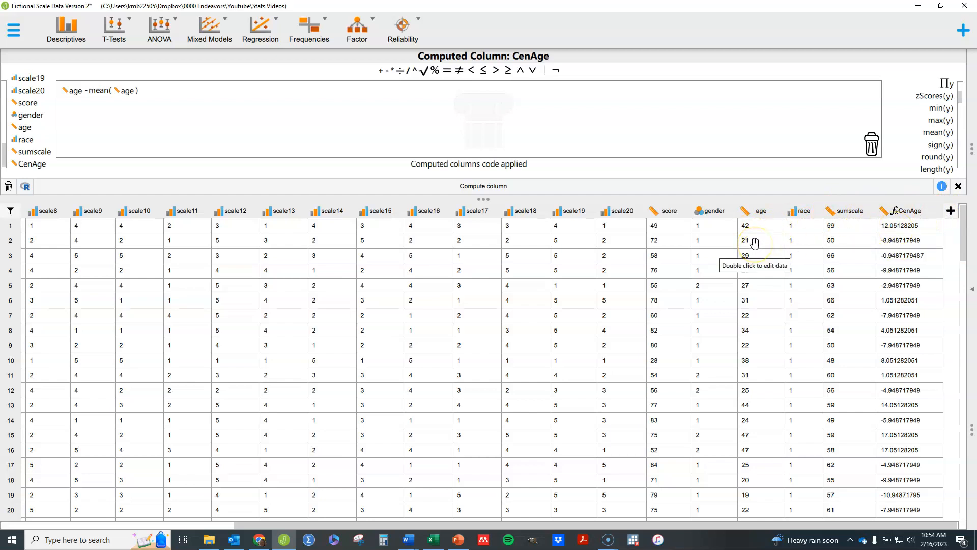
pyautogui.moveTo(894, 249)
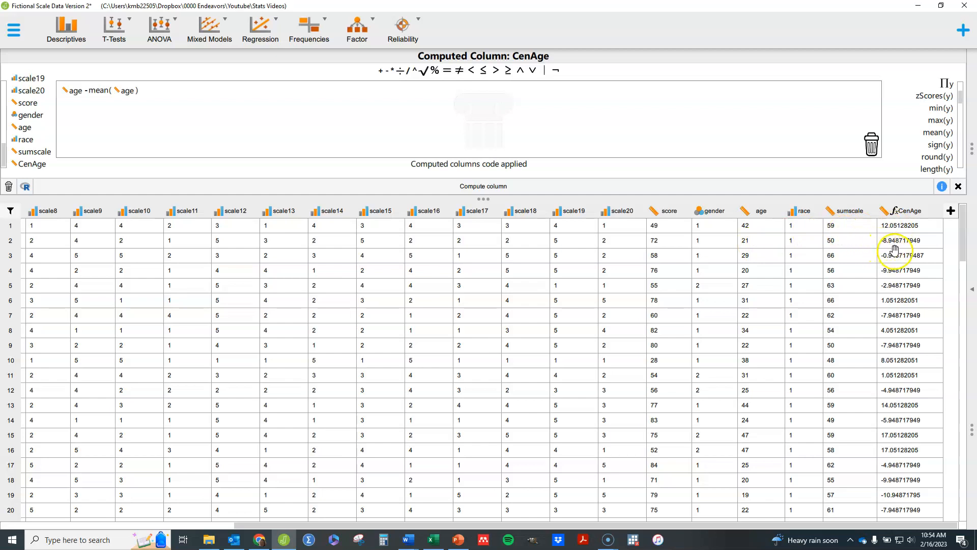
pyautogui.moveTo(895, 217)
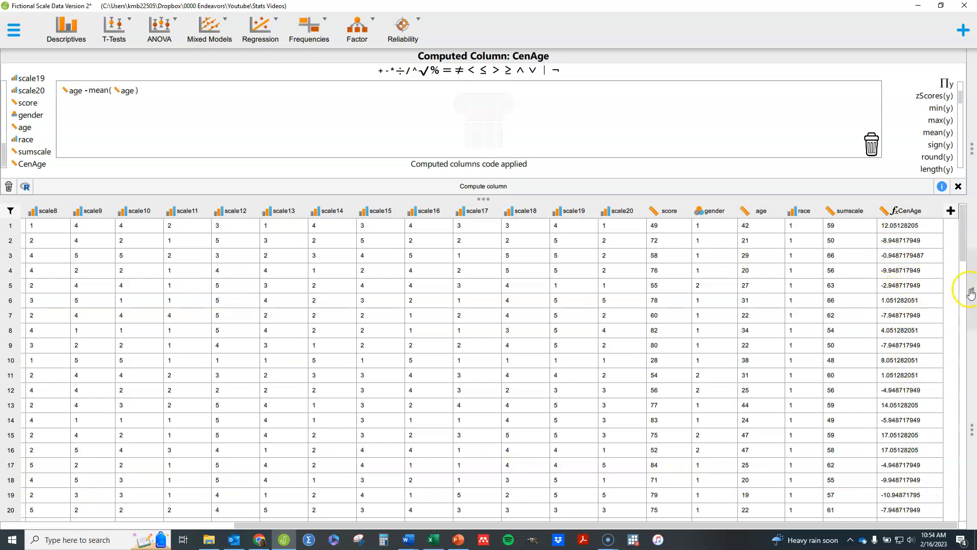
# Return to the linear regression and take age out of the covariates.
pyautogui.click(260, 30)
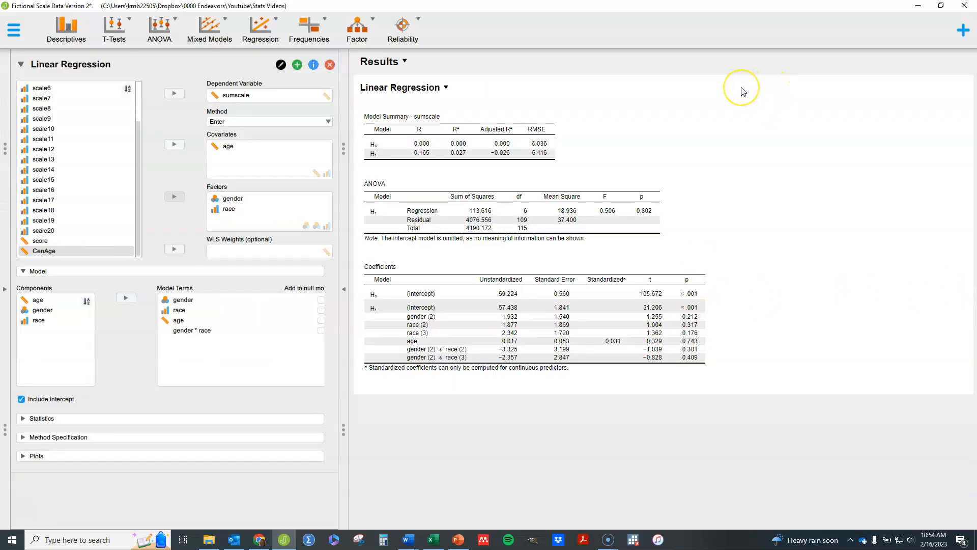
pyautogui.click(228, 145)
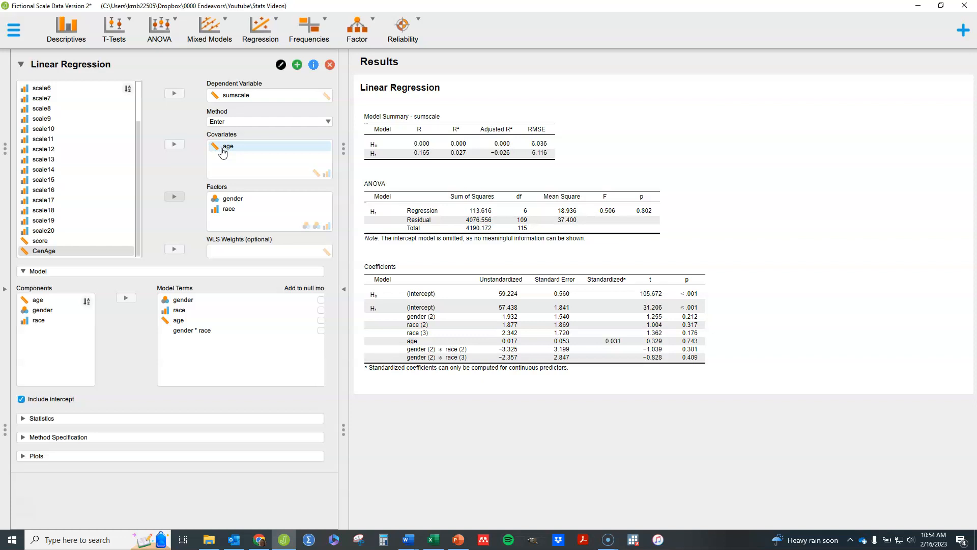
pyautogui.click(228, 145)
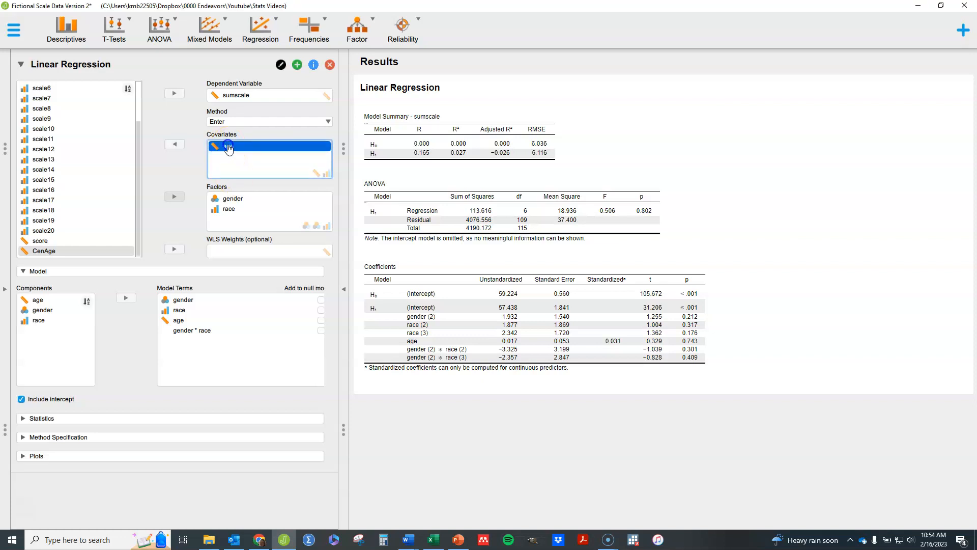
pyautogui.click(174, 143)
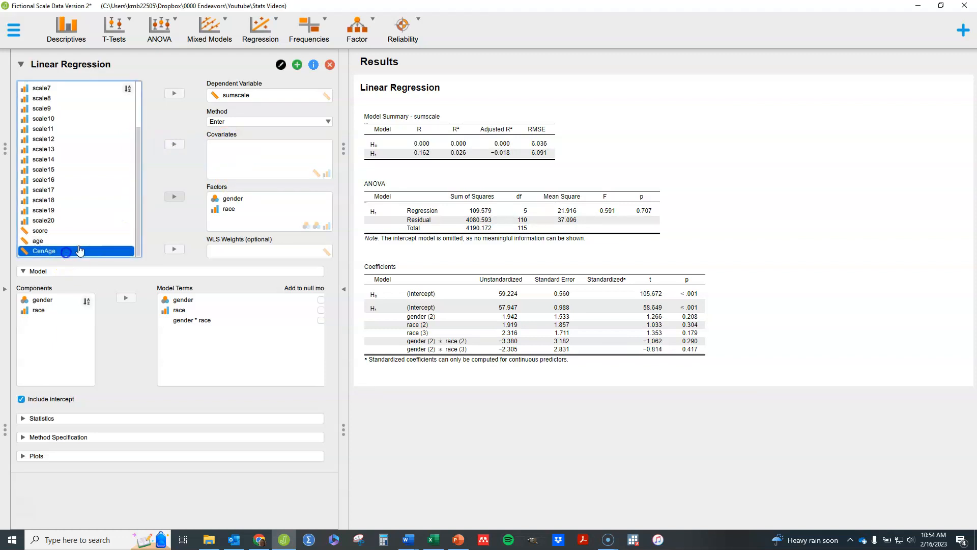
# Try CenAge as the covariate, confirming the same 0.017 slope, then remove it.
pyautogui.click(174, 144)
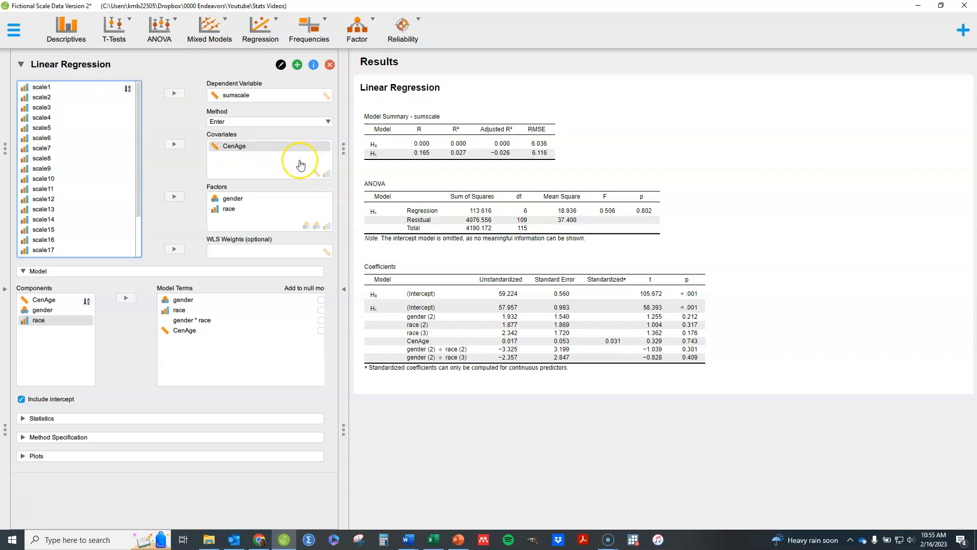
pyautogui.moveTo(249, 141)
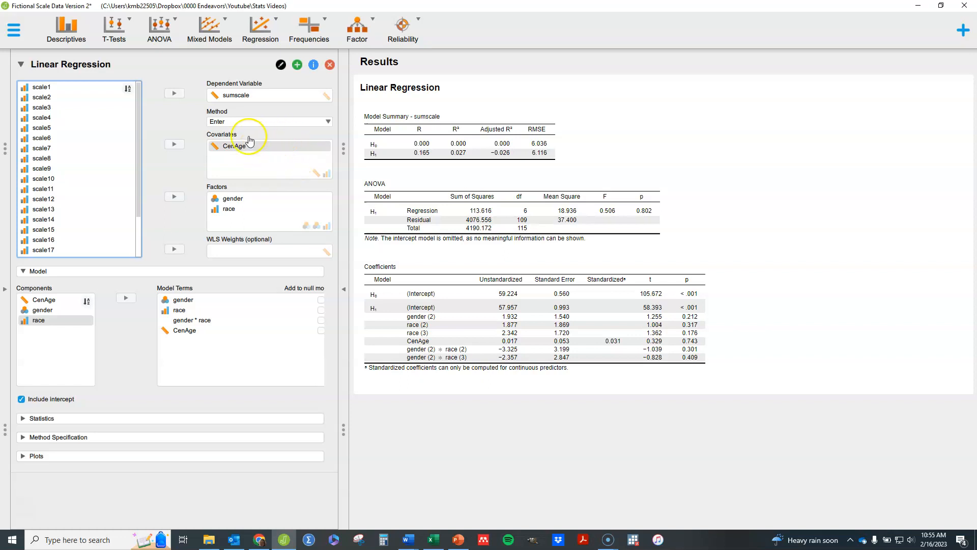
pyautogui.click(233, 198)
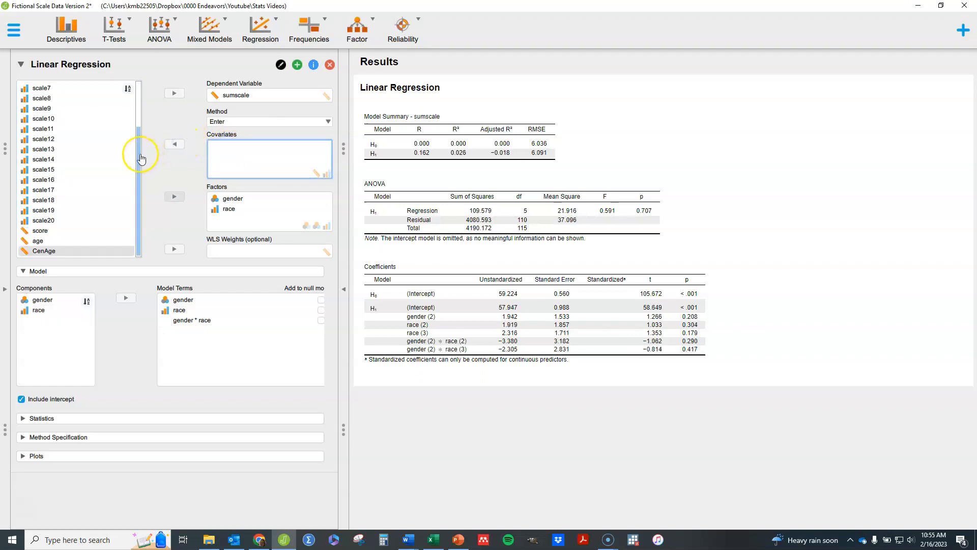
# Put age back as the covariate, restoring the 0.017 slope, and collapse the Model section.
pyautogui.click(38, 240)
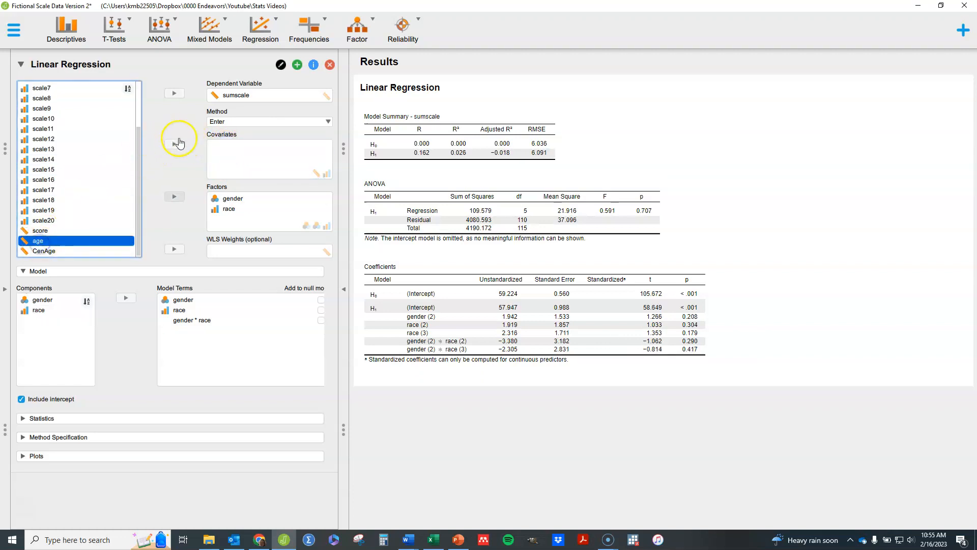
pyautogui.click(174, 143)
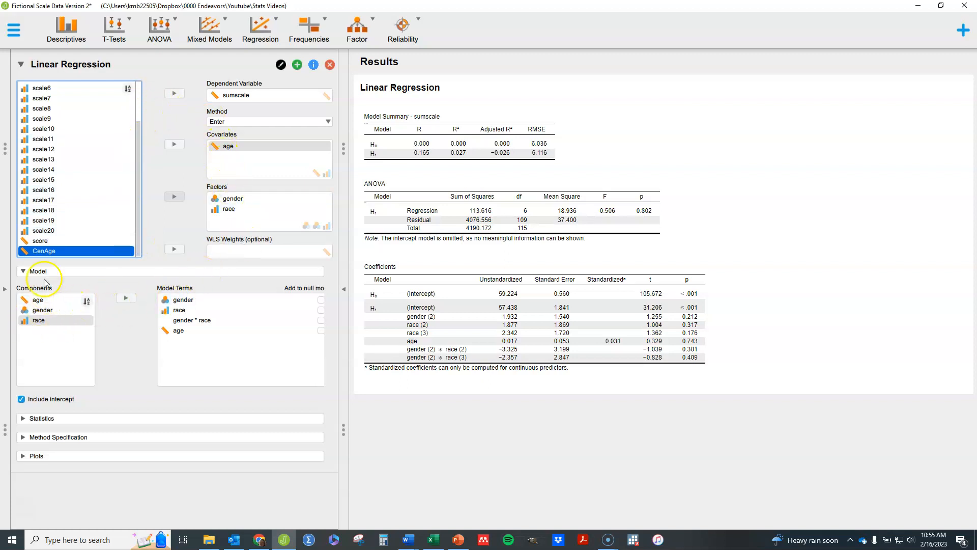
pyautogui.click(24, 270)
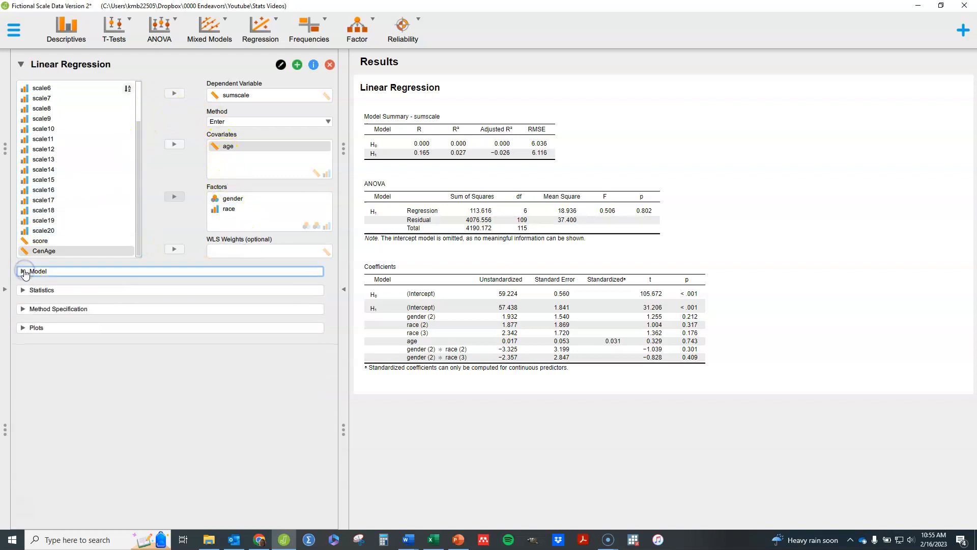
# Expand the Statistics section showing Estimates and Model fit options for the sumscale regression.
pyautogui.click(40, 290)
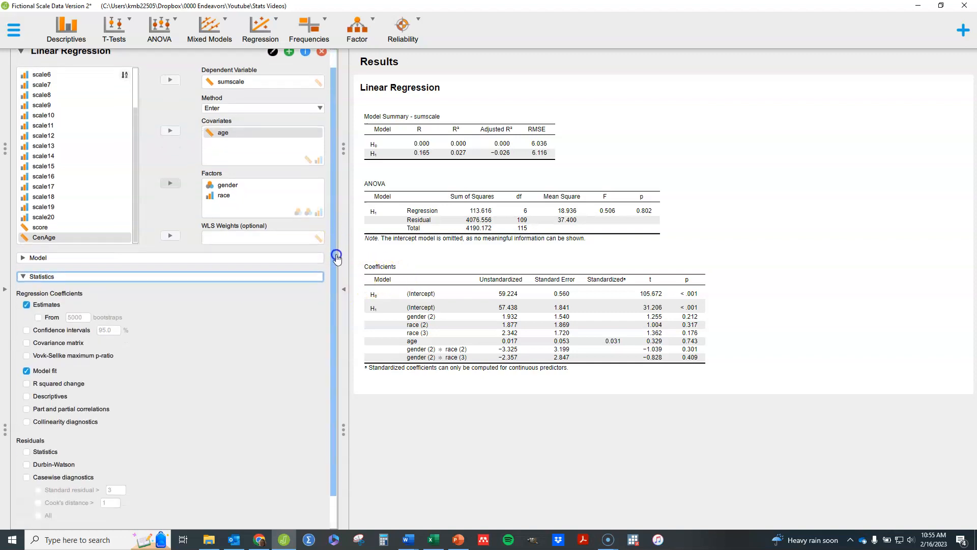
pyautogui.scroll(-3)
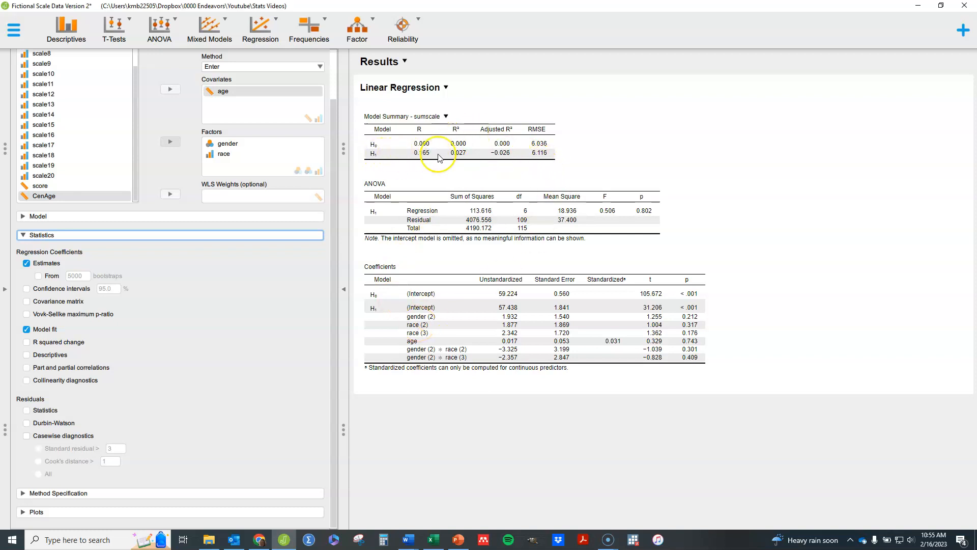
pyautogui.moveTo(490, 153)
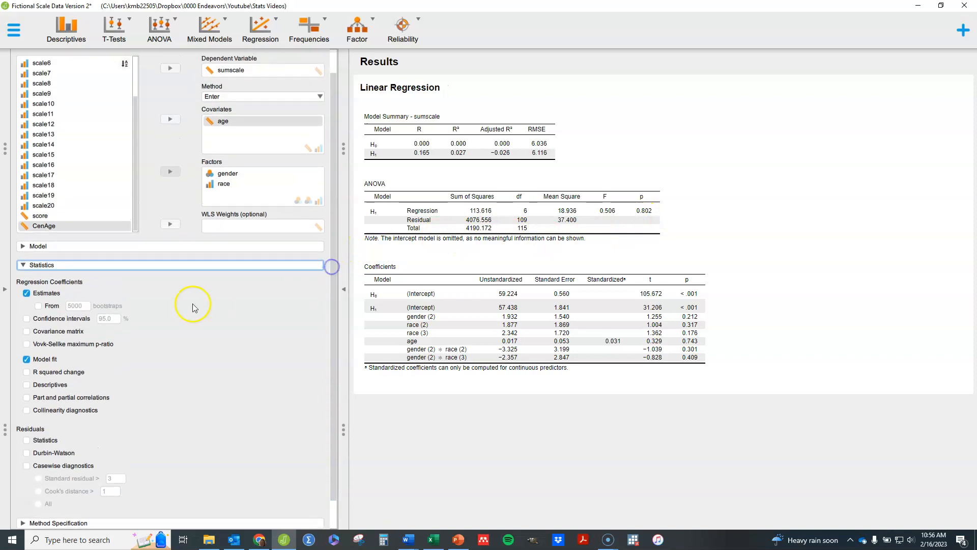
pyautogui.scroll(-3)
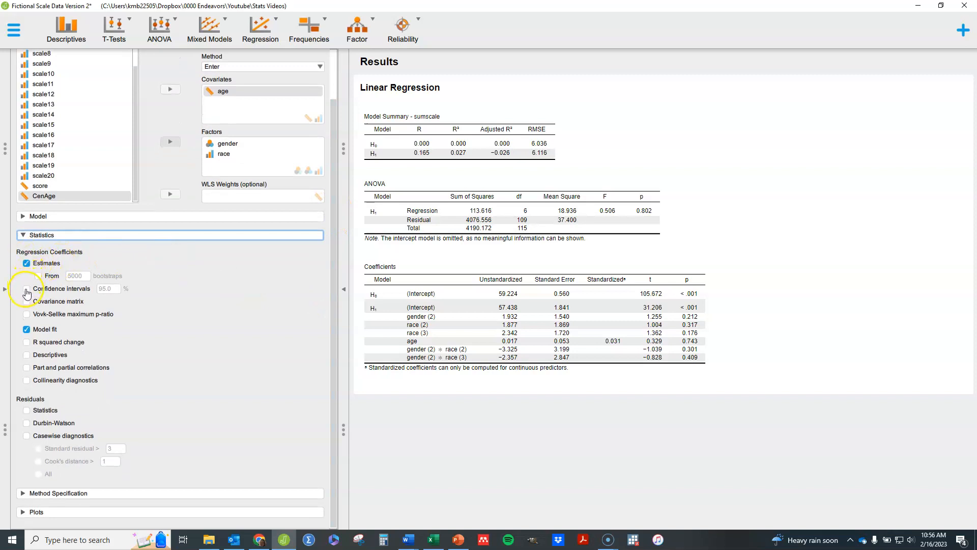
# Enable 95% confidence intervals, adding Lower and Upper bounds to the Coefficients table.
pyautogui.click(26, 288)
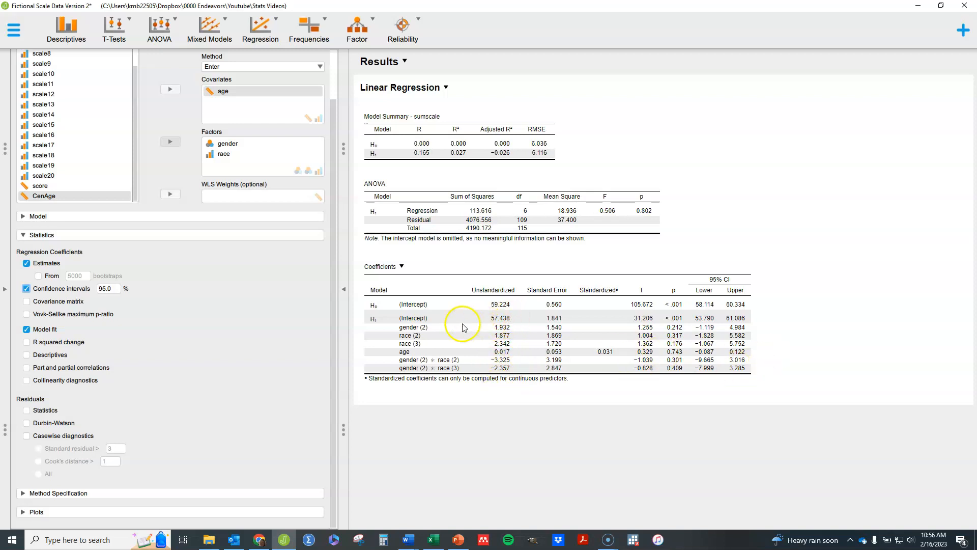
pyautogui.moveTo(502, 340)
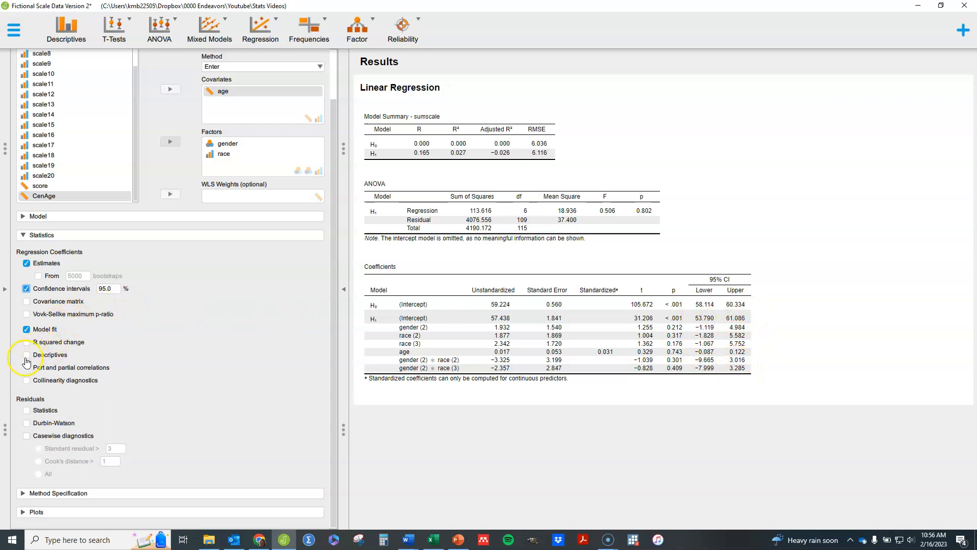
pyautogui.click(26, 328)
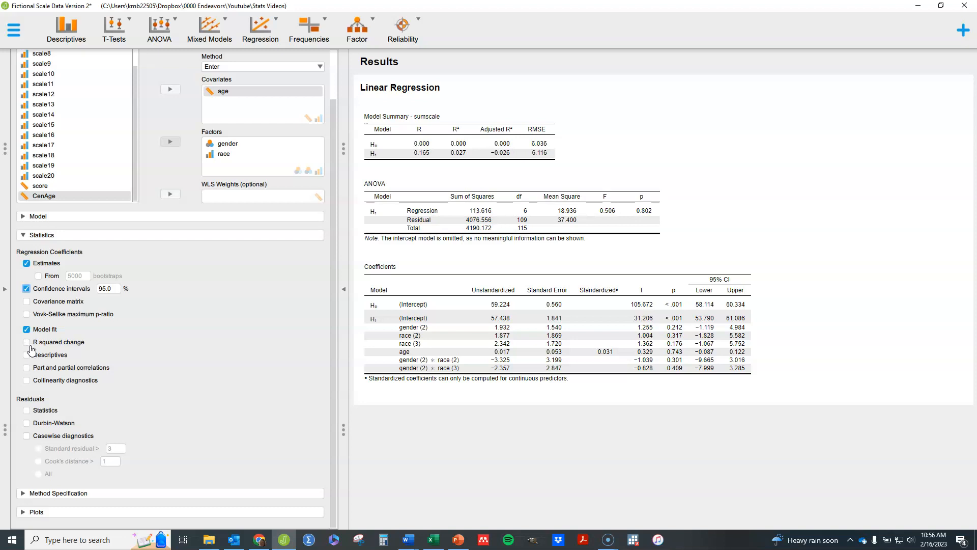
# Enable Descriptives to show N, mean, SD and SE for sumscale and age.
pyautogui.click(27, 355)
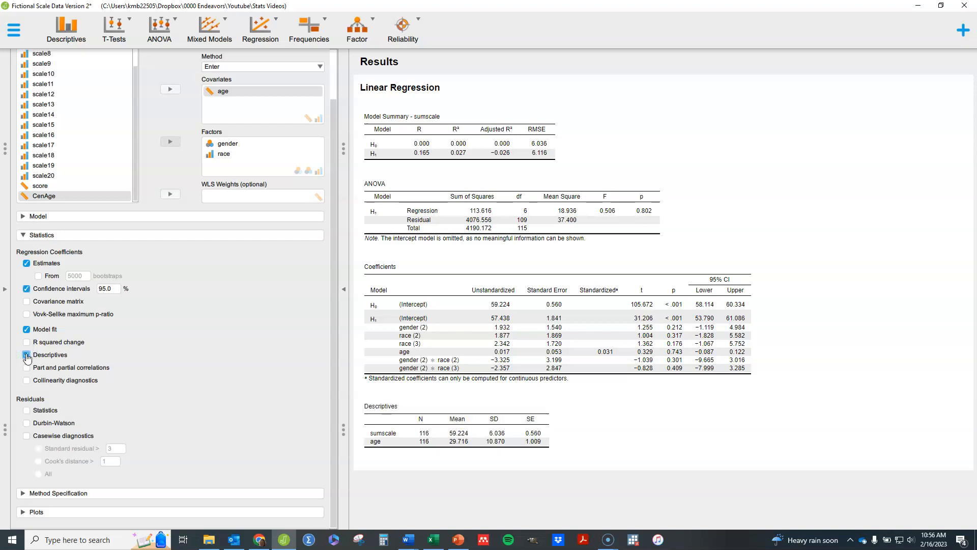
pyautogui.click(27, 355)
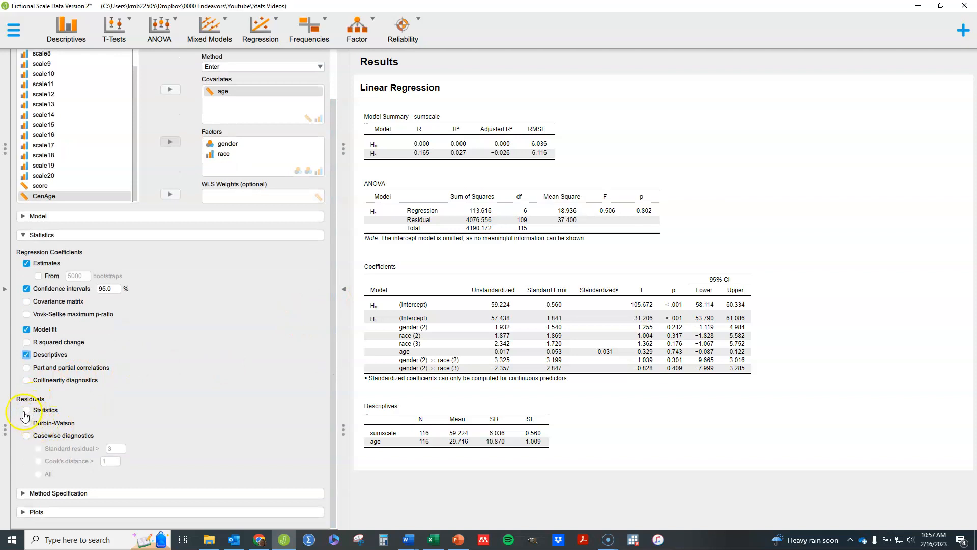
pyautogui.click(27, 409)
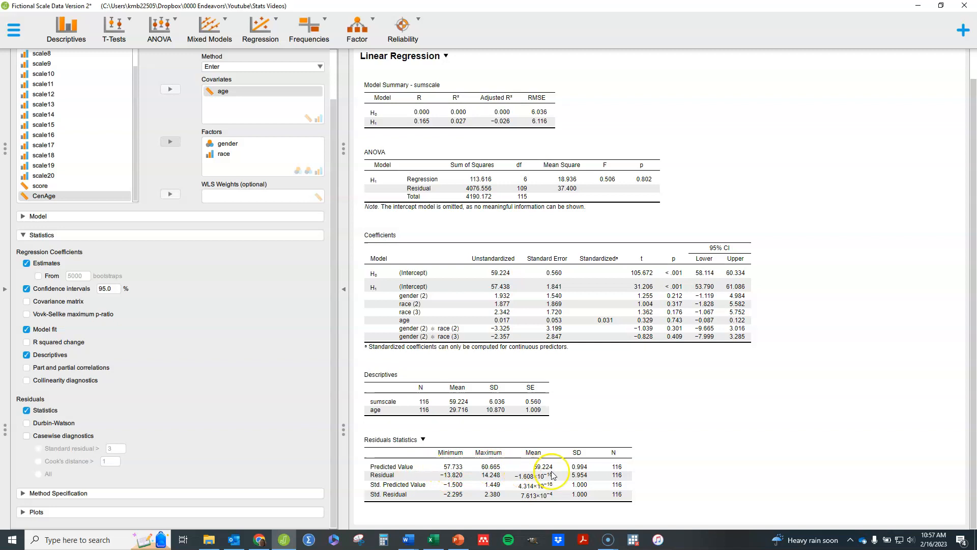
pyautogui.moveTo(488, 480)
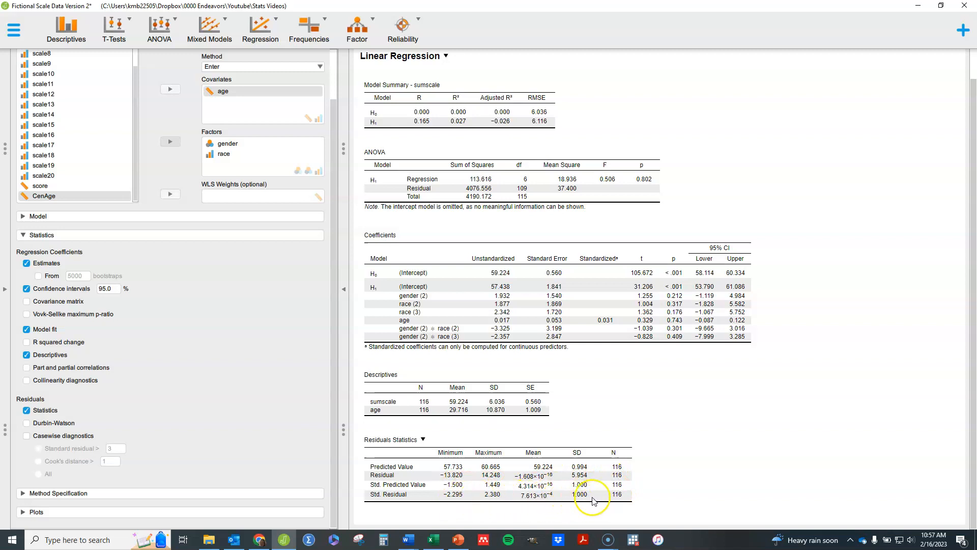
pyautogui.moveTo(644, 501)
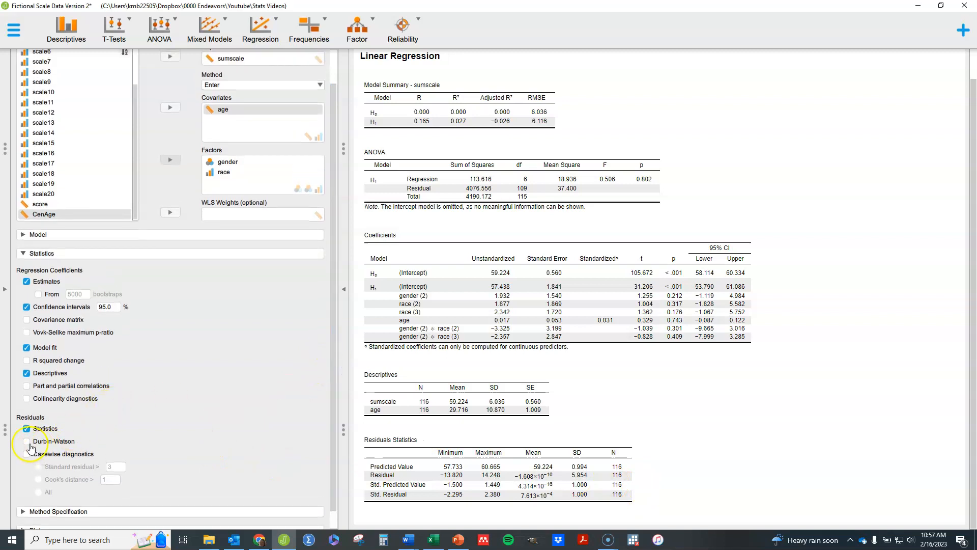
# Enable the Durbin-Watson test, adding autocorrelation, statistic and p to the Model Summary.
pyautogui.click(26, 441)
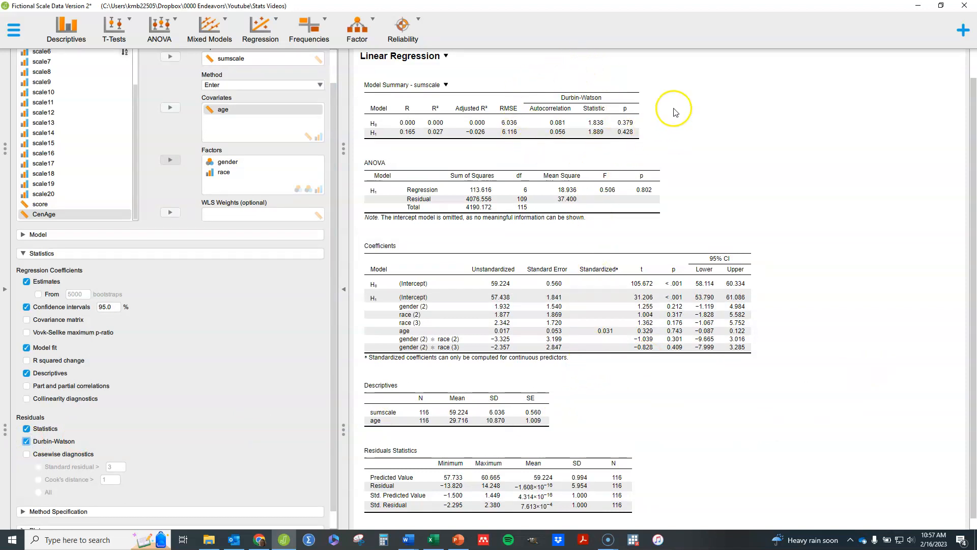
pyautogui.moveTo(546, 145)
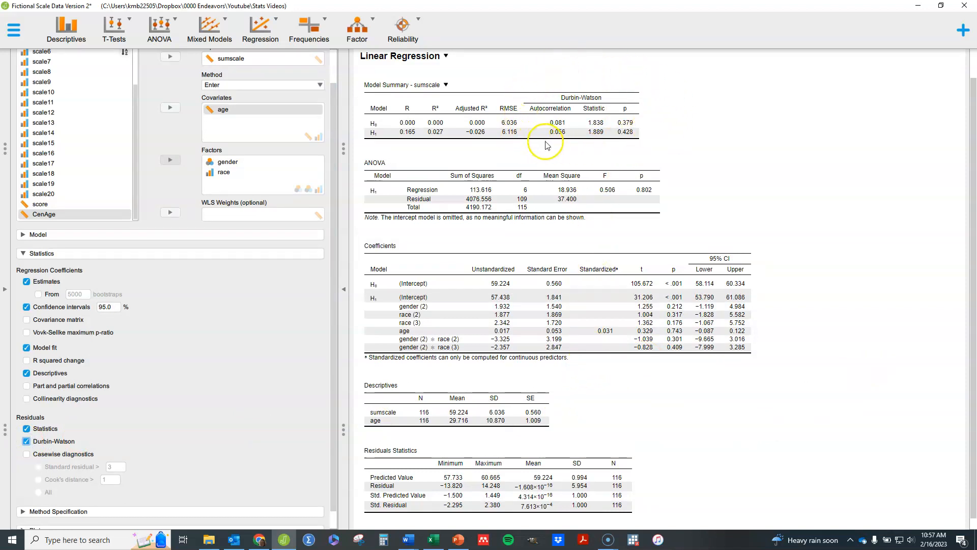
pyautogui.moveTo(572, 148)
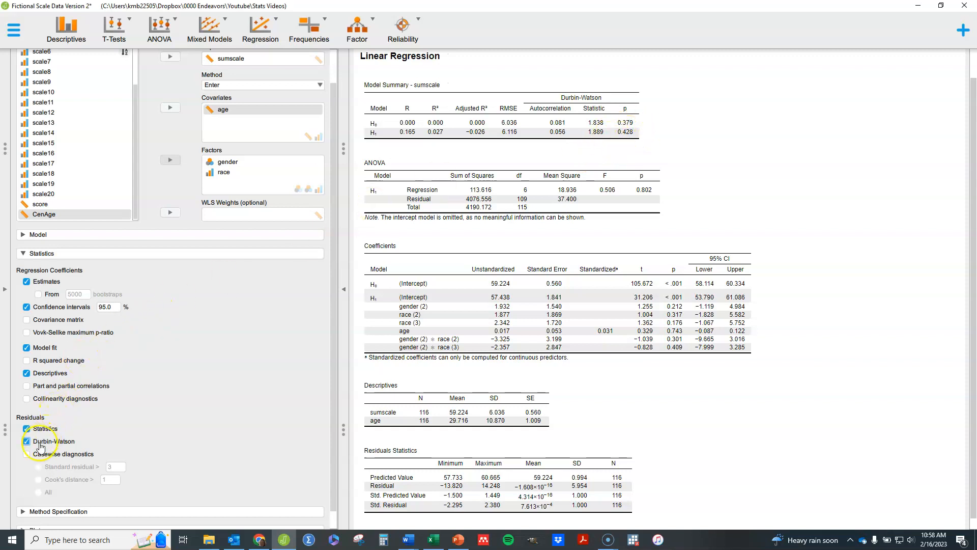
# Enable Casewise diagnostics flagging standardized residuals > 3 and view the empty table.
pyautogui.click(27, 453)
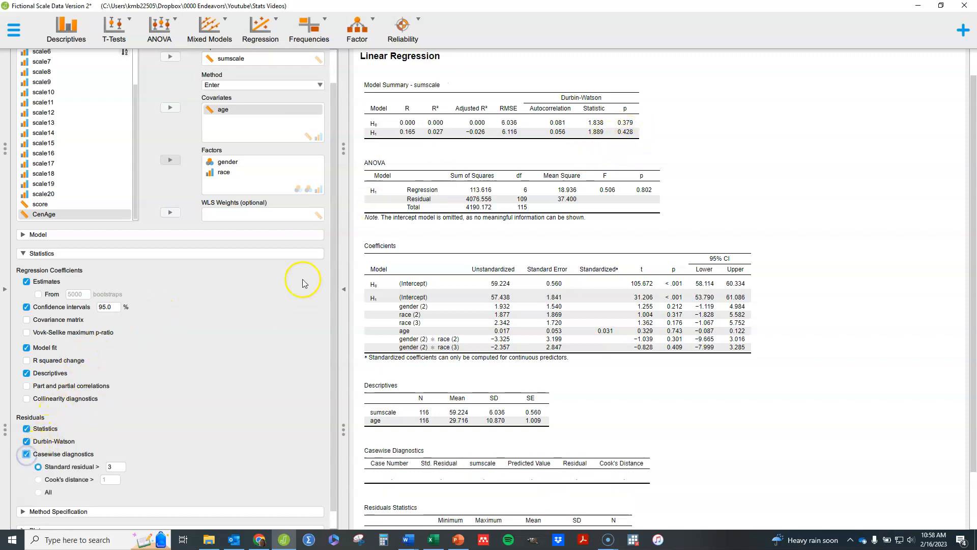
pyautogui.scroll(-3)
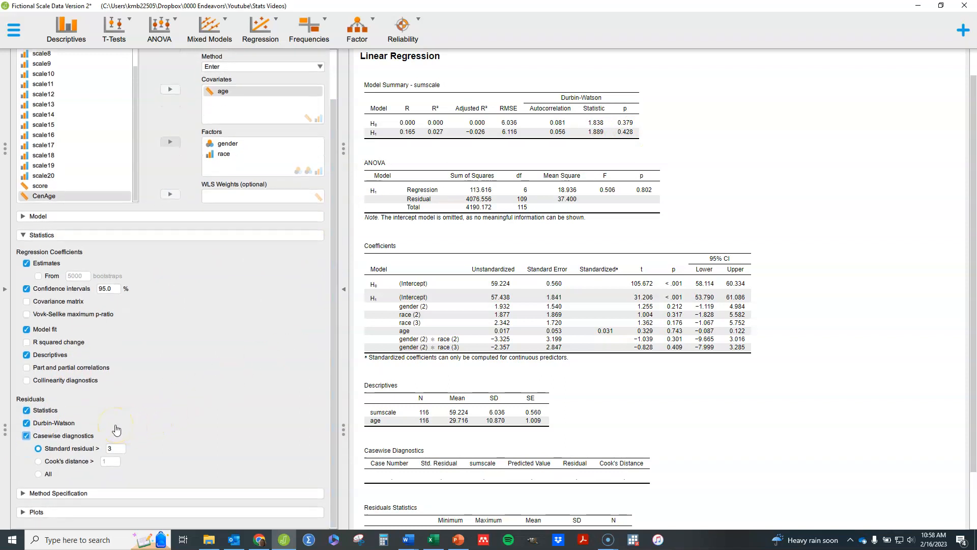
pyautogui.scroll(-3)
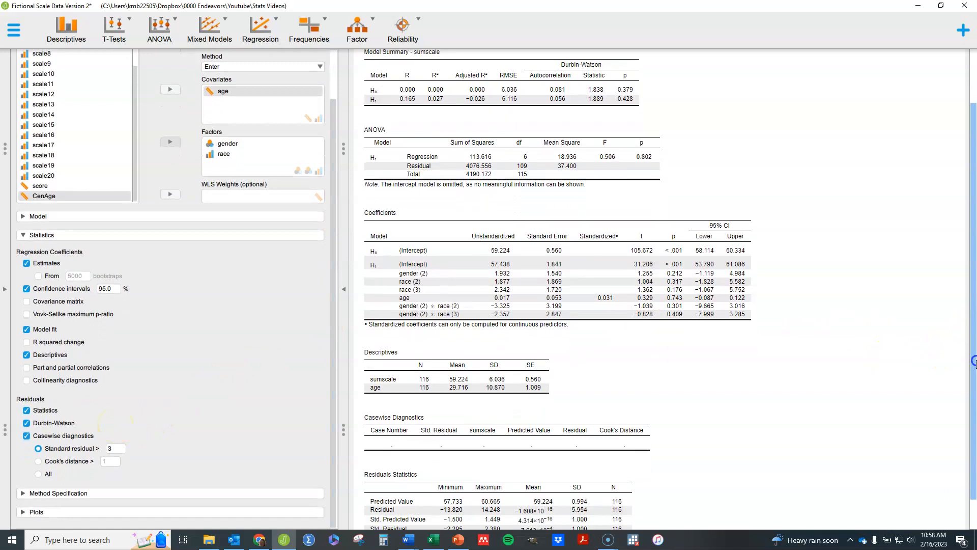
pyautogui.scroll(-3)
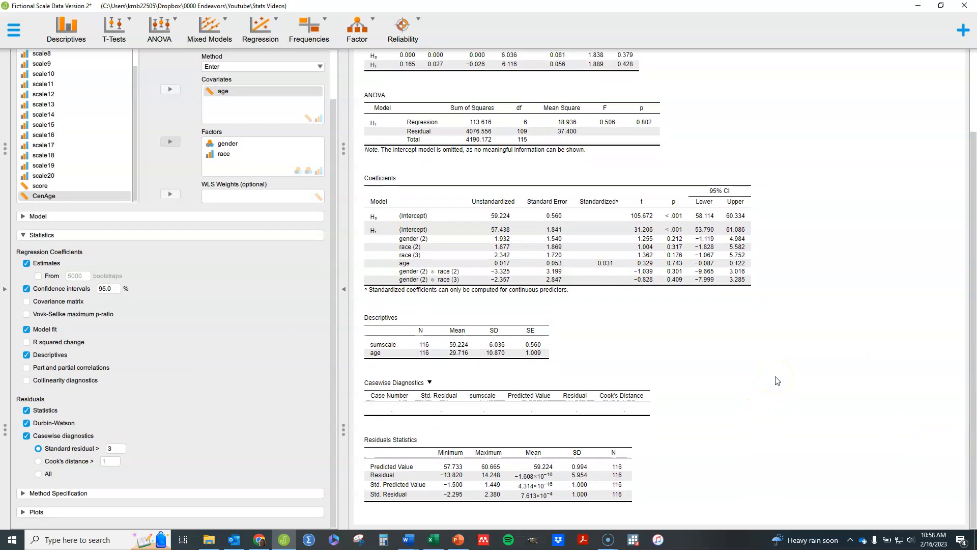
pyautogui.moveTo(727, 387)
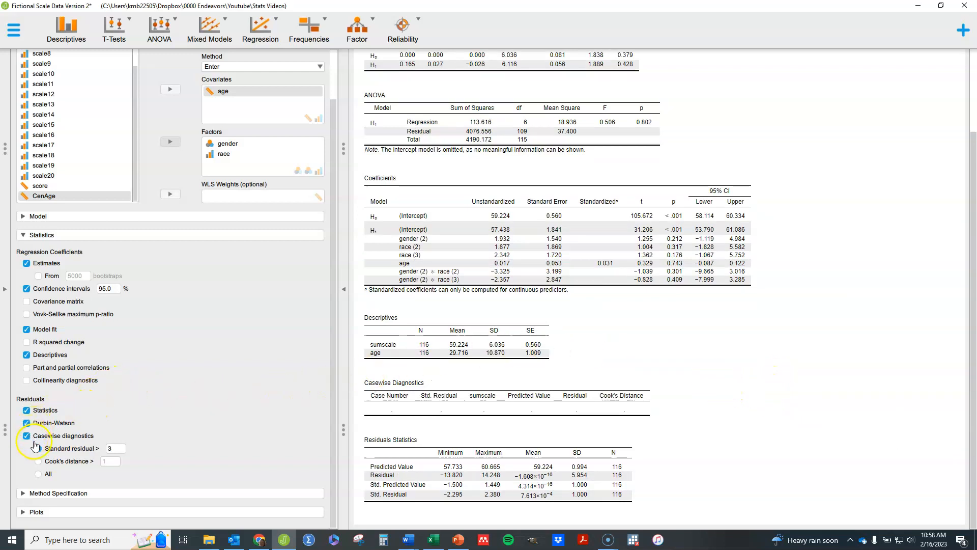
pyautogui.click(37, 448)
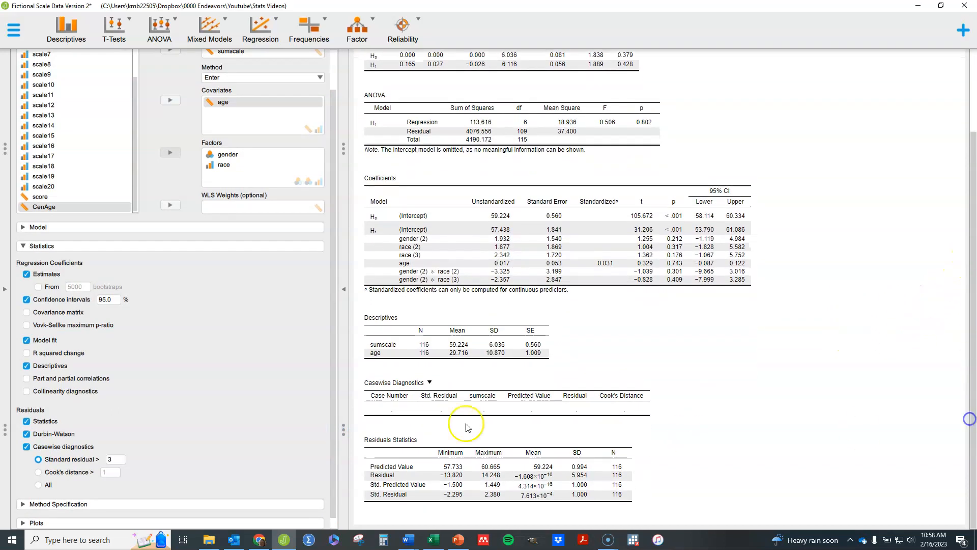
pyautogui.scroll(-3)
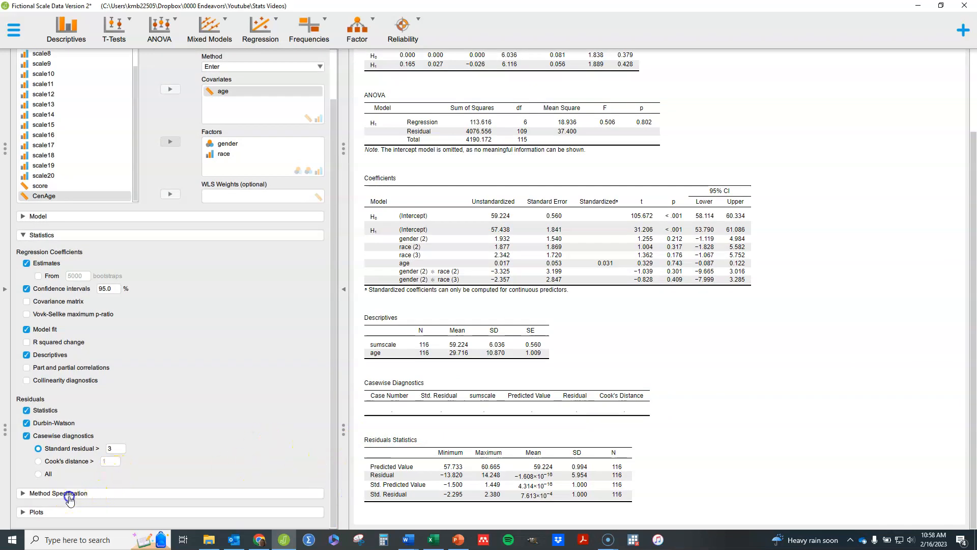
# Expand the Plots section to show the Residuals Plots options.
pyautogui.click(59, 493)
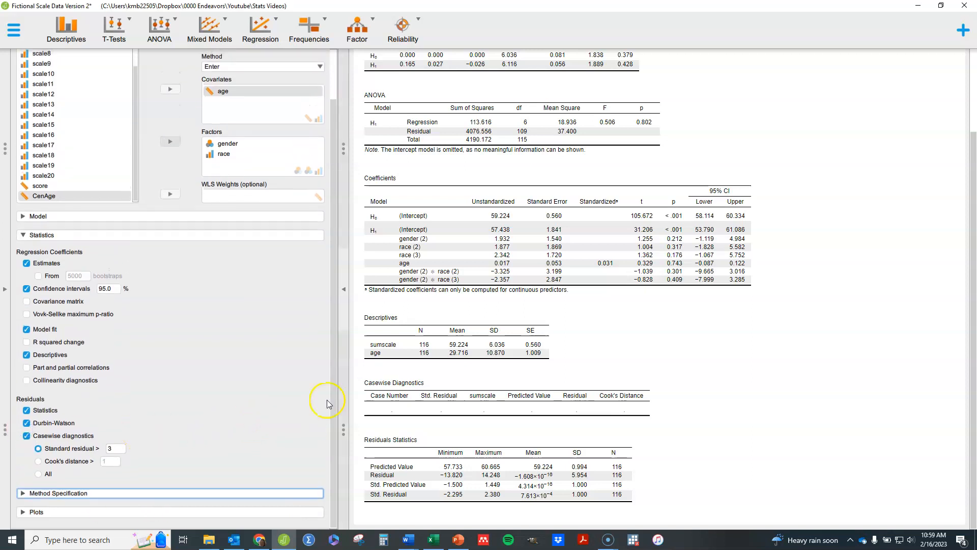
pyautogui.click(37, 511)
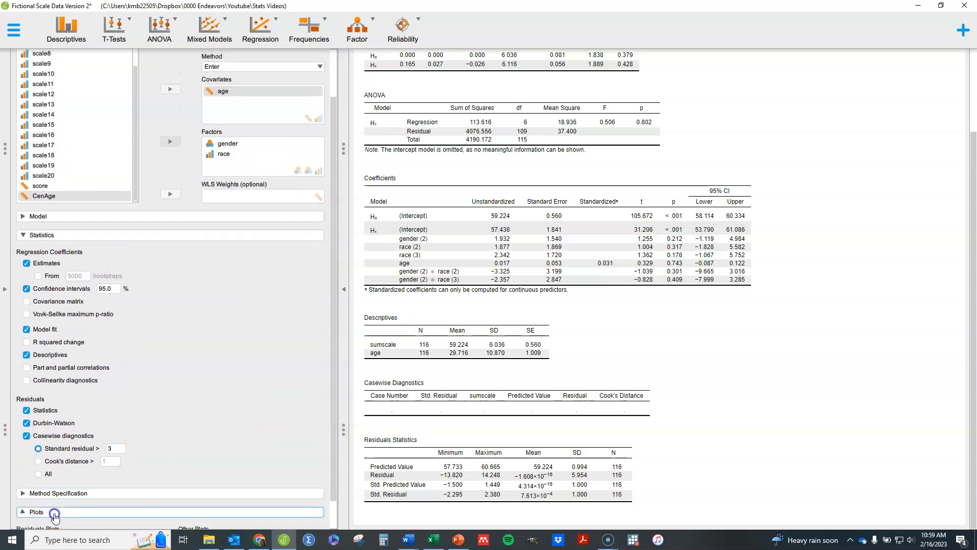
pyautogui.click(35, 511)
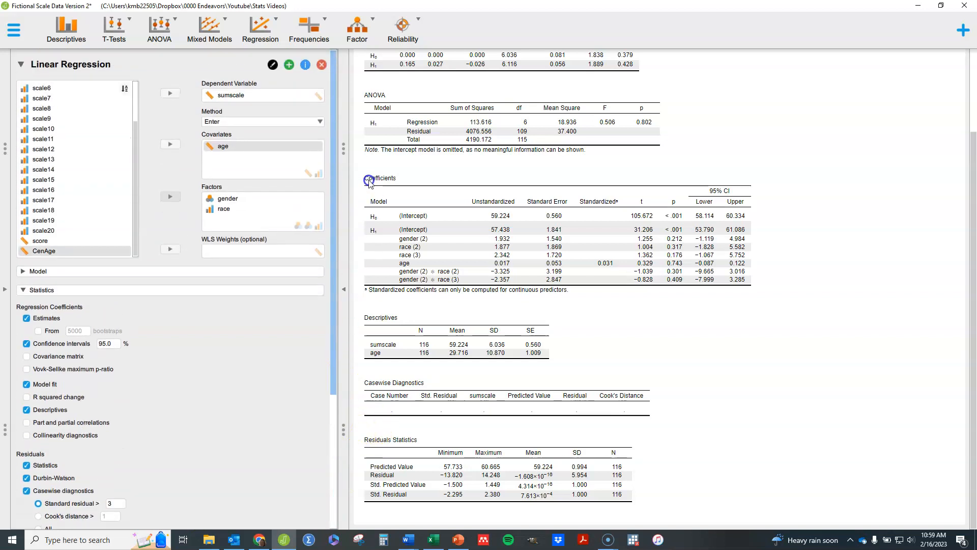
pyautogui.moveTo(305, 65)
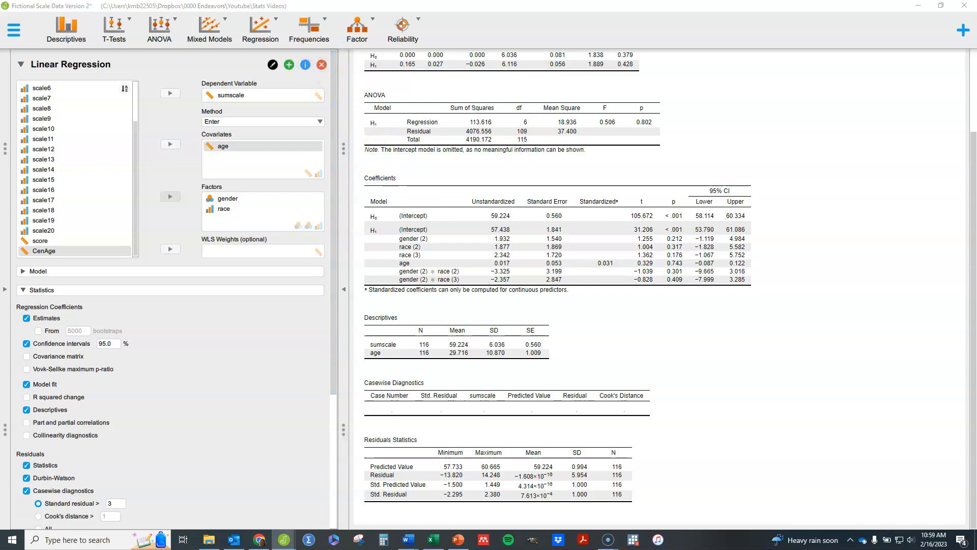
pyautogui.click(305, 65)
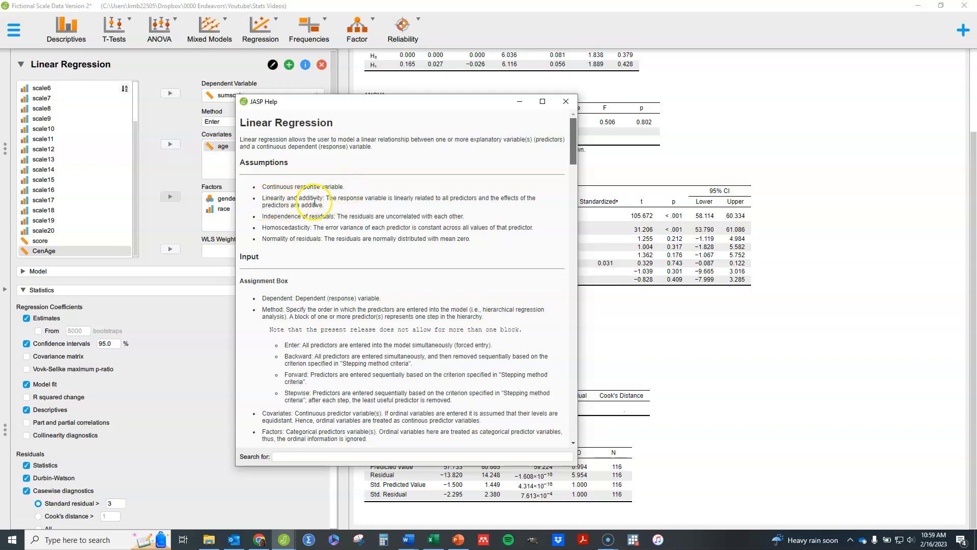
pyautogui.moveTo(288, 216)
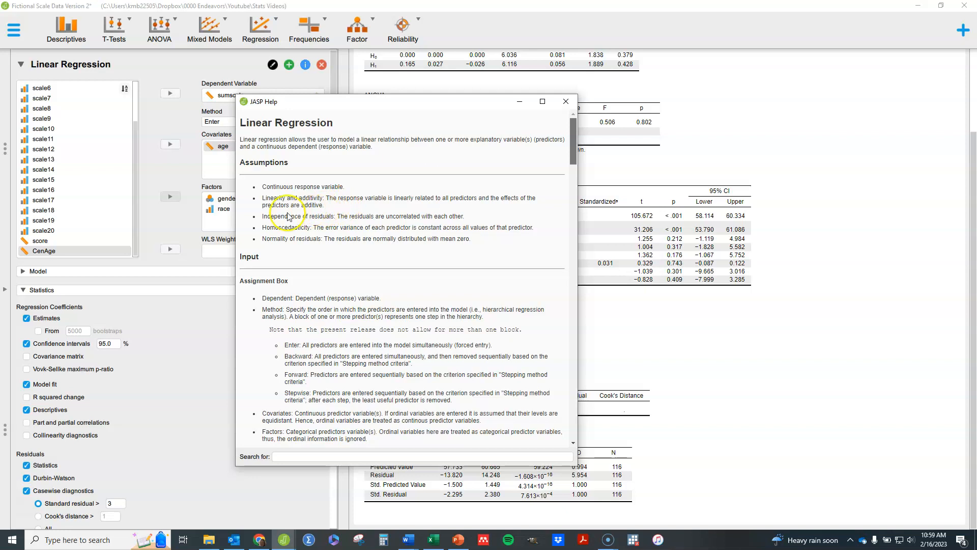
pyautogui.moveTo(340, 224)
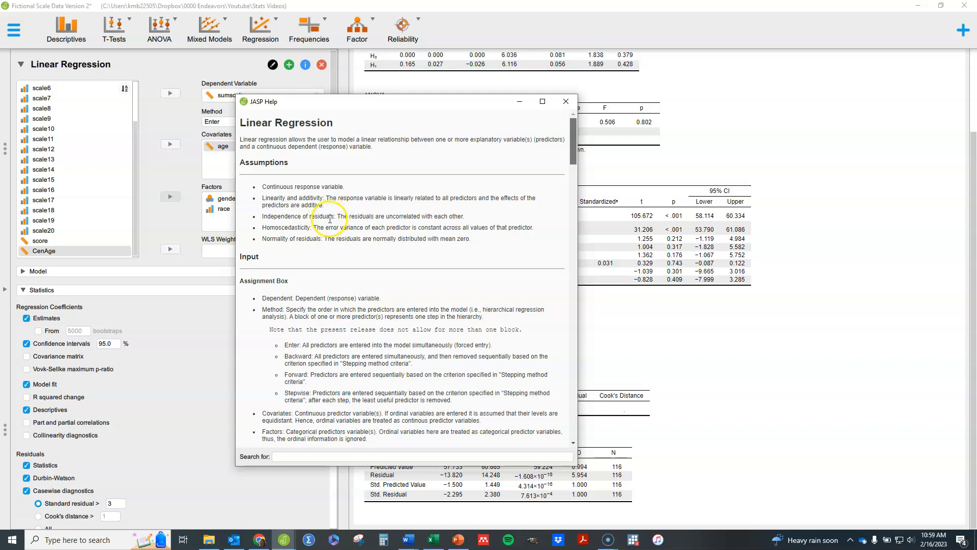
pyautogui.moveTo(325, 227)
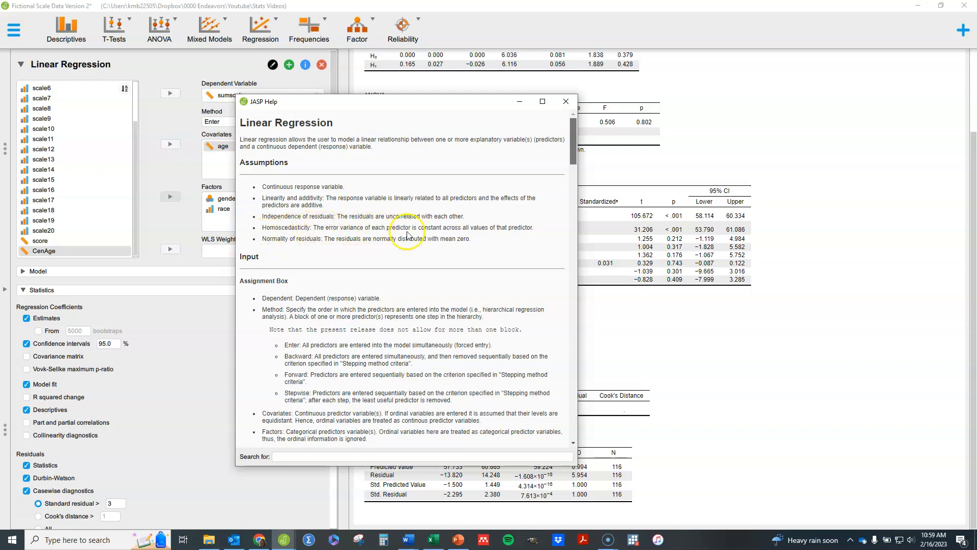
pyautogui.moveTo(449, 264)
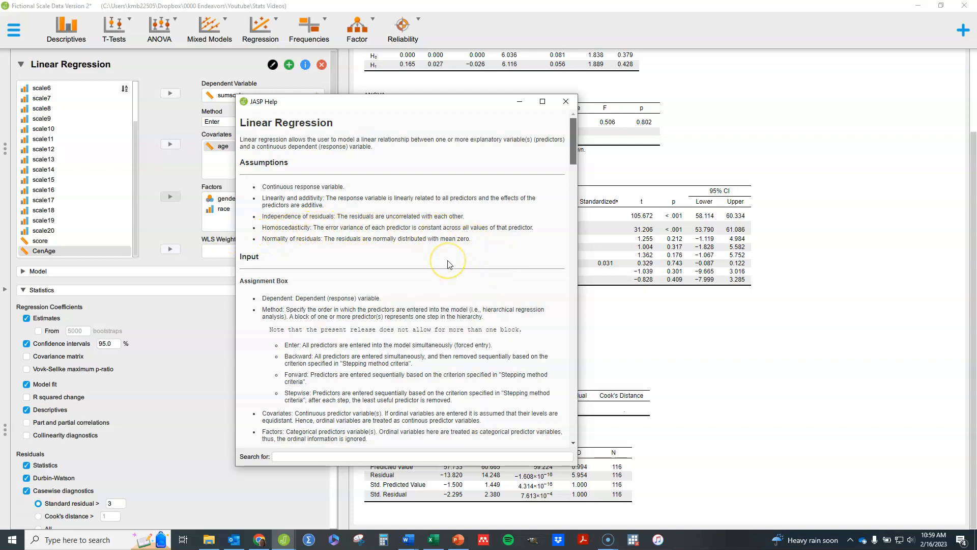
pyautogui.moveTo(304, 268)
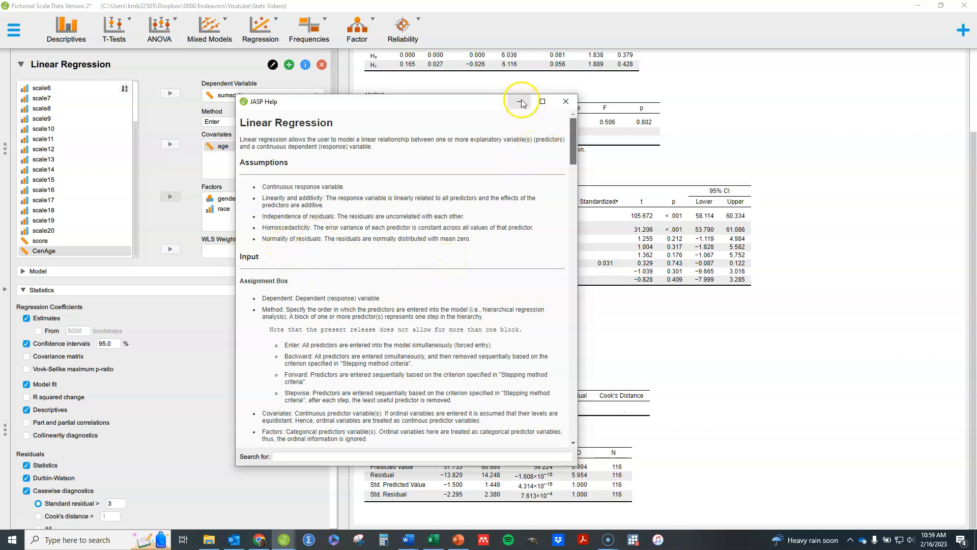
# Close the Linear Regression help page and return to the plot options.
pyautogui.click(565, 101)
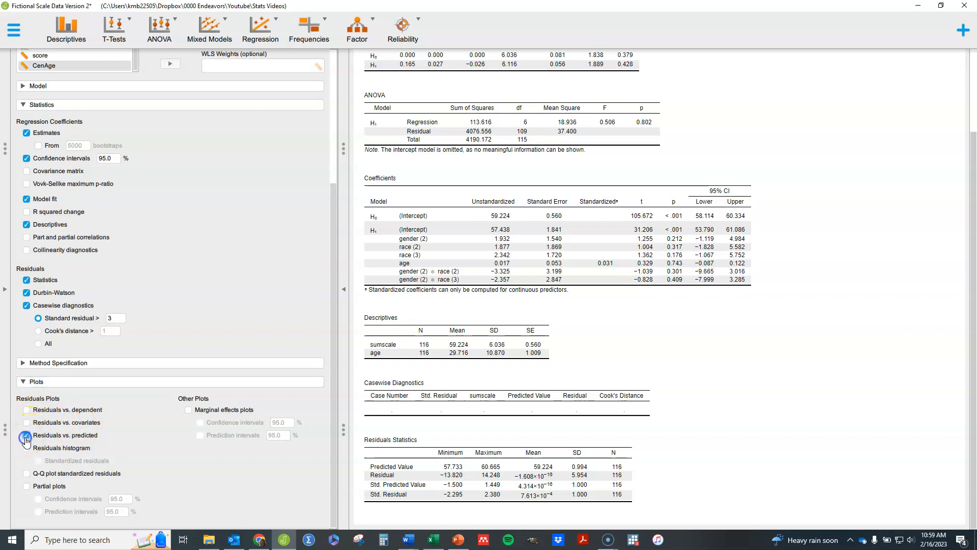
pyautogui.click(26, 435)
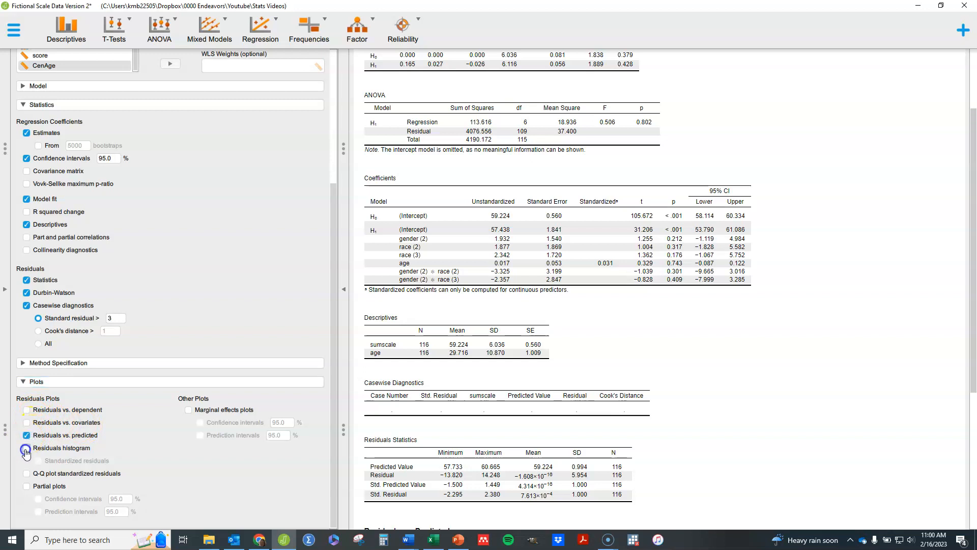
pyautogui.click(27, 448)
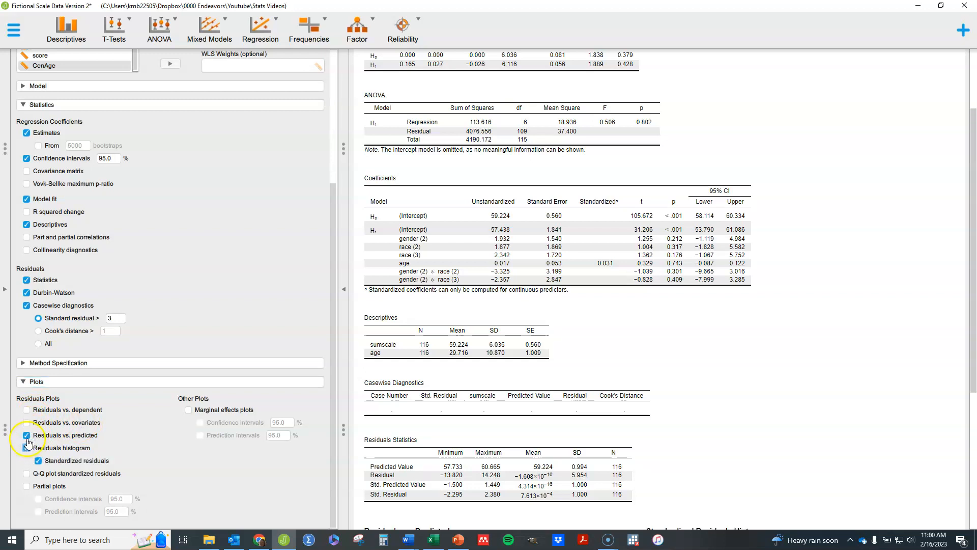
pyautogui.click(26, 447)
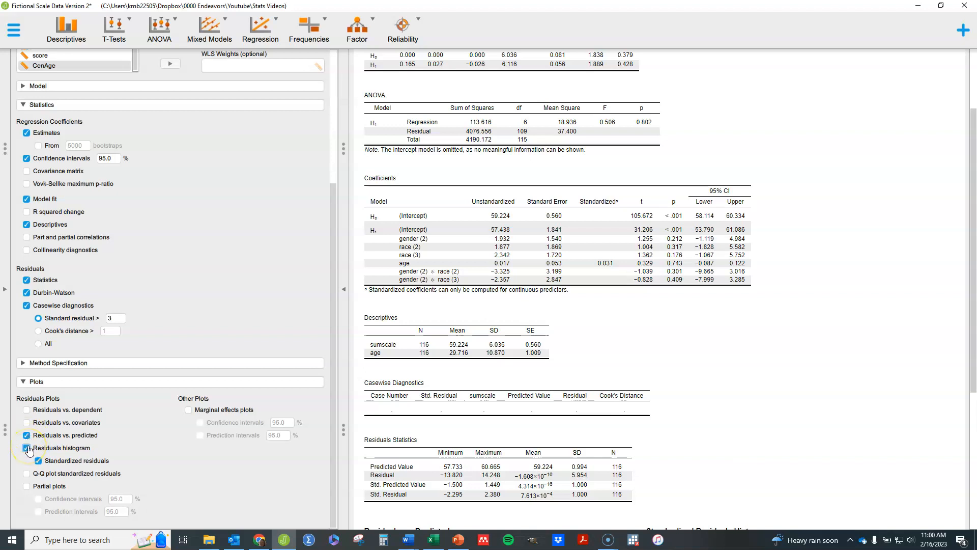
pyautogui.click(26, 448)
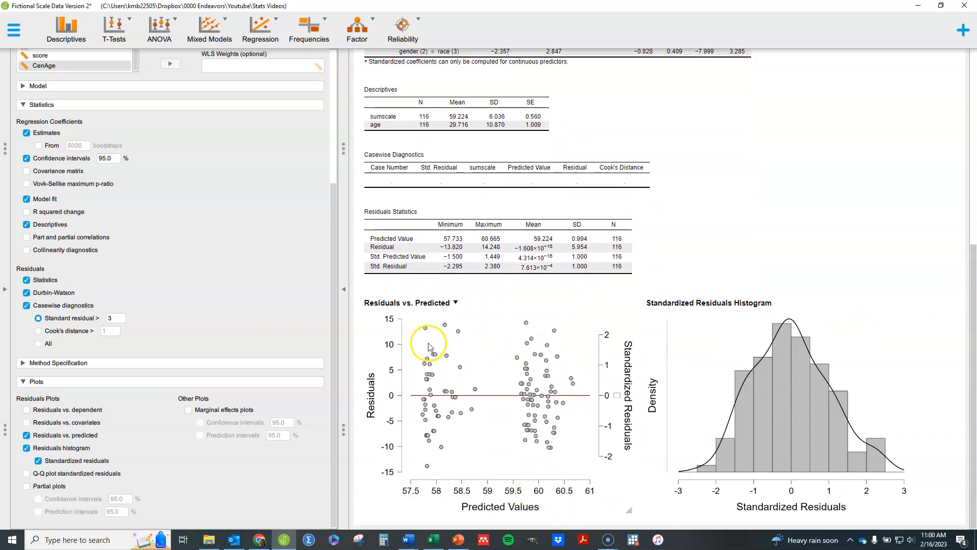
pyautogui.moveTo(578, 406)
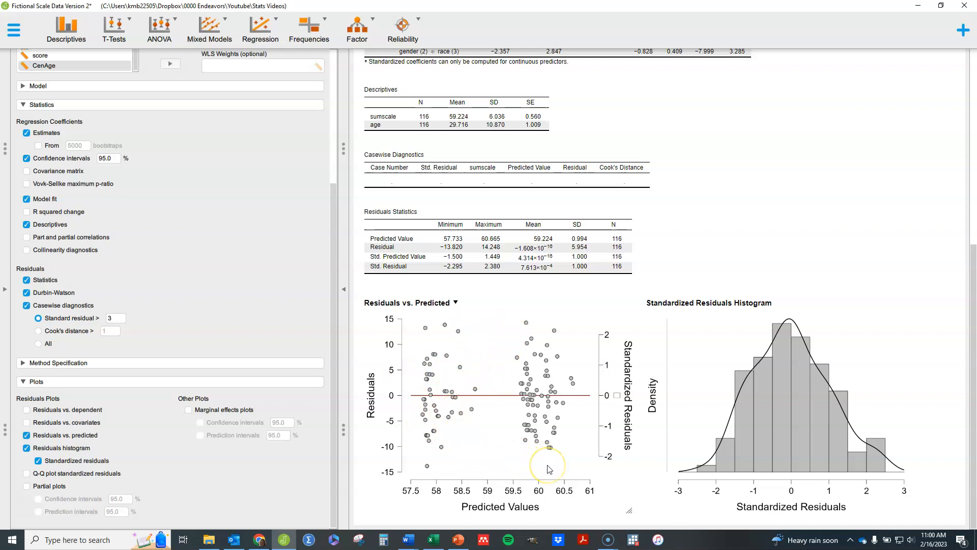
pyautogui.moveTo(452, 399)
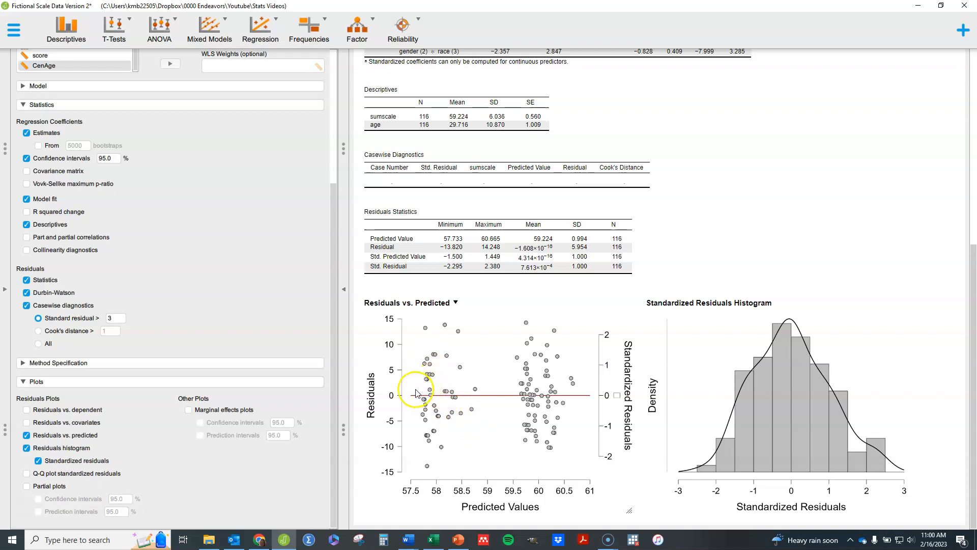
pyautogui.moveTo(417, 410)
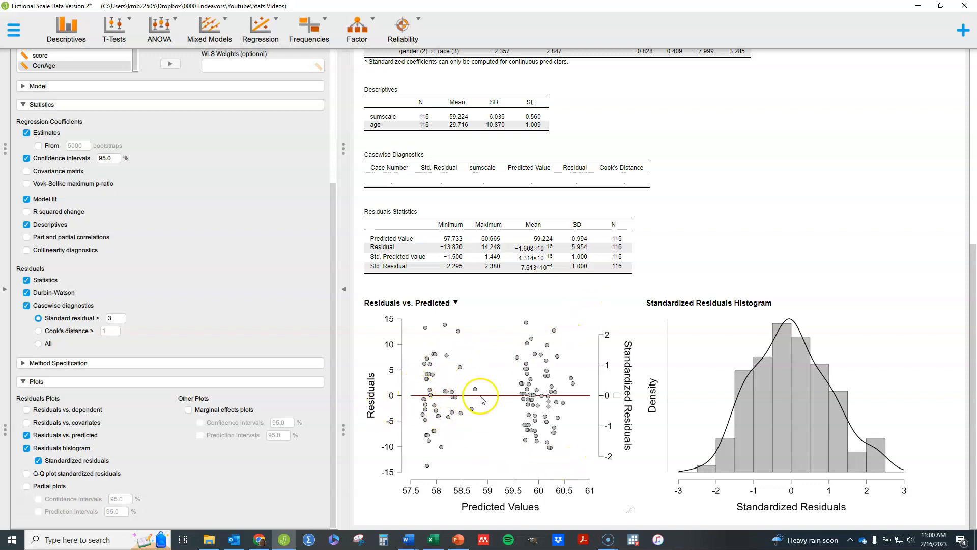
pyautogui.moveTo(554, 393)
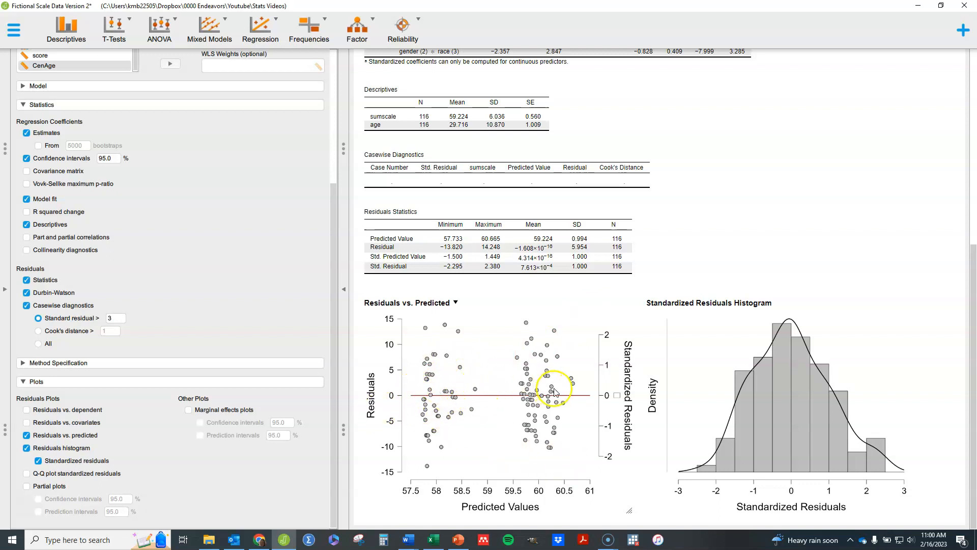
pyautogui.moveTo(537, 436)
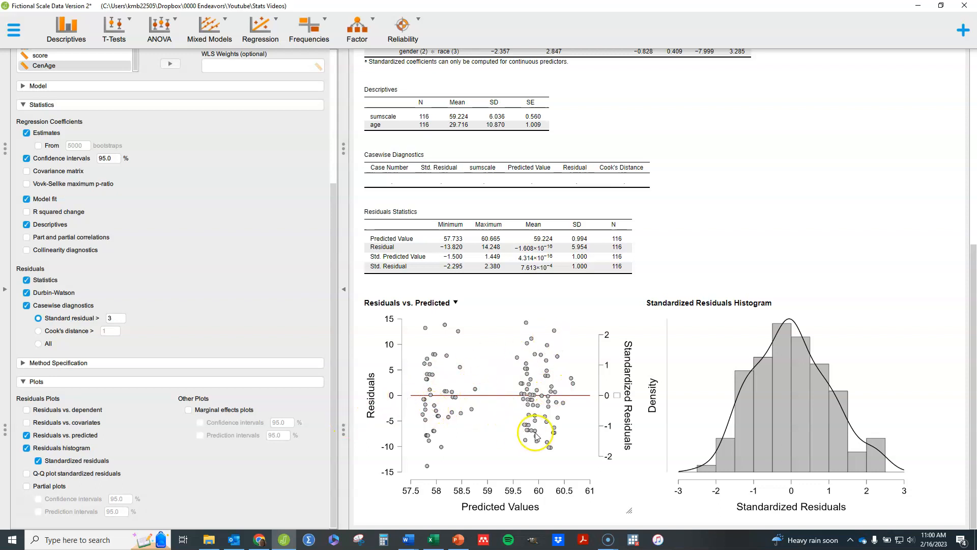
pyautogui.moveTo(456, 434)
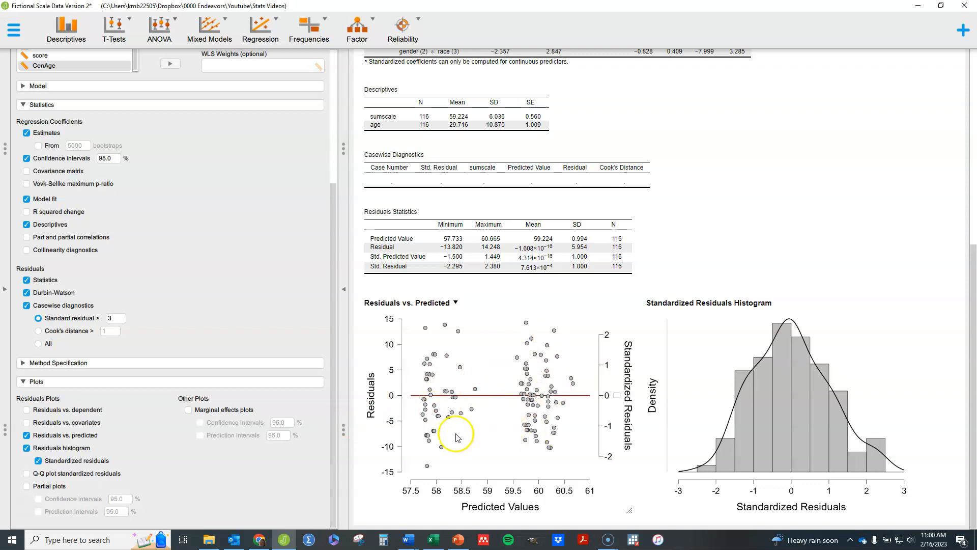
pyautogui.moveTo(478, 455)
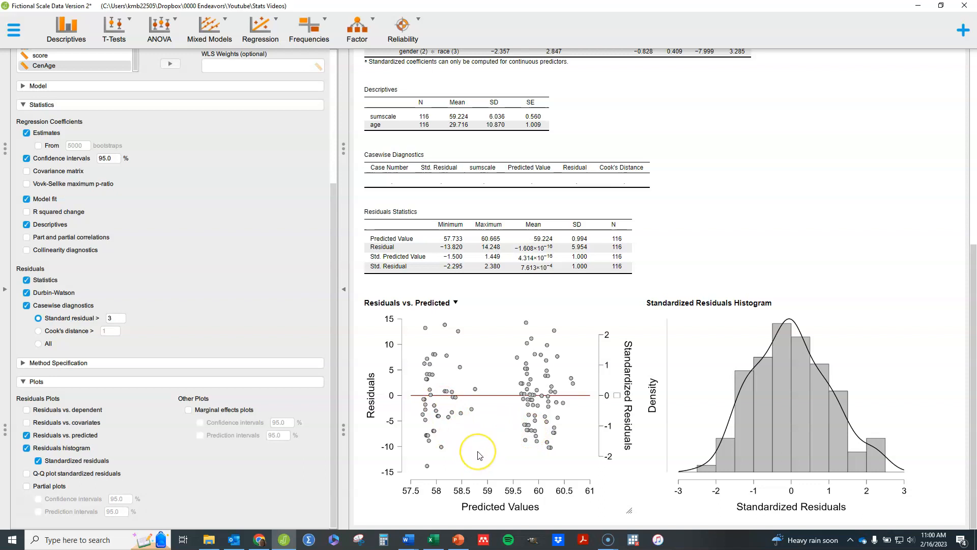
pyautogui.moveTo(466, 397)
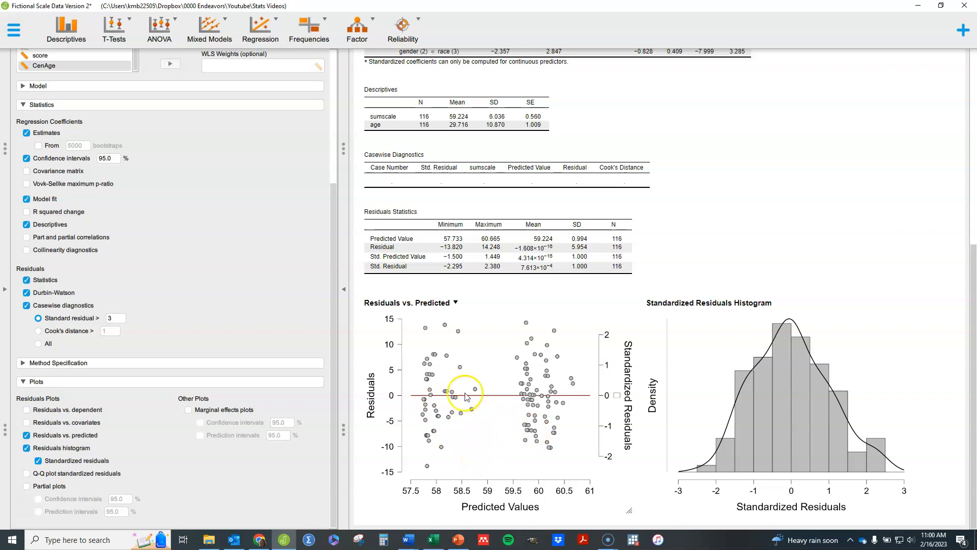
pyautogui.moveTo(500, 430)
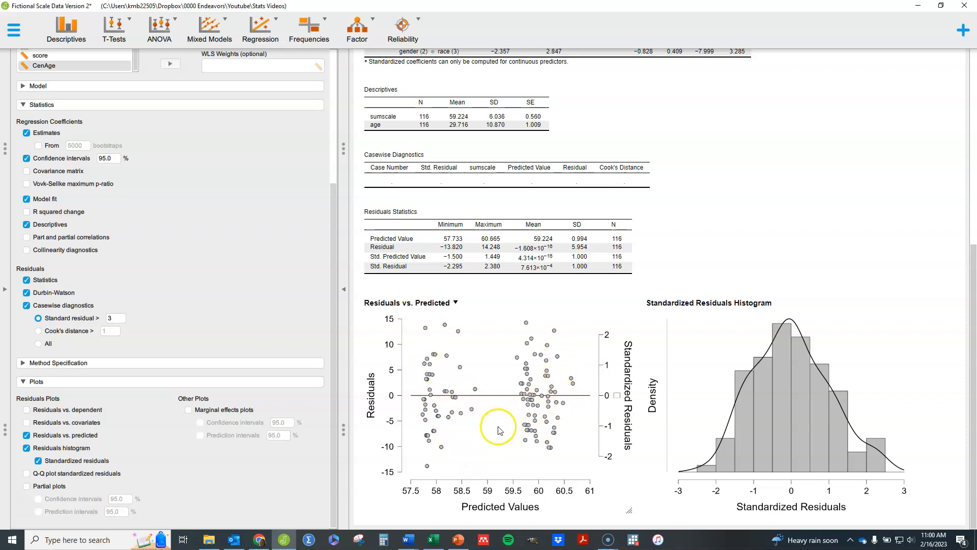
pyautogui.moveTo(783, 335)
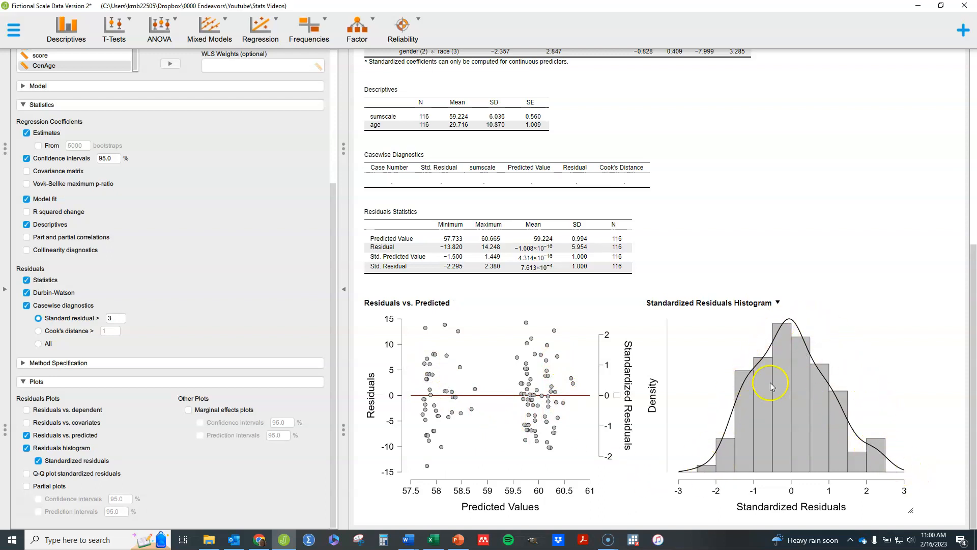
pyautogui.moveTo(894, 469)
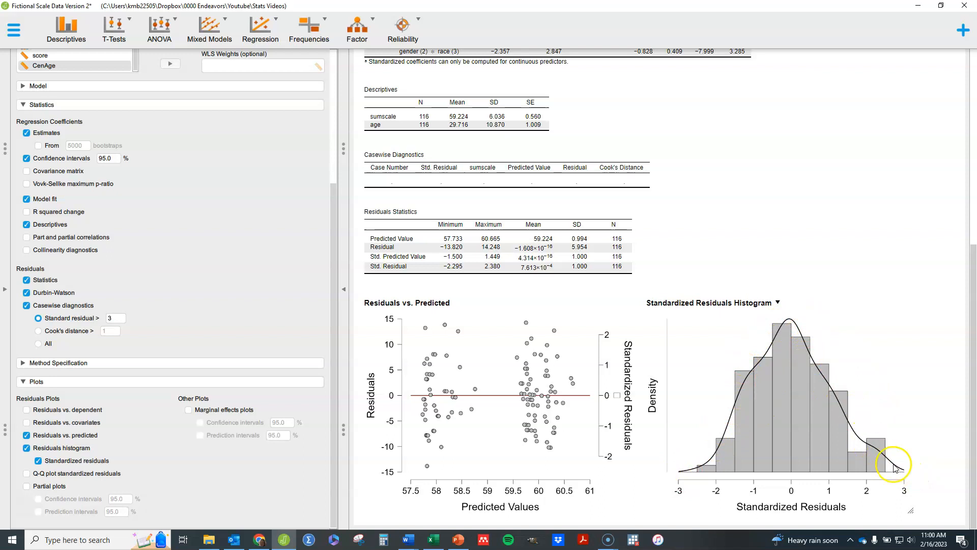
pyautogui.moveTo(781, 332)
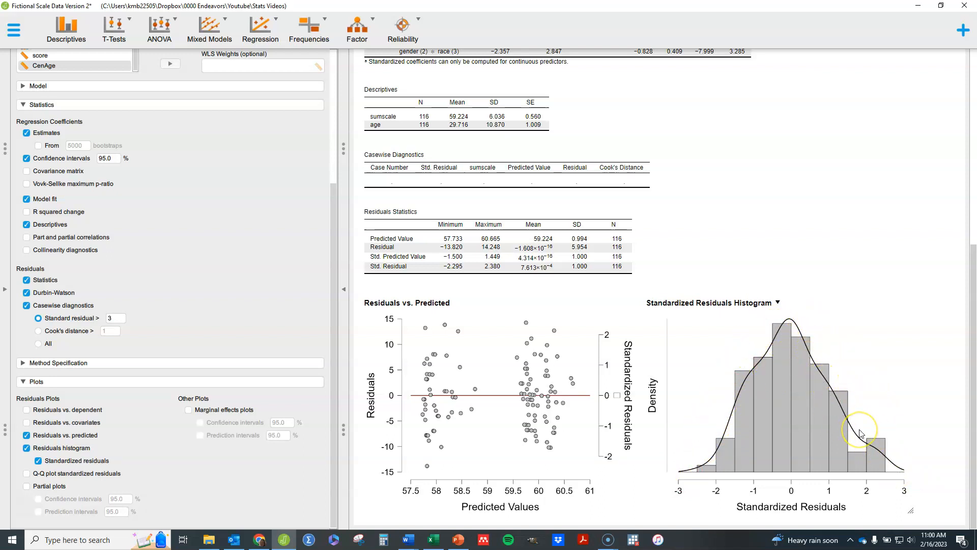
pyautogui.moveTo(801, 358)
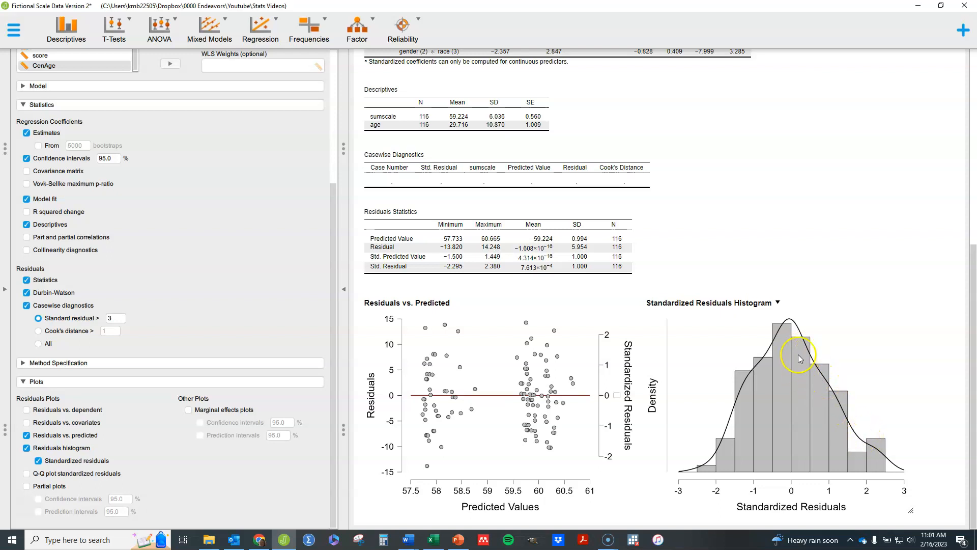
pyautogui.moveTo(804, 349)
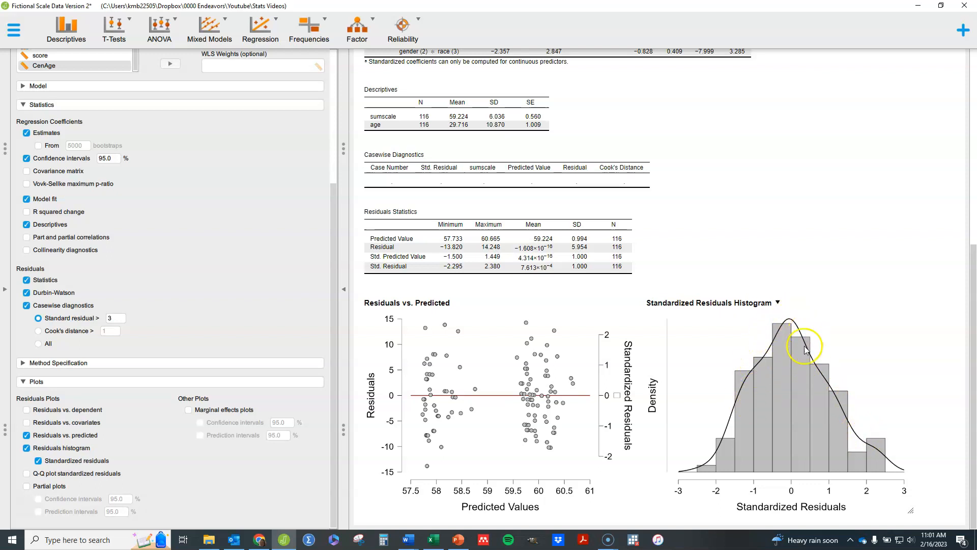
pyautogui.moveTo(898, 354)
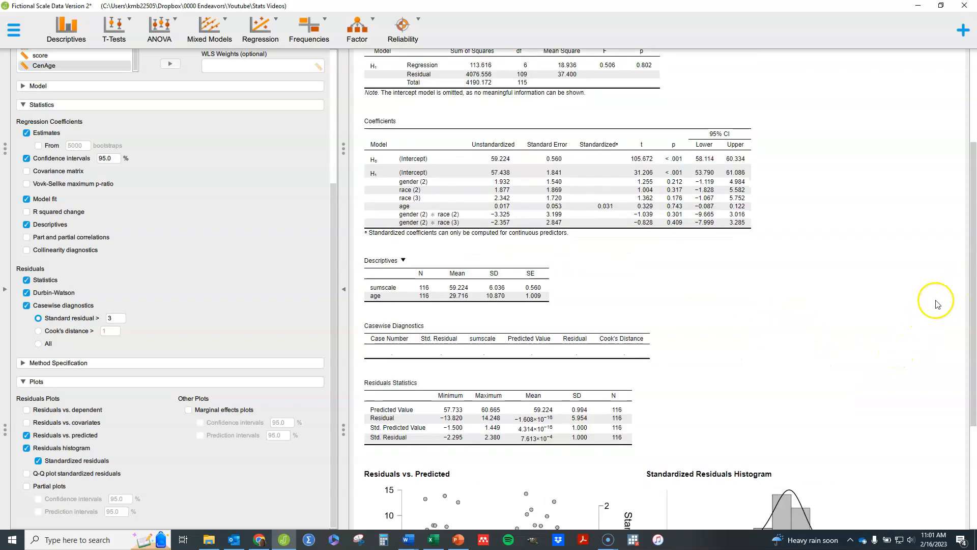
pyautogui.scroll(-3)
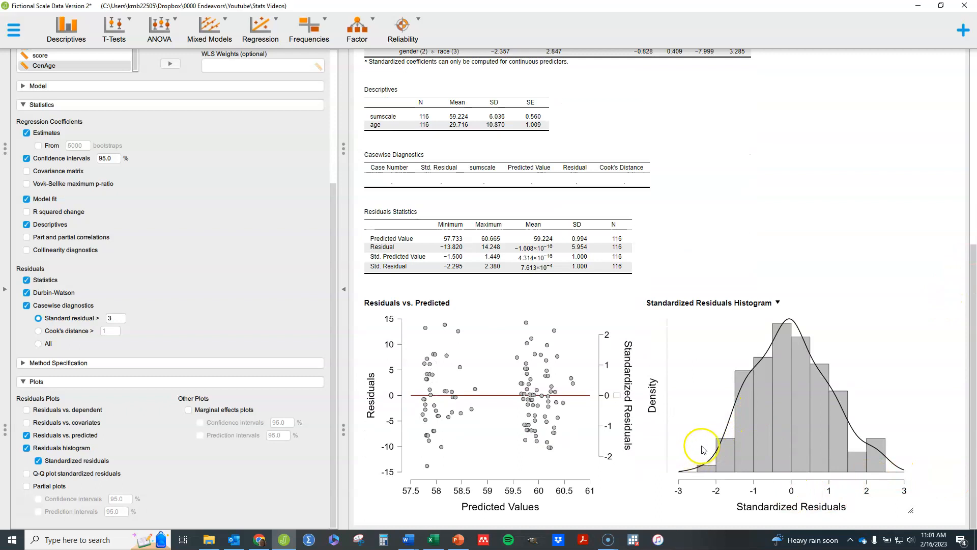
pyautogui.moveTo(707, 394)
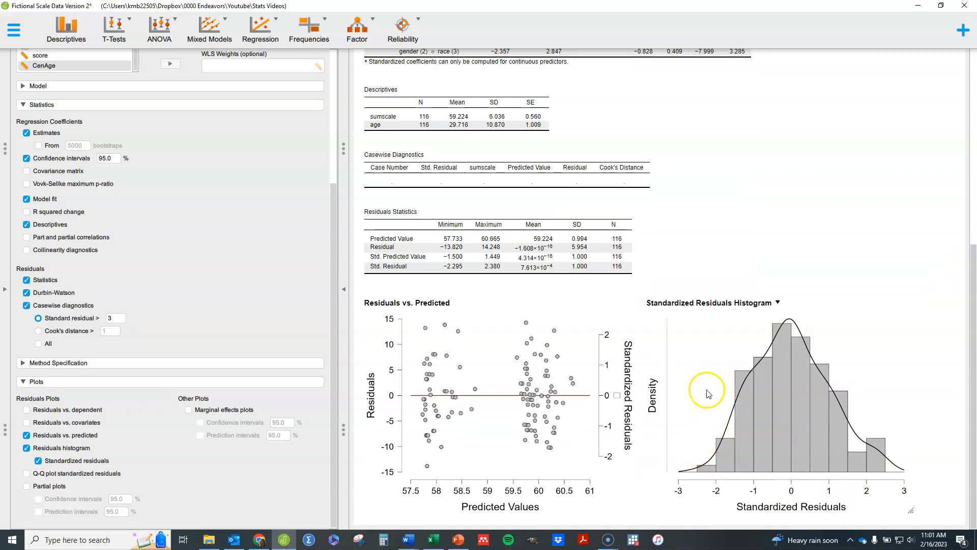
pyautogui.moveTo(690, 434)
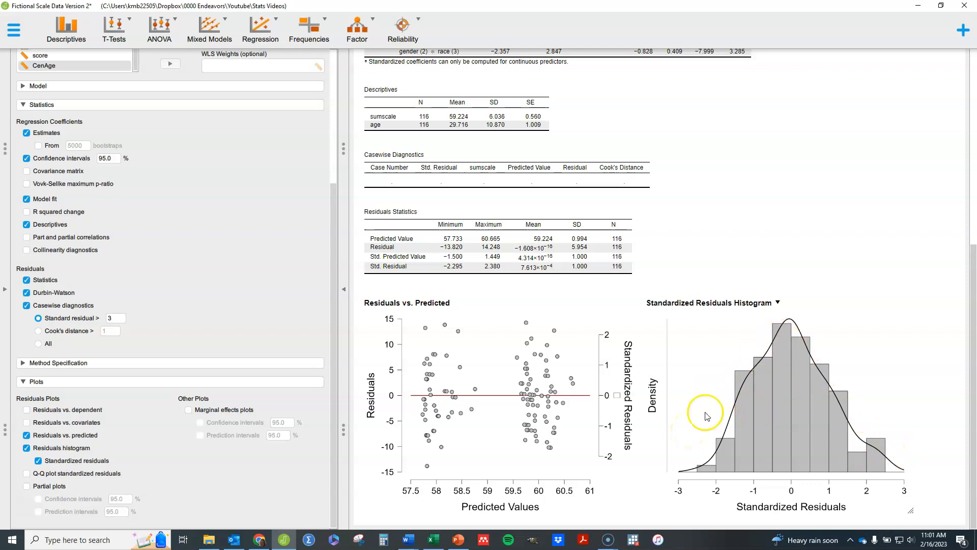
pyautogui.moveTo(672, 524)
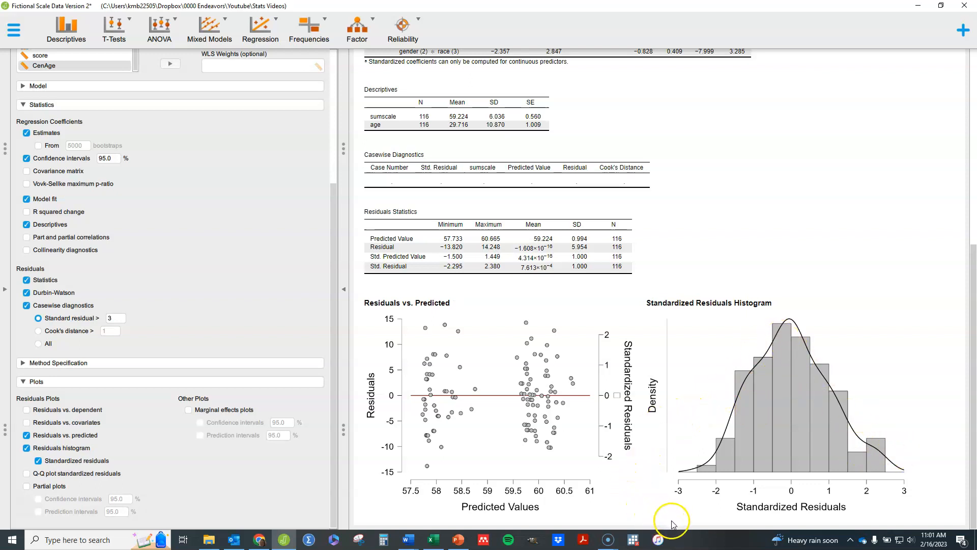
pyautogui.scroll(-3)
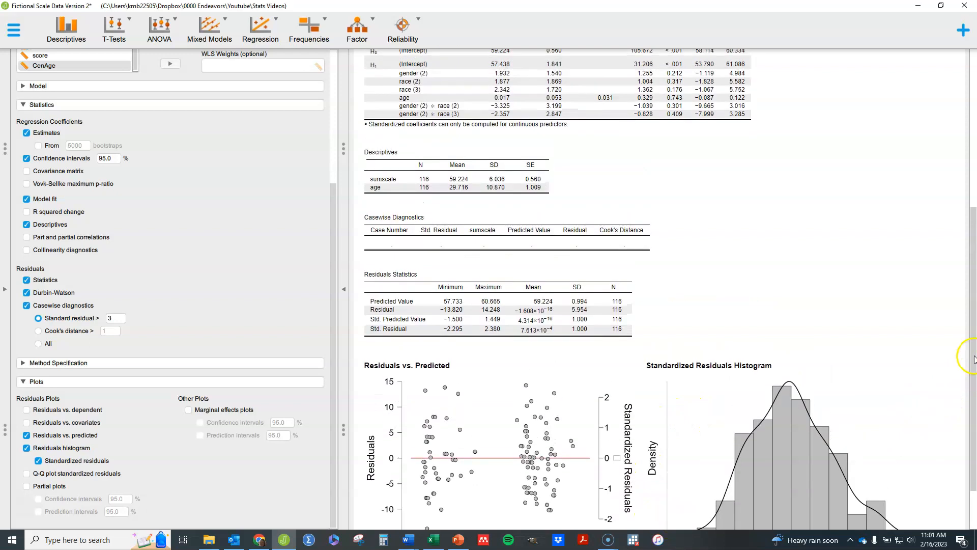
pyautogui.scroll(-3)
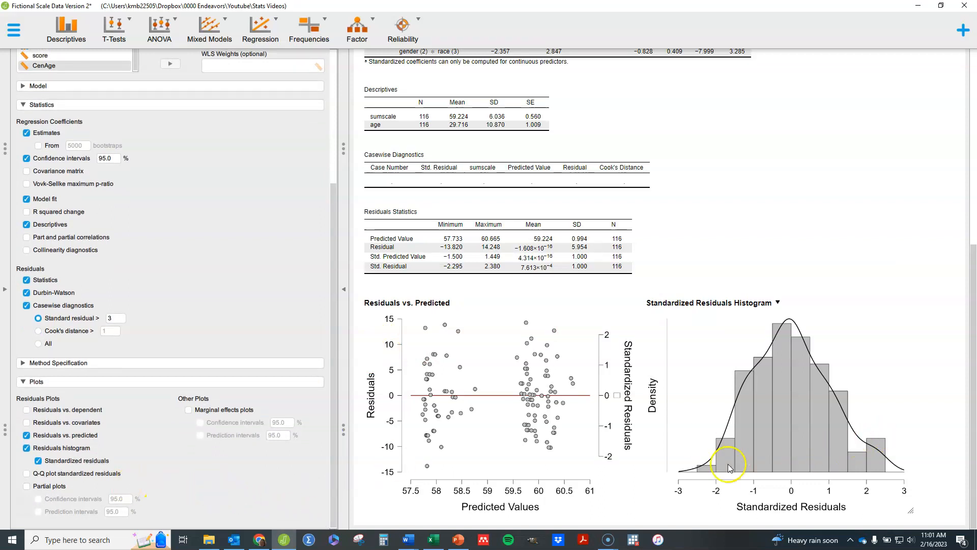
pyautogui.moveTo(93, 443)
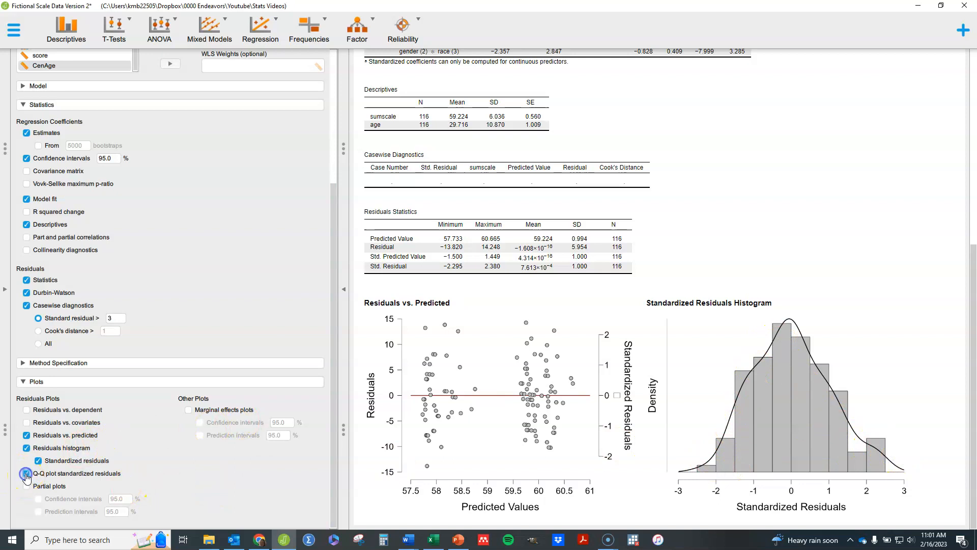
# Add the Q-Q plot of standardized residuals and view it in the output.
pyautogui.click(27, 473)
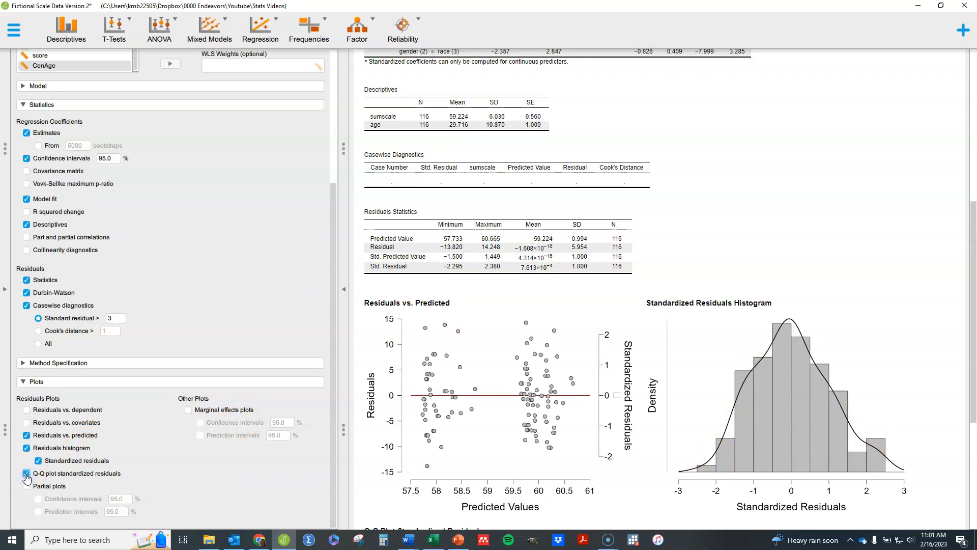
pyautogui.click(26, 474)
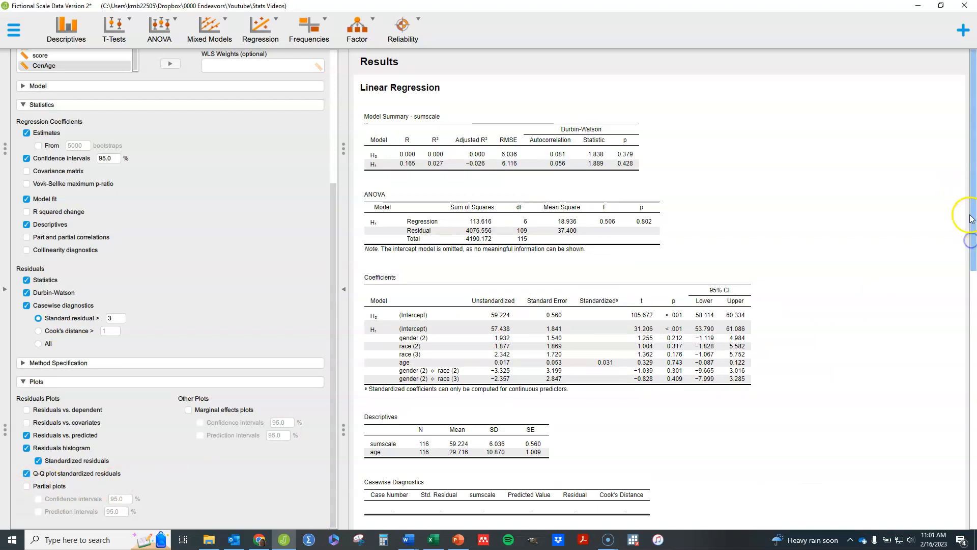
pyautogui.scroll(-3)
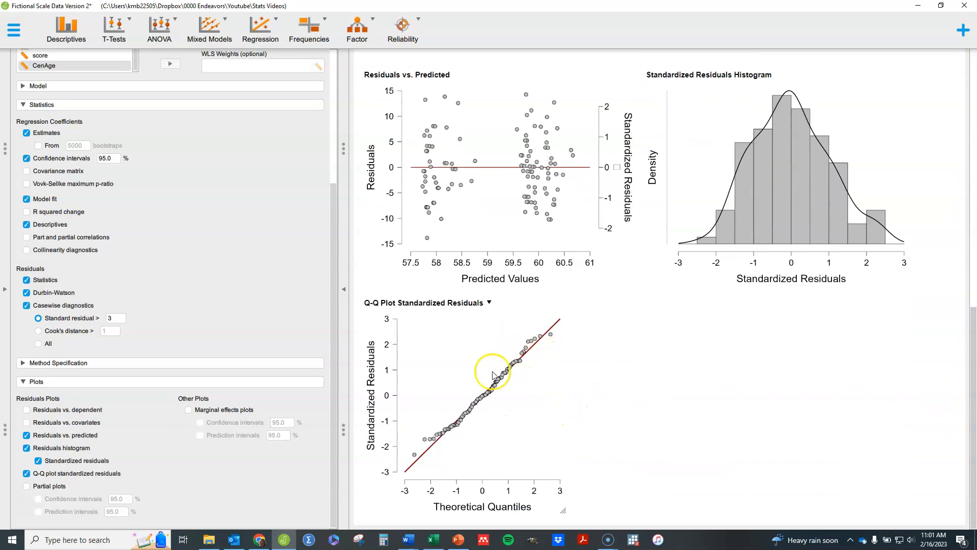
pyautogui.moveTo(651, 417)
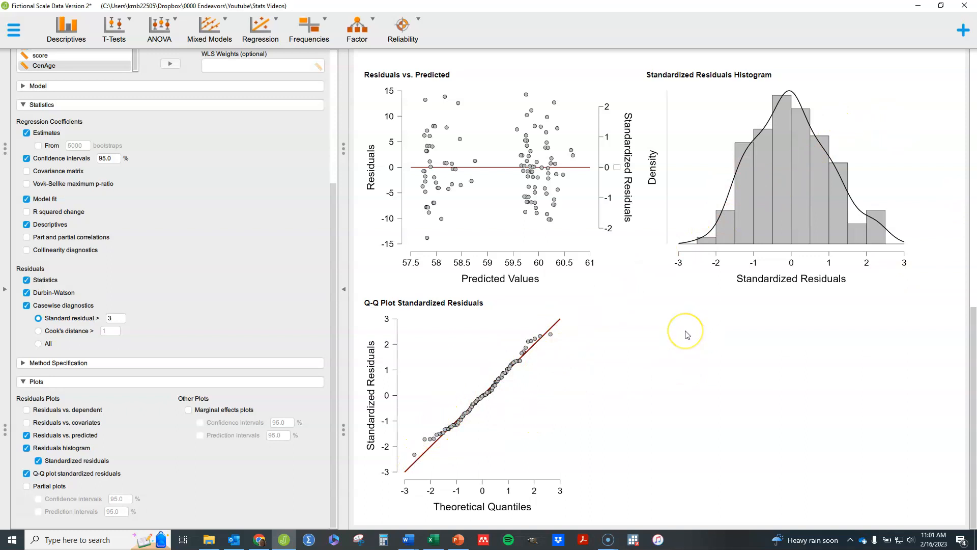
pyautogui.moveTo(685, 335)
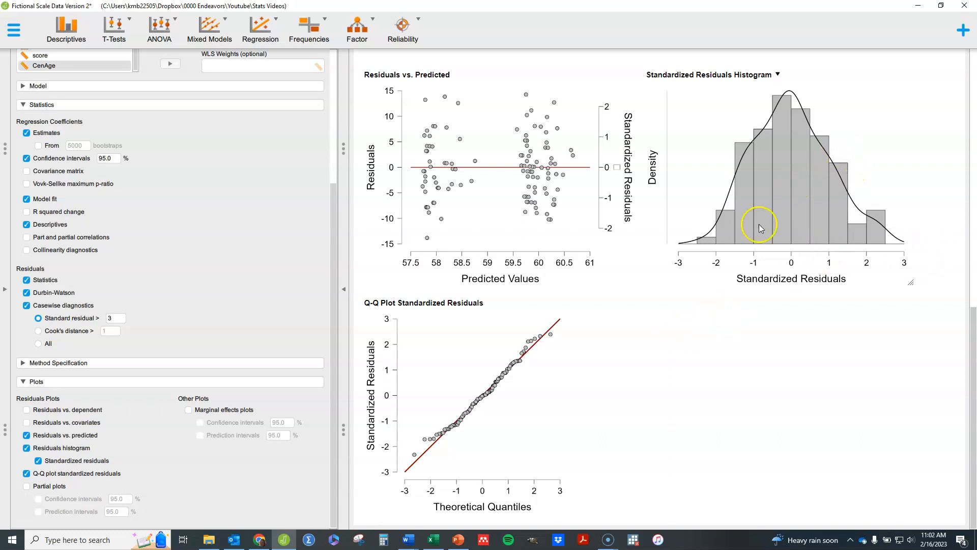
pyautogui.moveTo(681, 379)
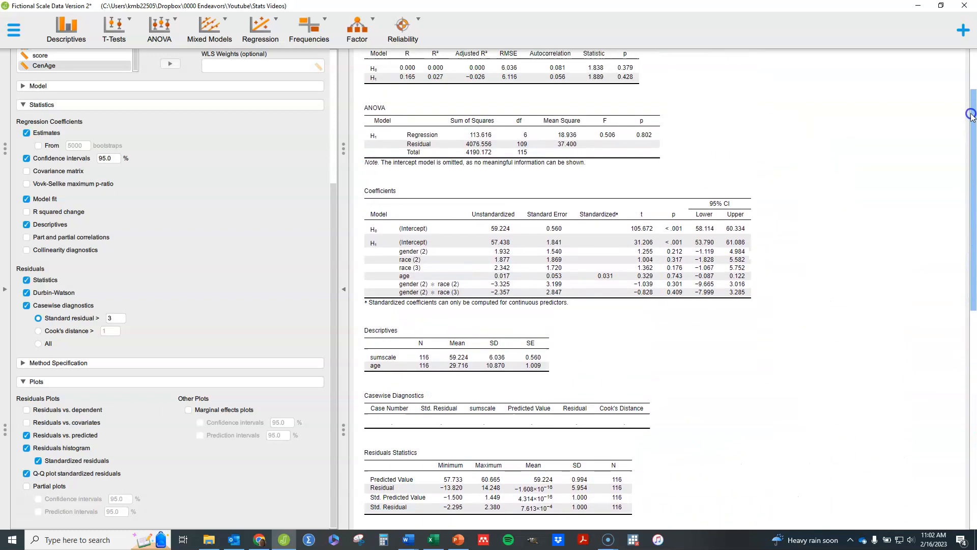
pyautogui.scroll(-3)
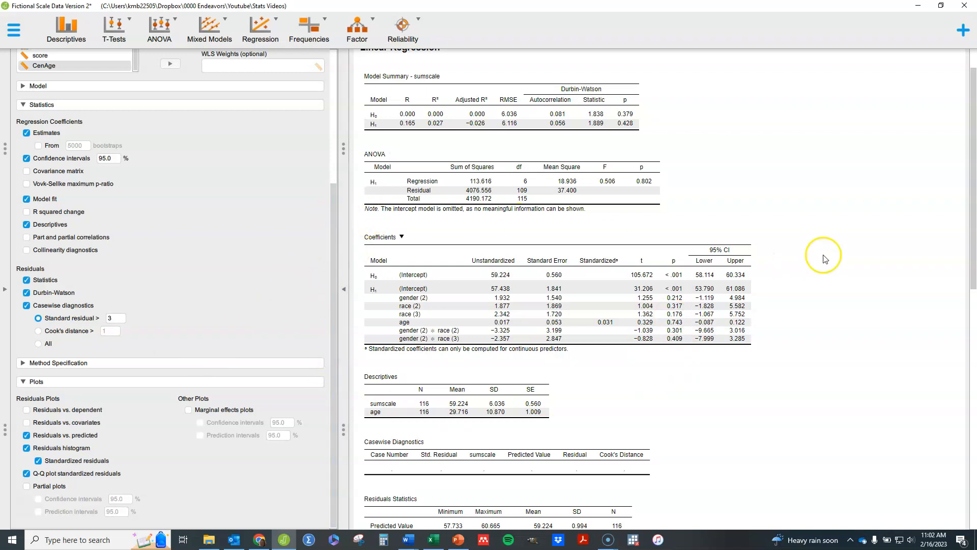
pyautogui.moveTo(807, 231)
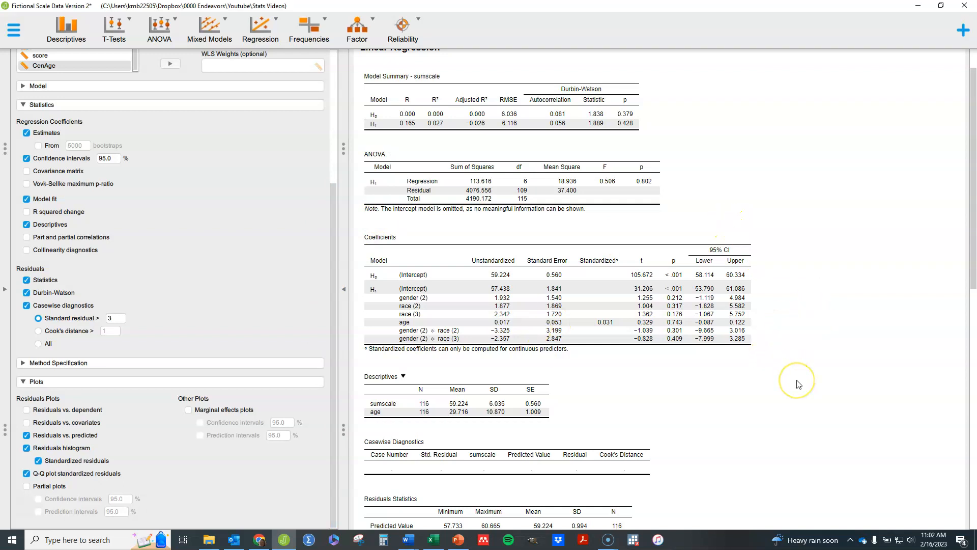
pyautogui.moveTo(493, 385)
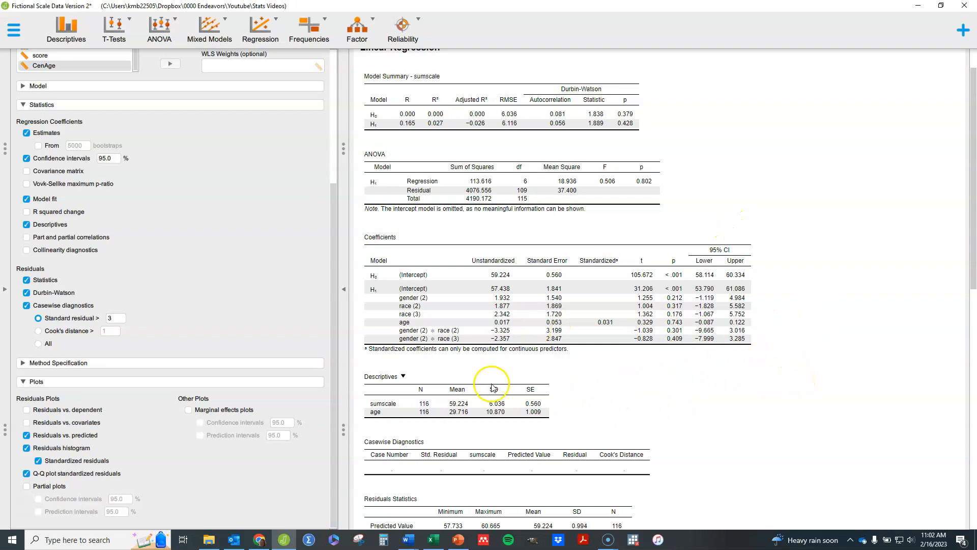